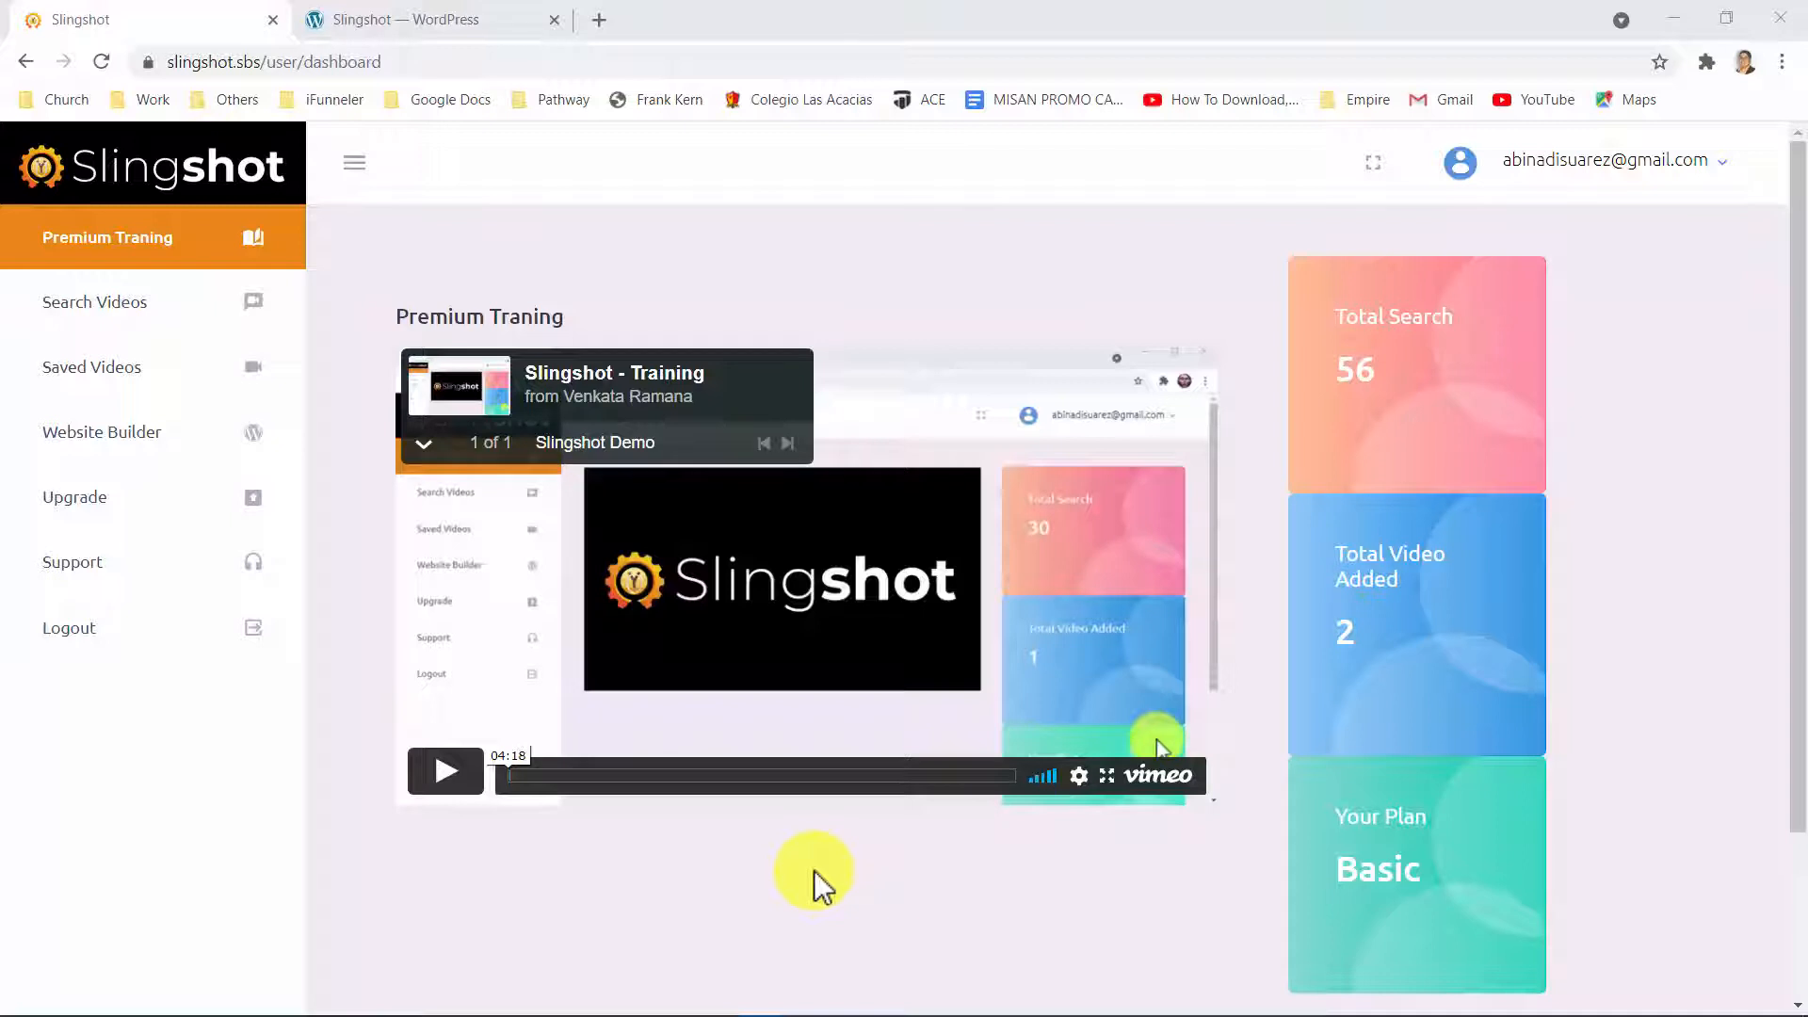
mouse_move(188, 311)
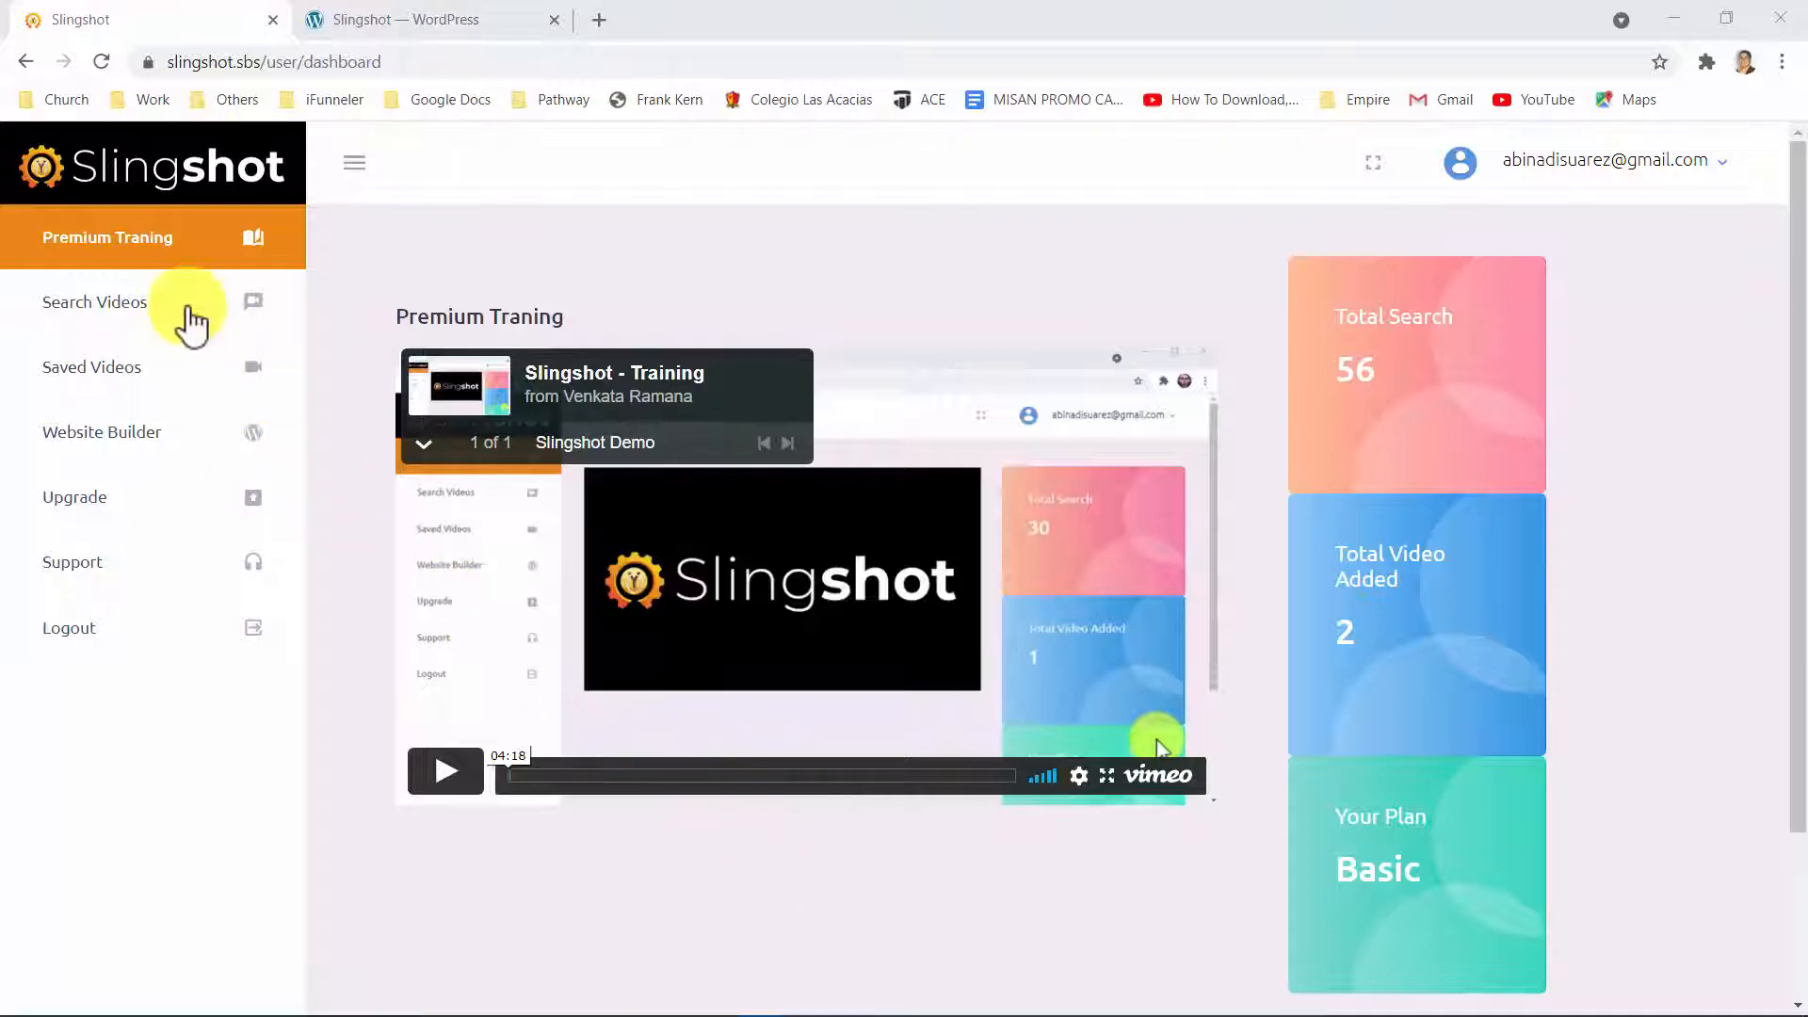
Open Slingshot's Search Videos page
left_click(94, 301)
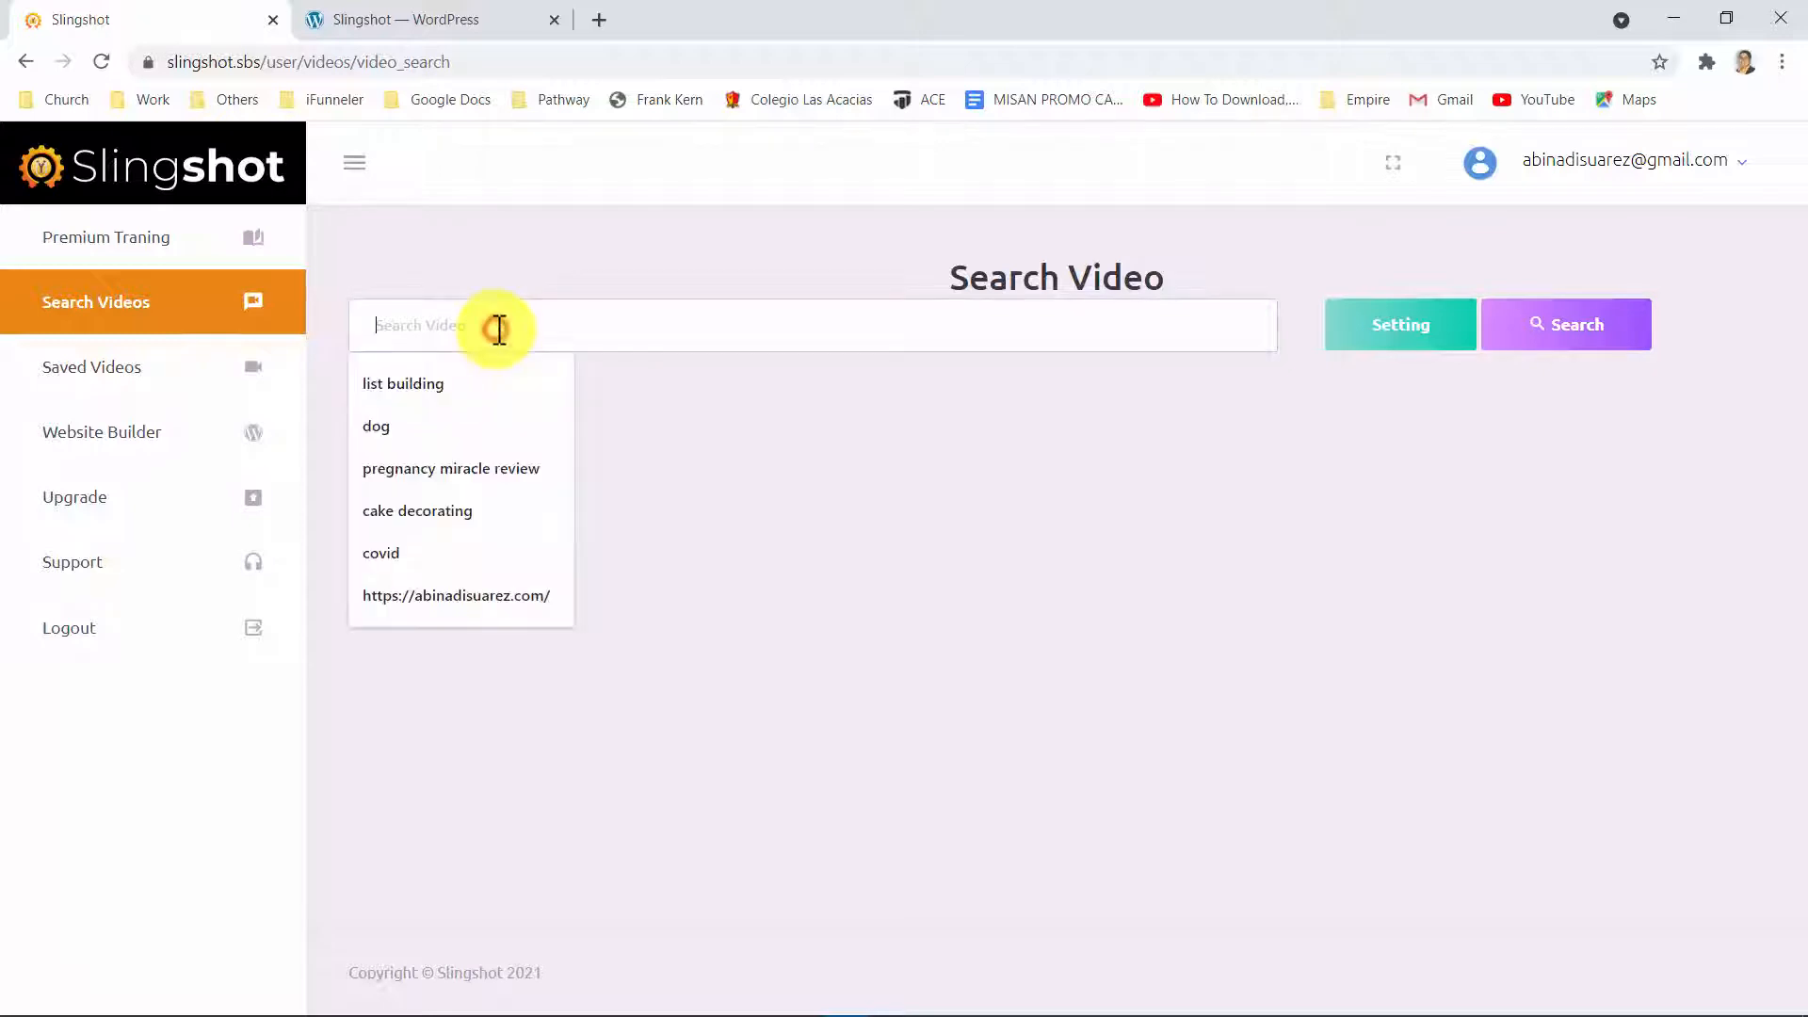
Search for 'Explaindio review' with the search settings applied
type("Explaindio review")
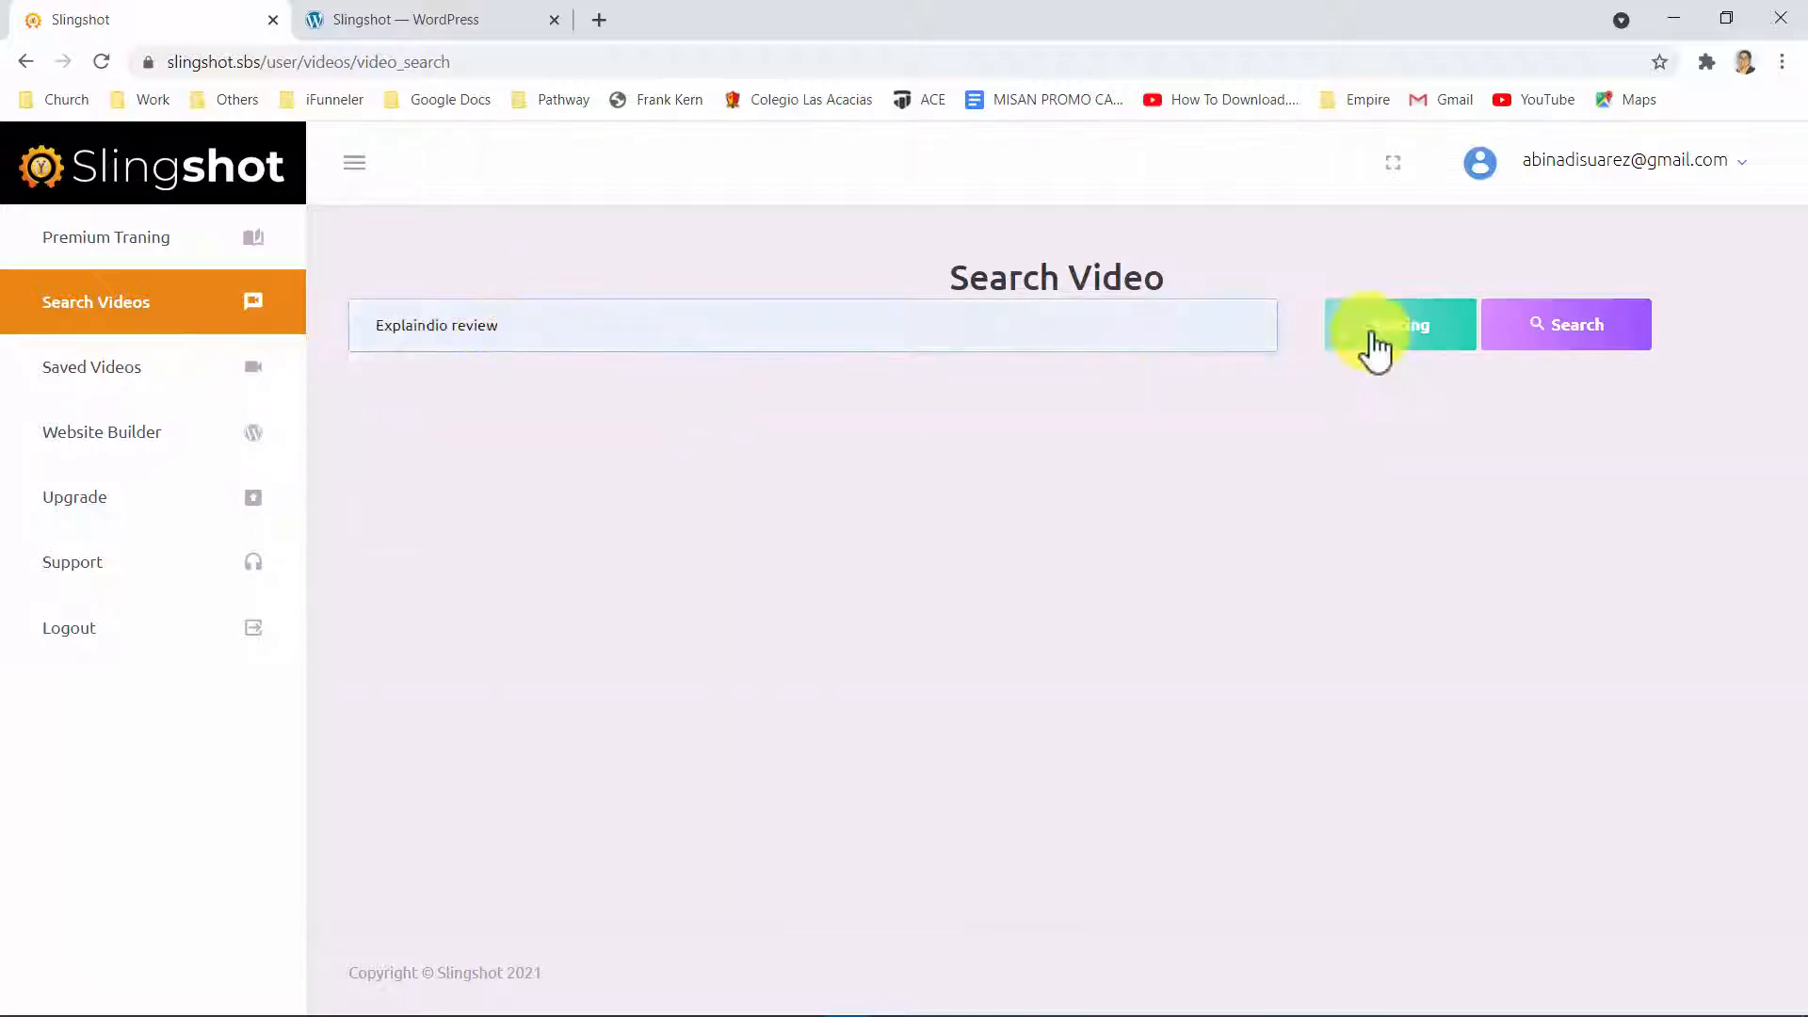
left_click(1400, 324)
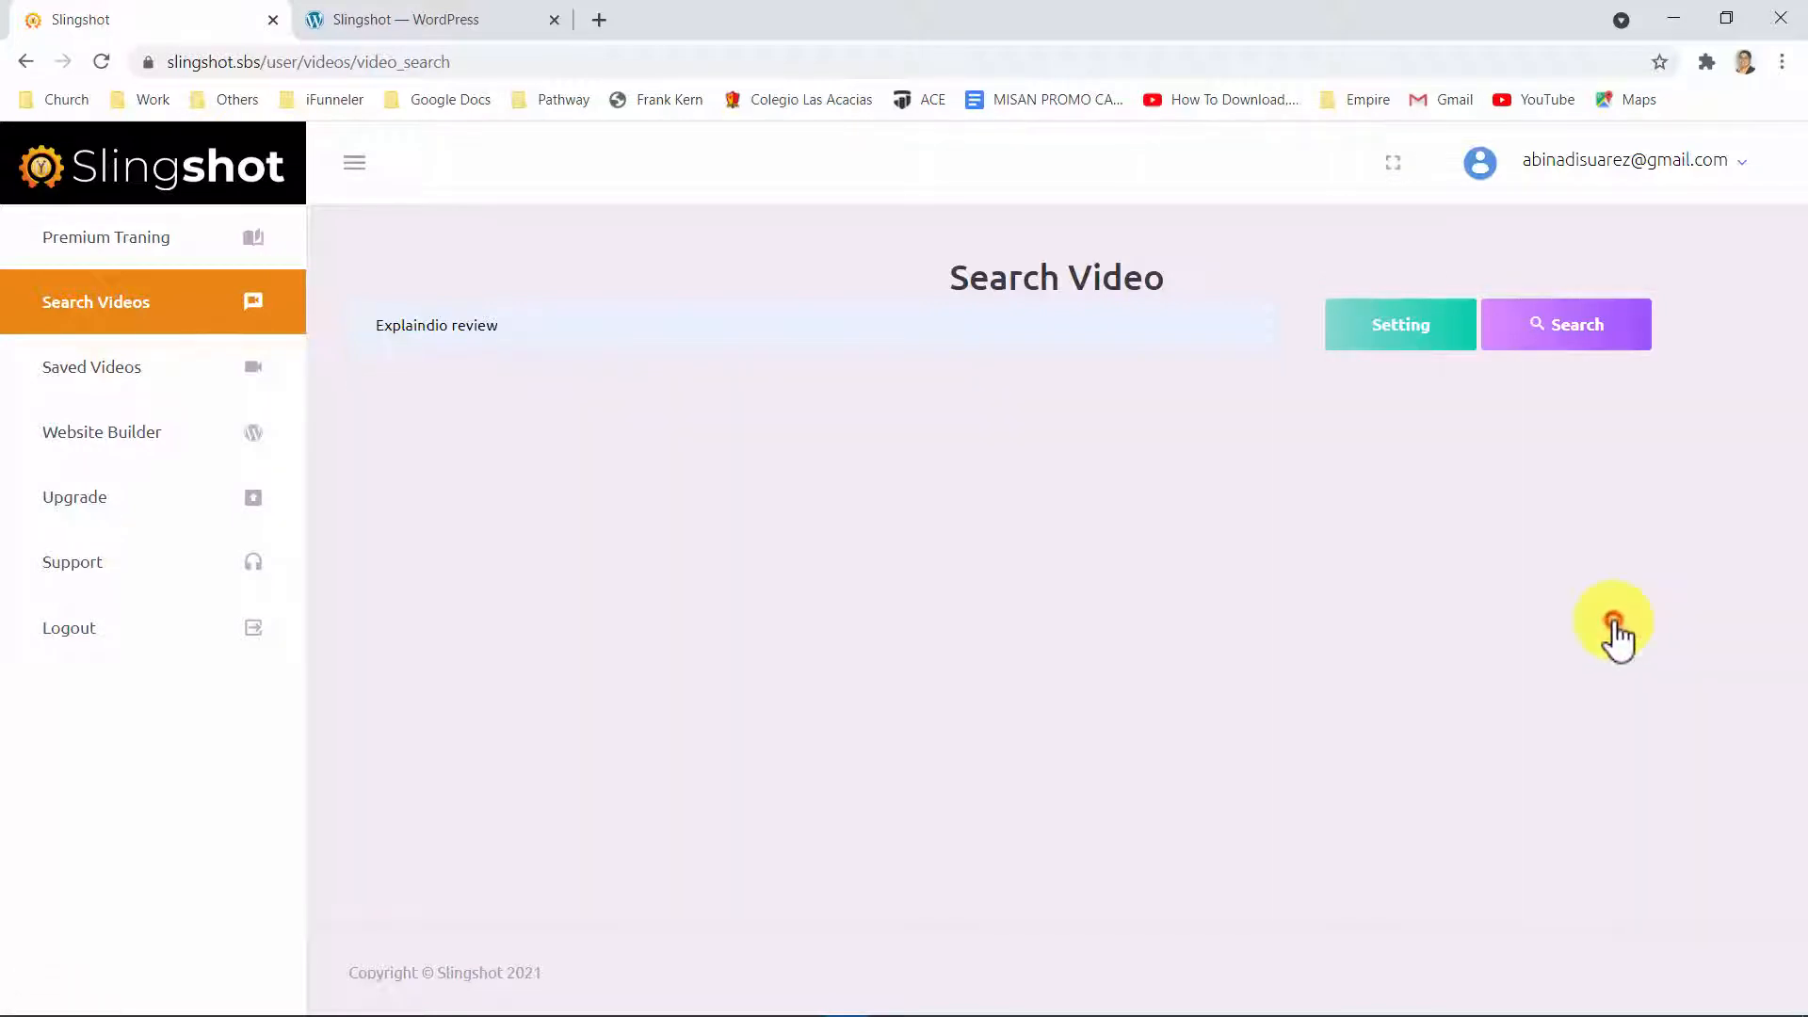
left_click(1566, 324)
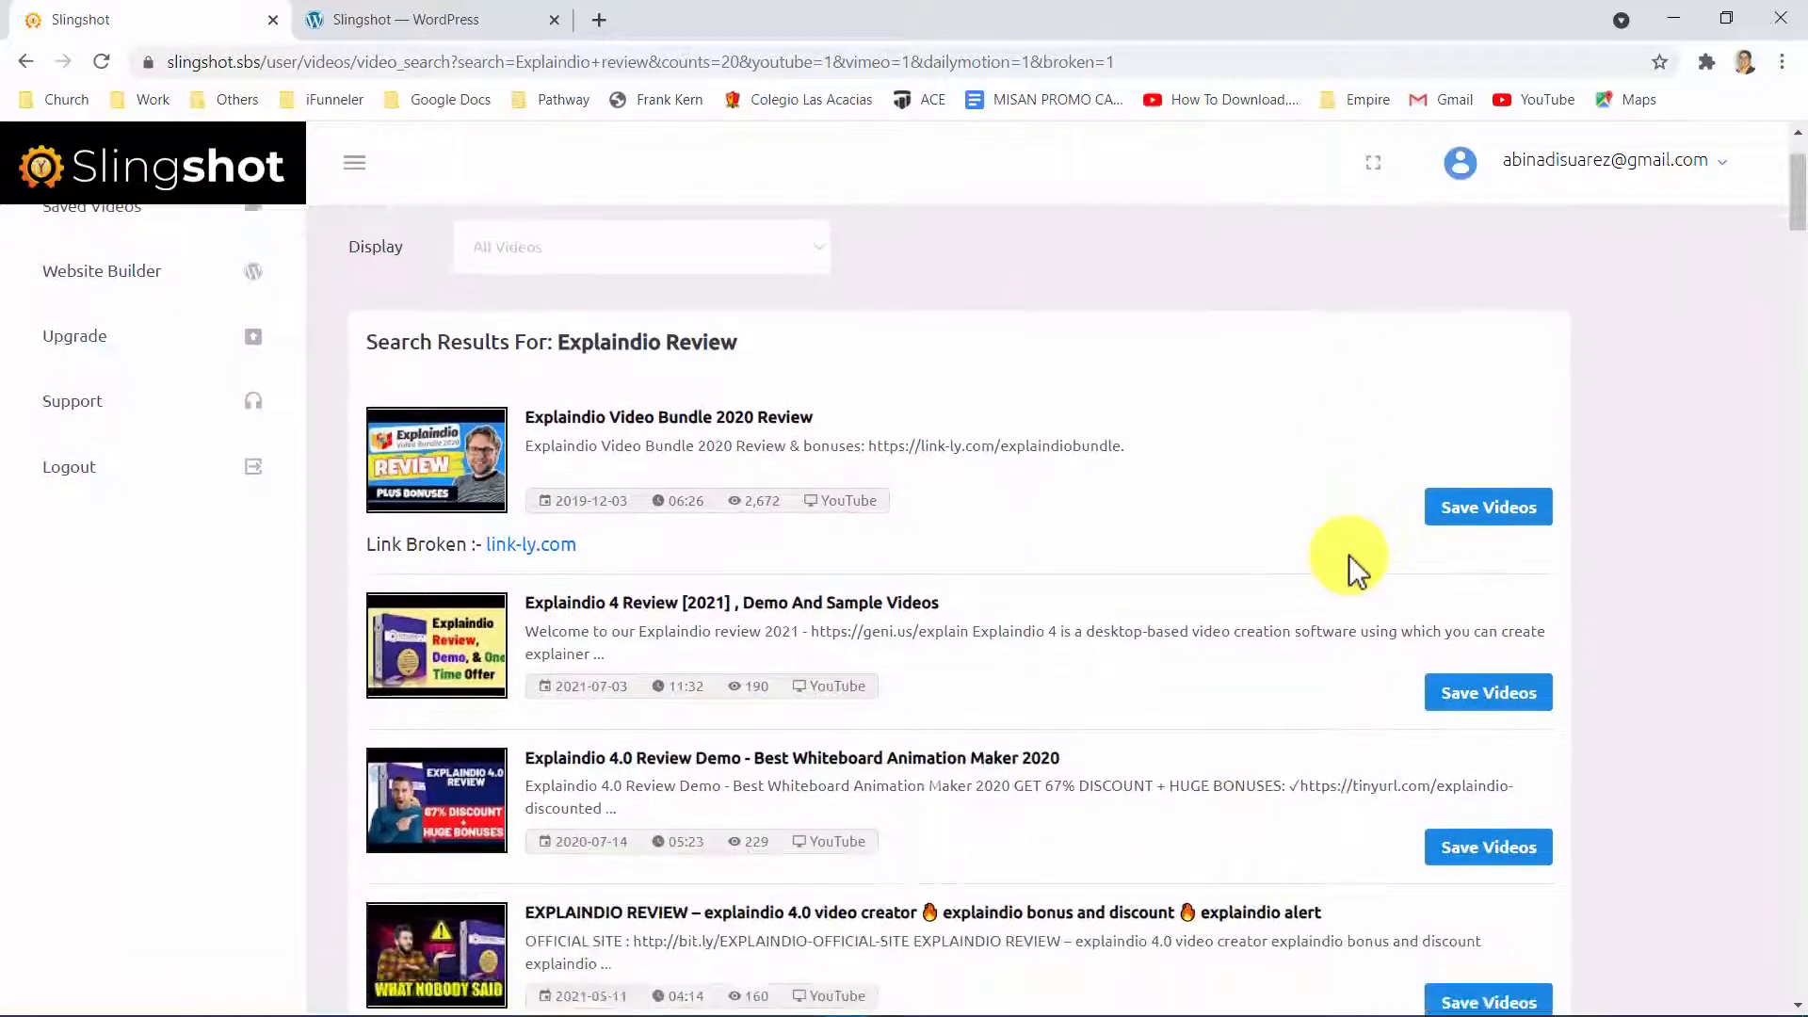
Scroll through the Explaindio review results and their broken links
scroll("down", 3)
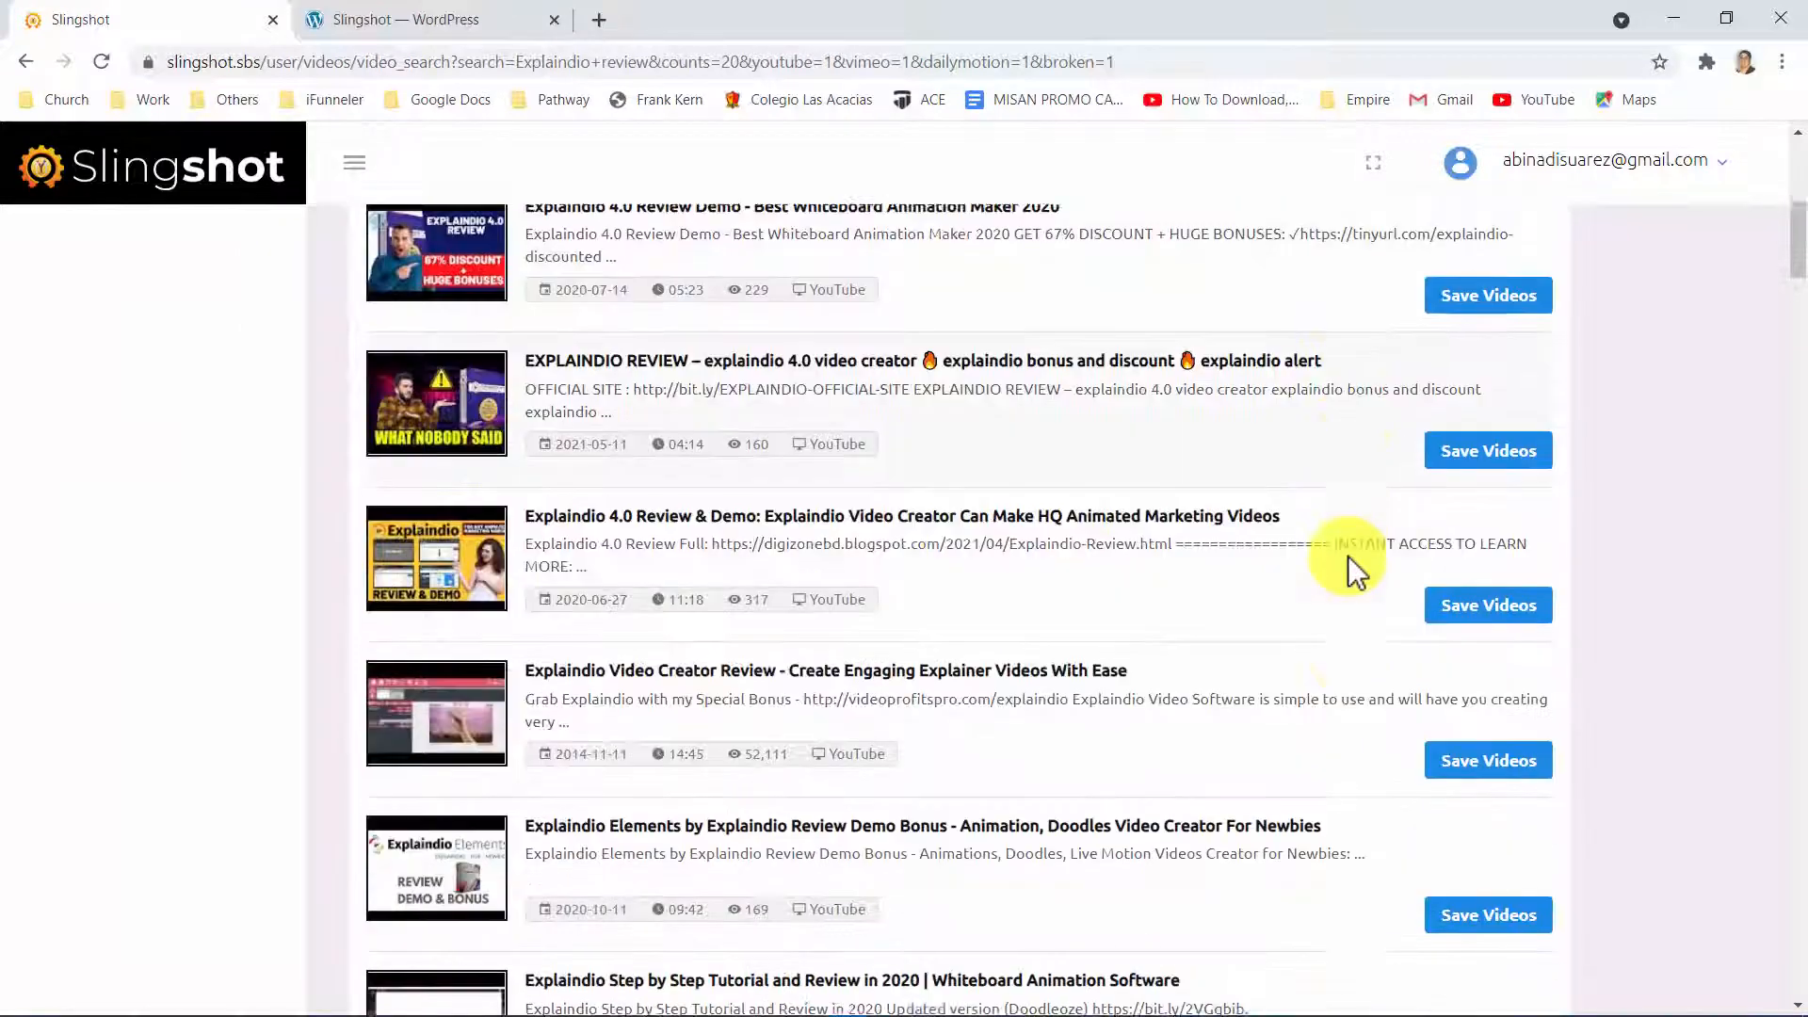
scroll("down", 3)
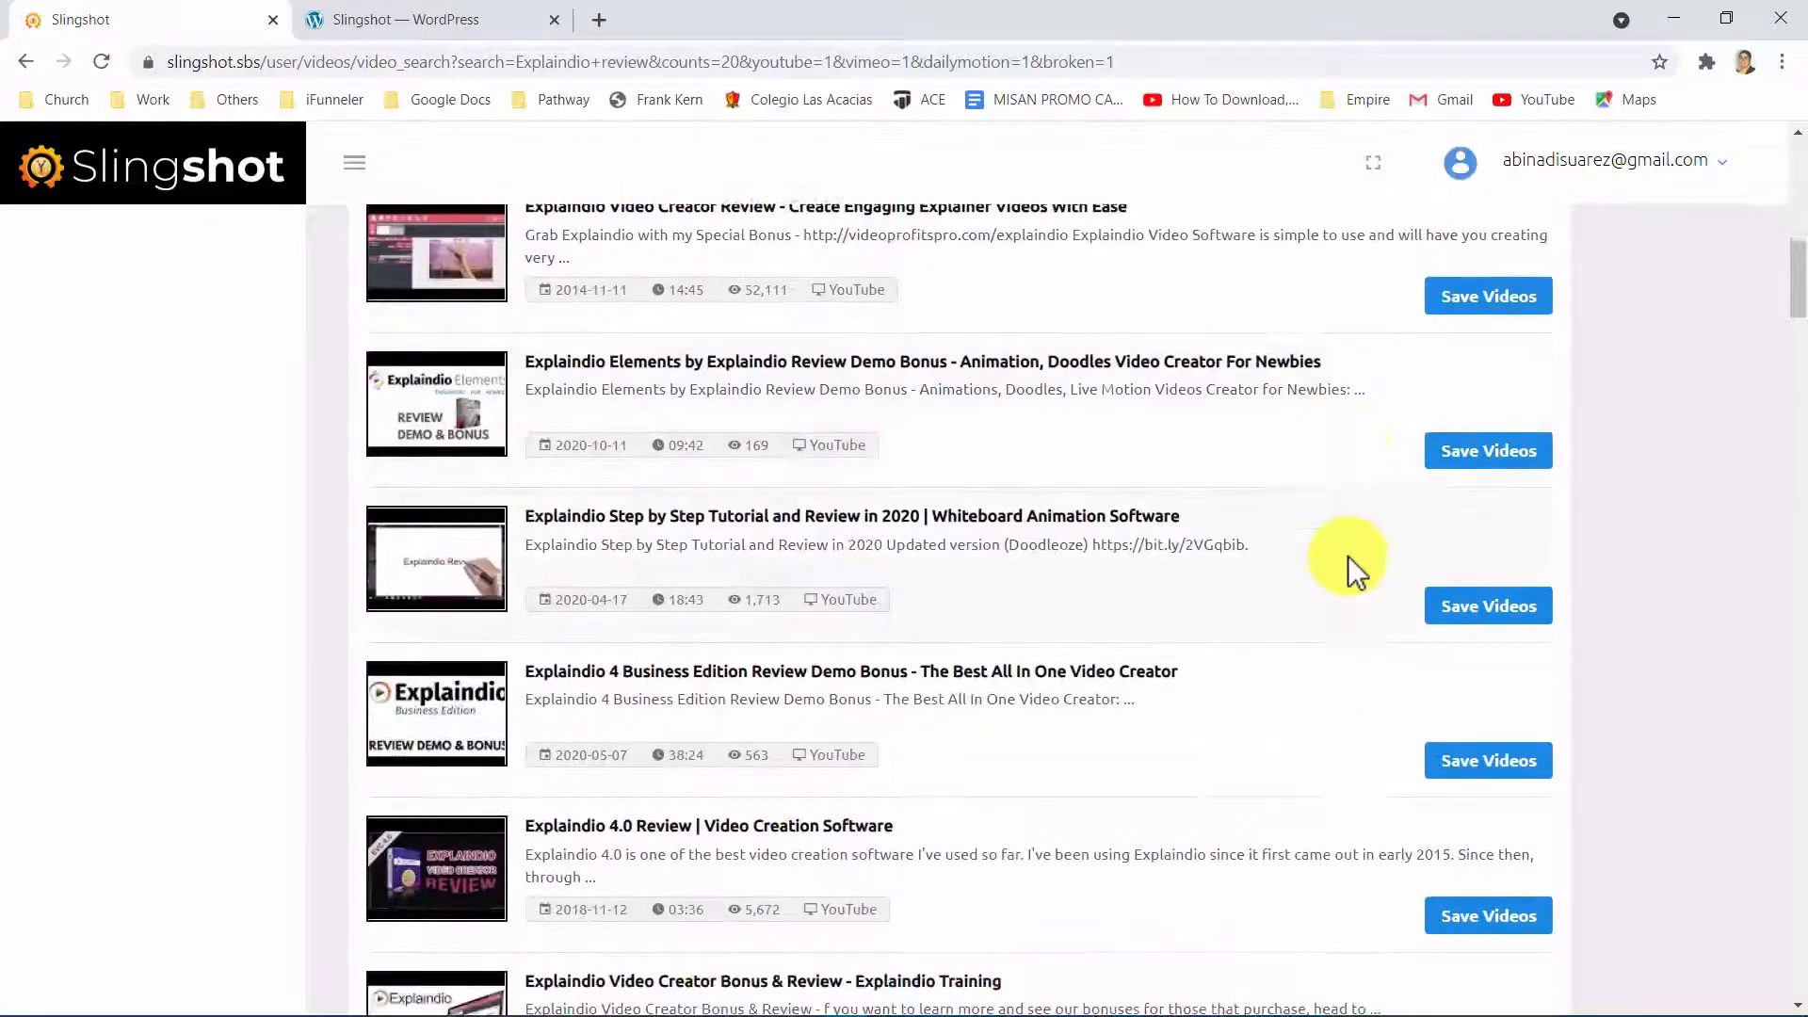
scroll("down", 3)
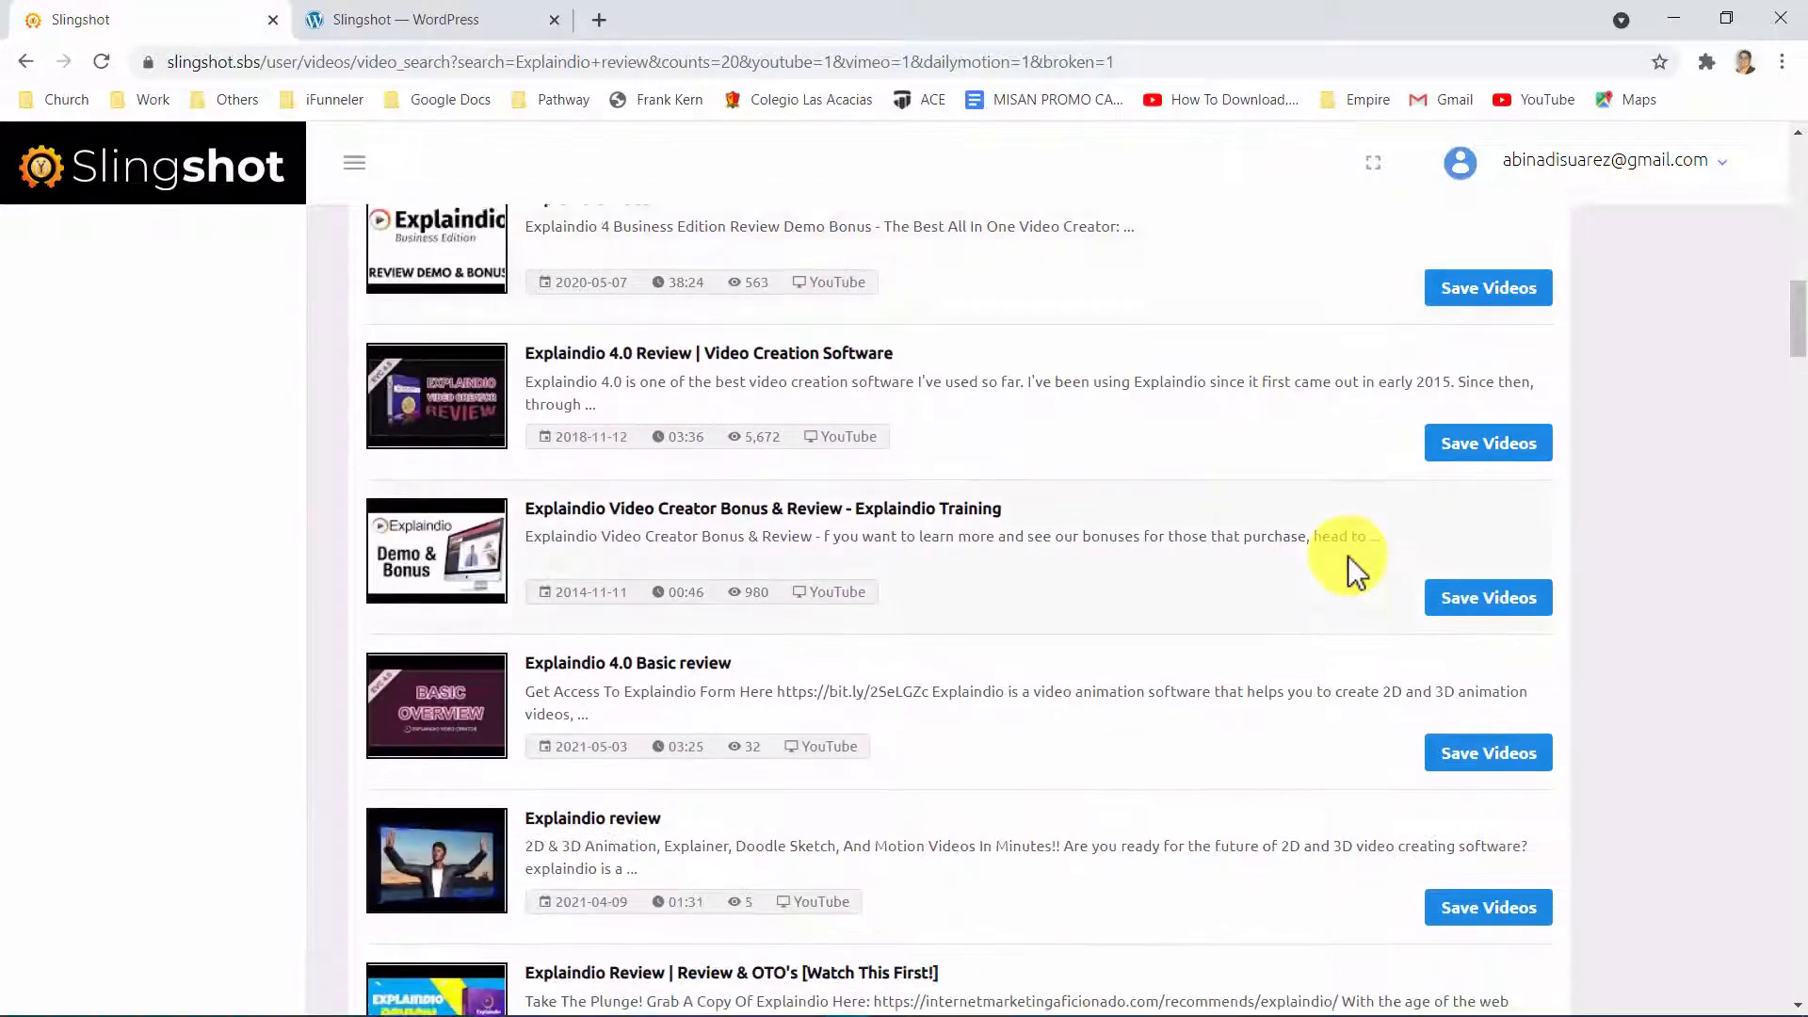
scroll("down", 3)
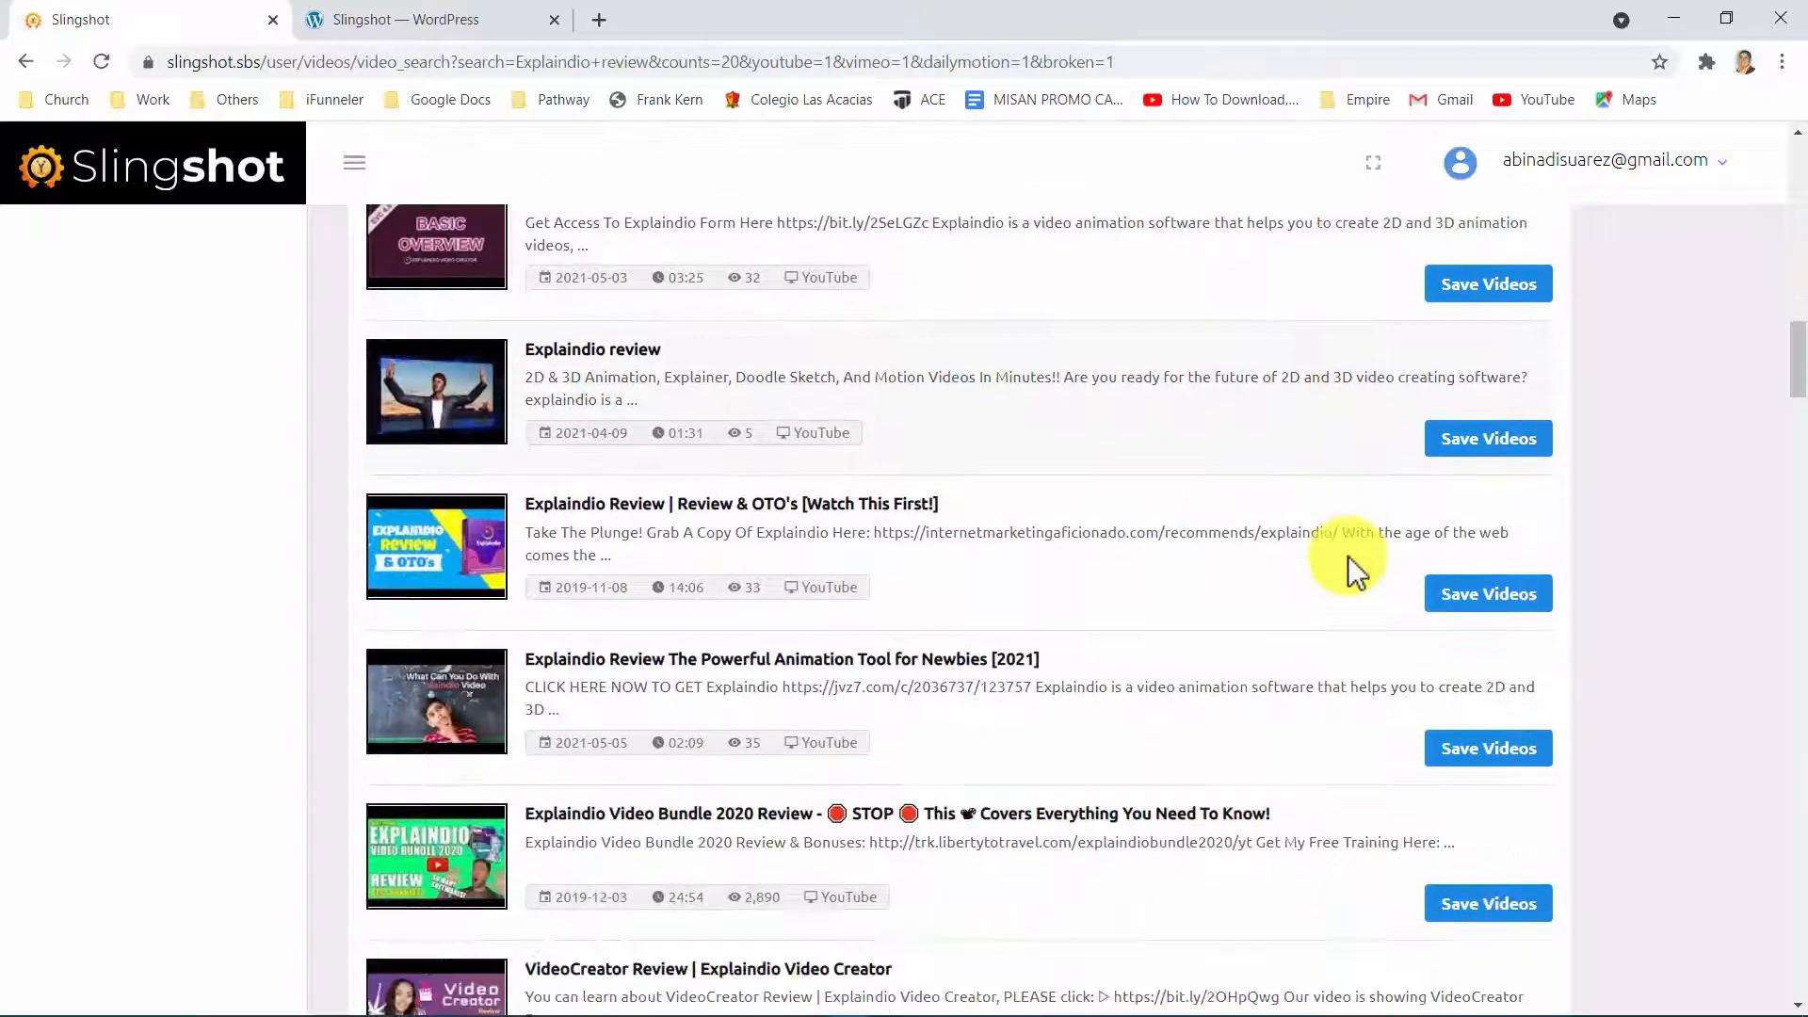
scroll("down", 3)
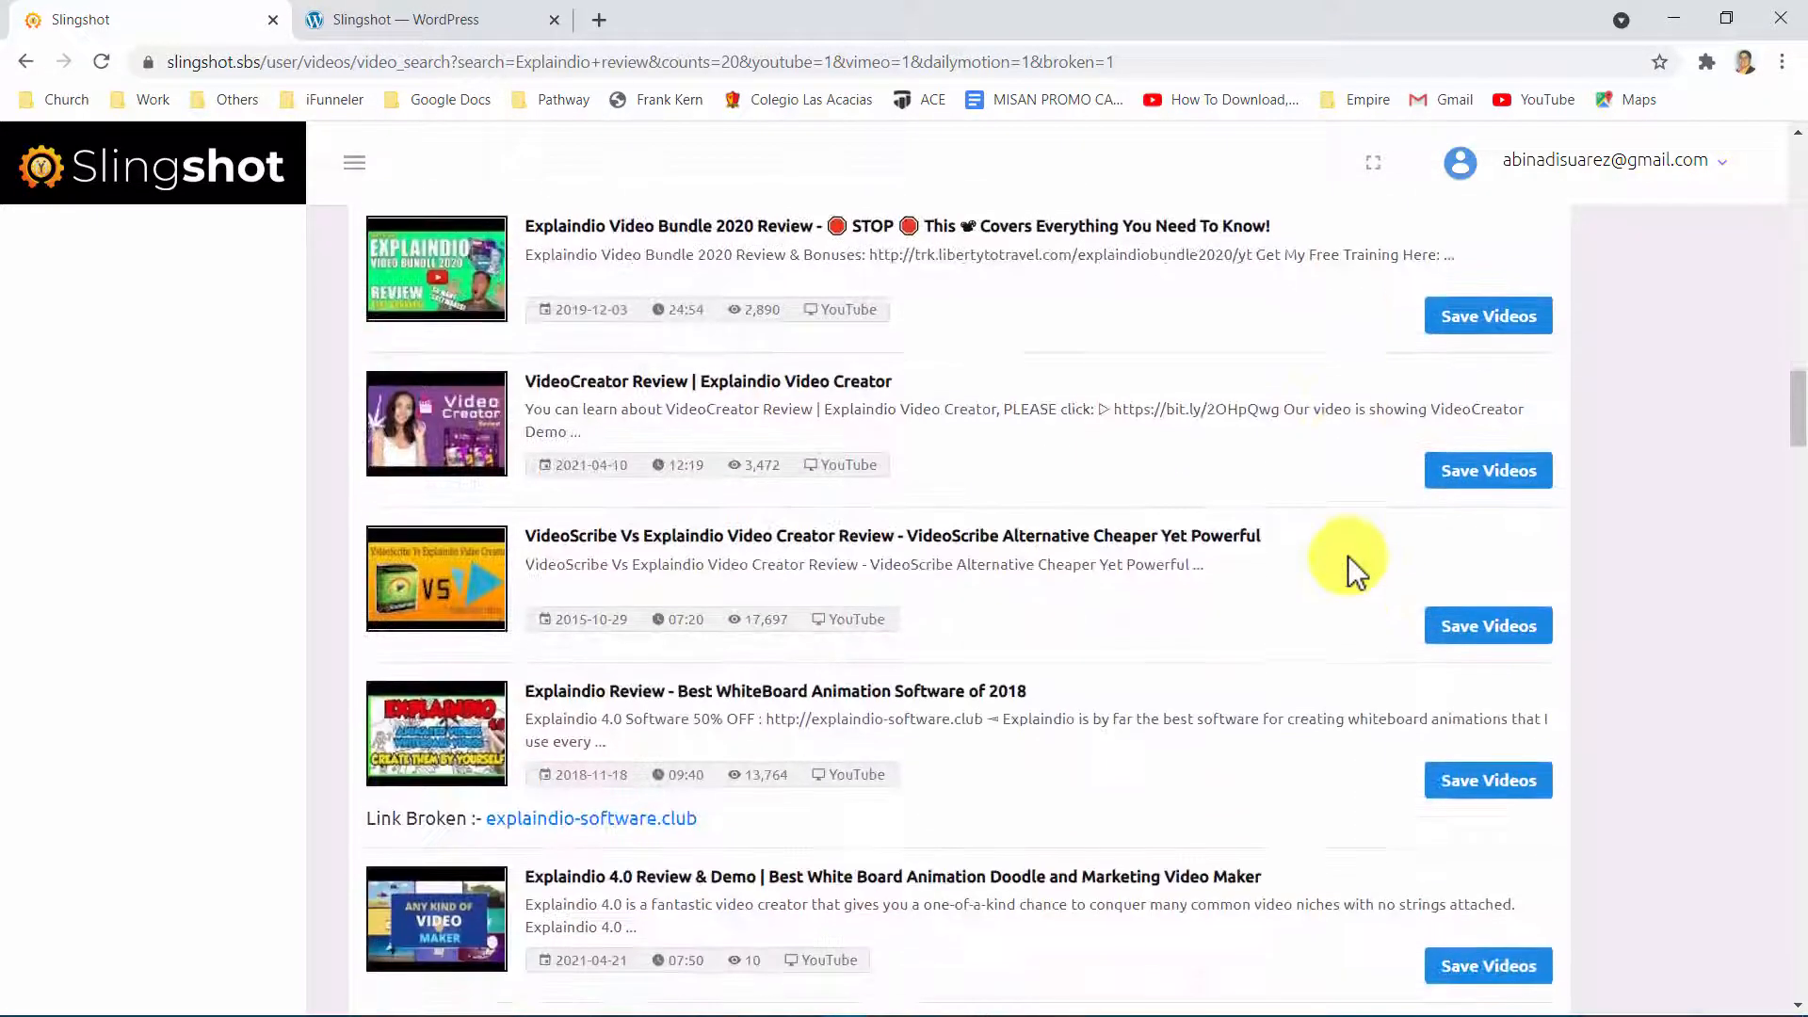
scroll("down", 3)
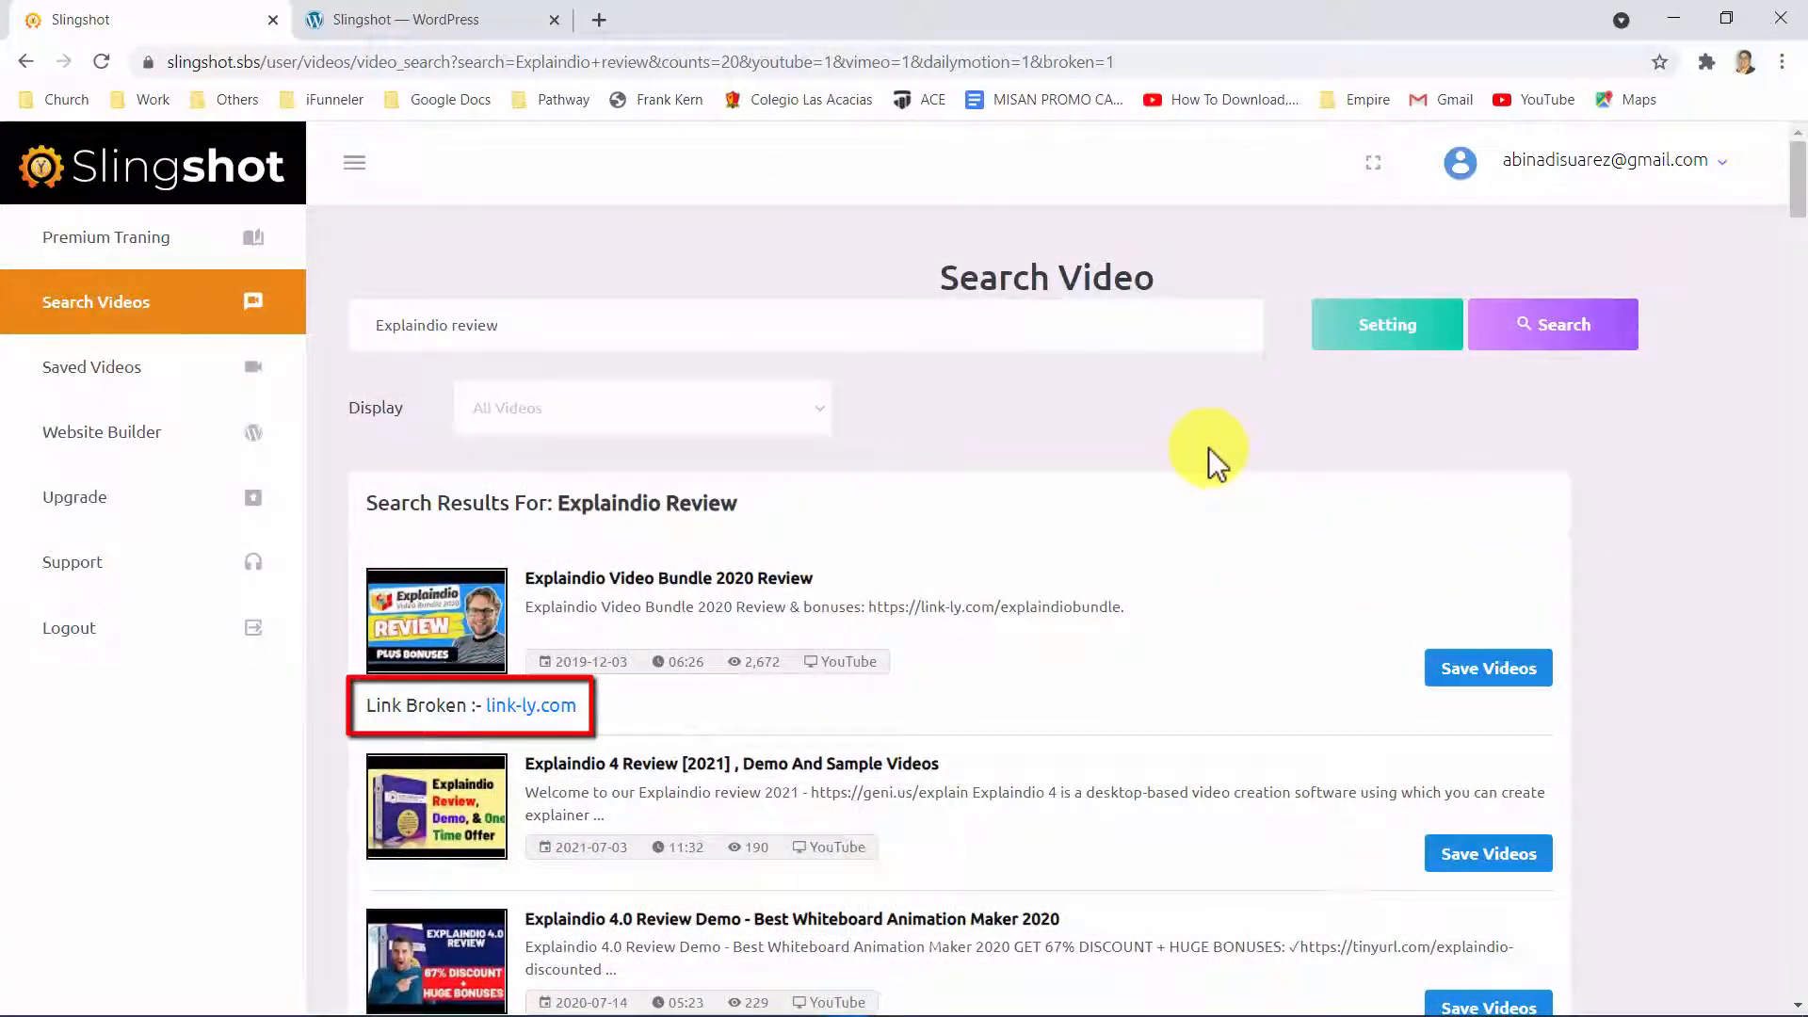
Check link-ly.com and explaindio-software.club availability on GoDaddy from the broken links
left_click(530, 705)
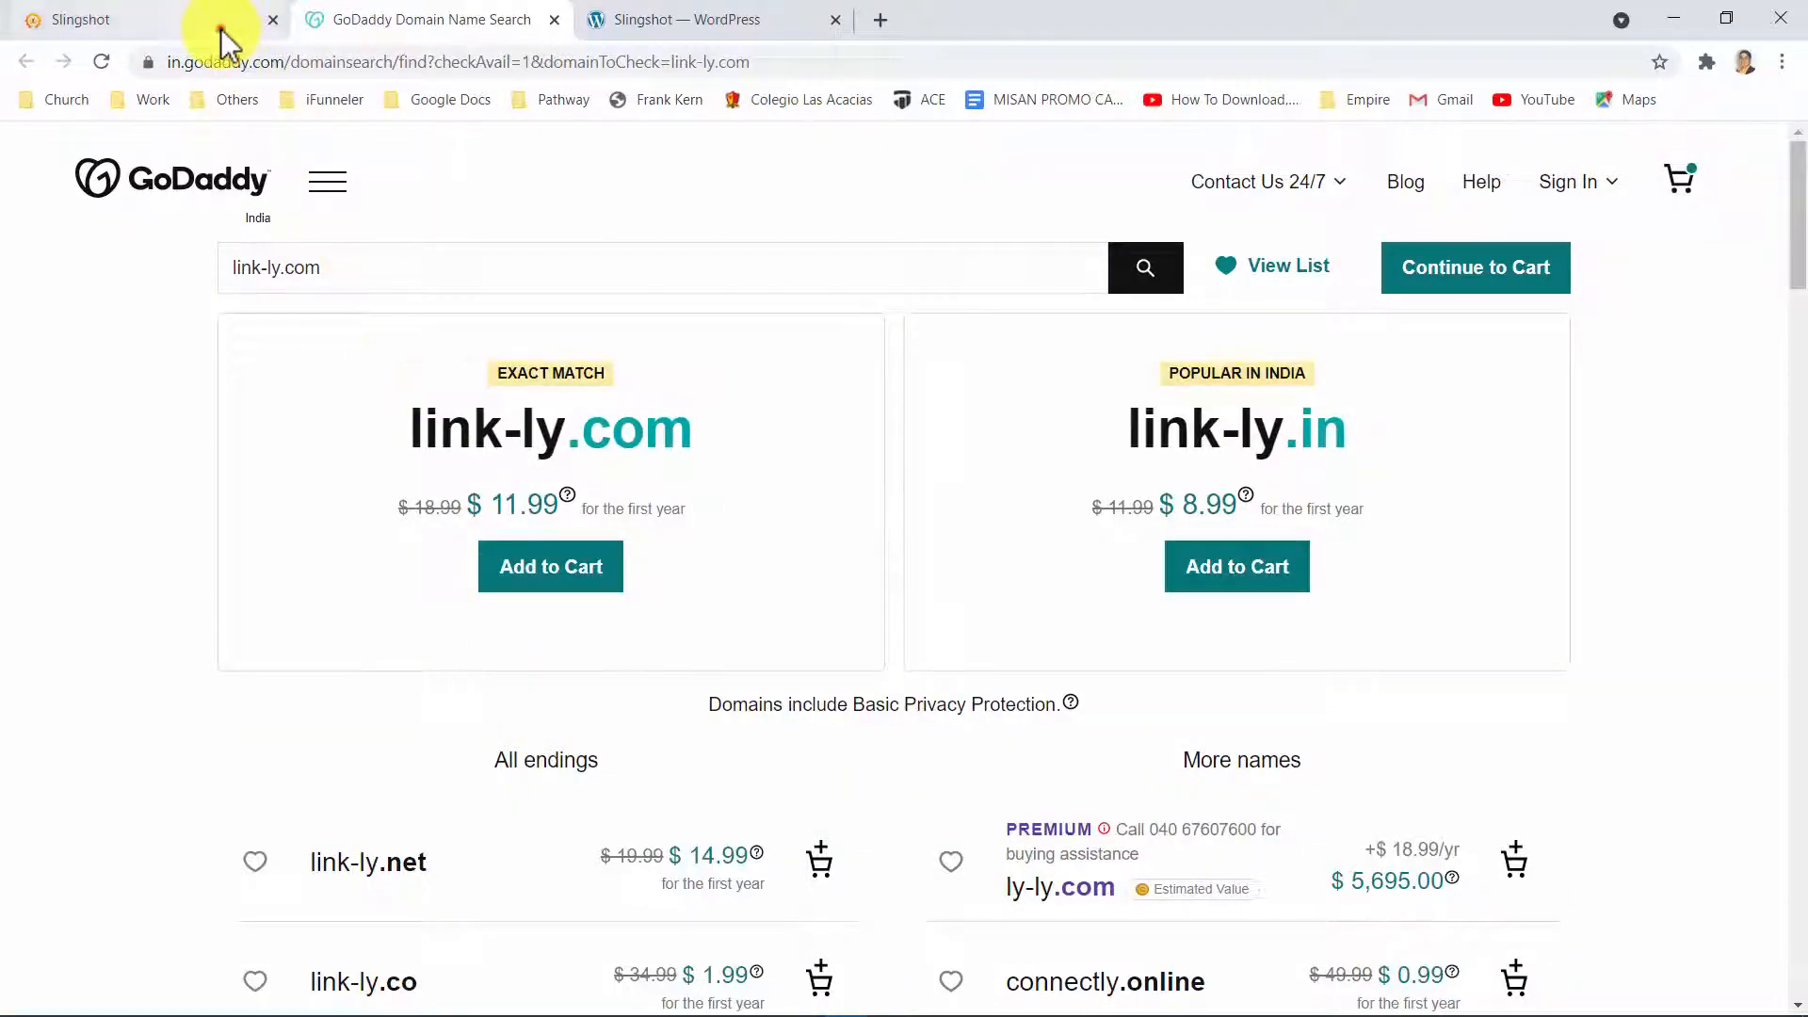
left_click(80, 20)
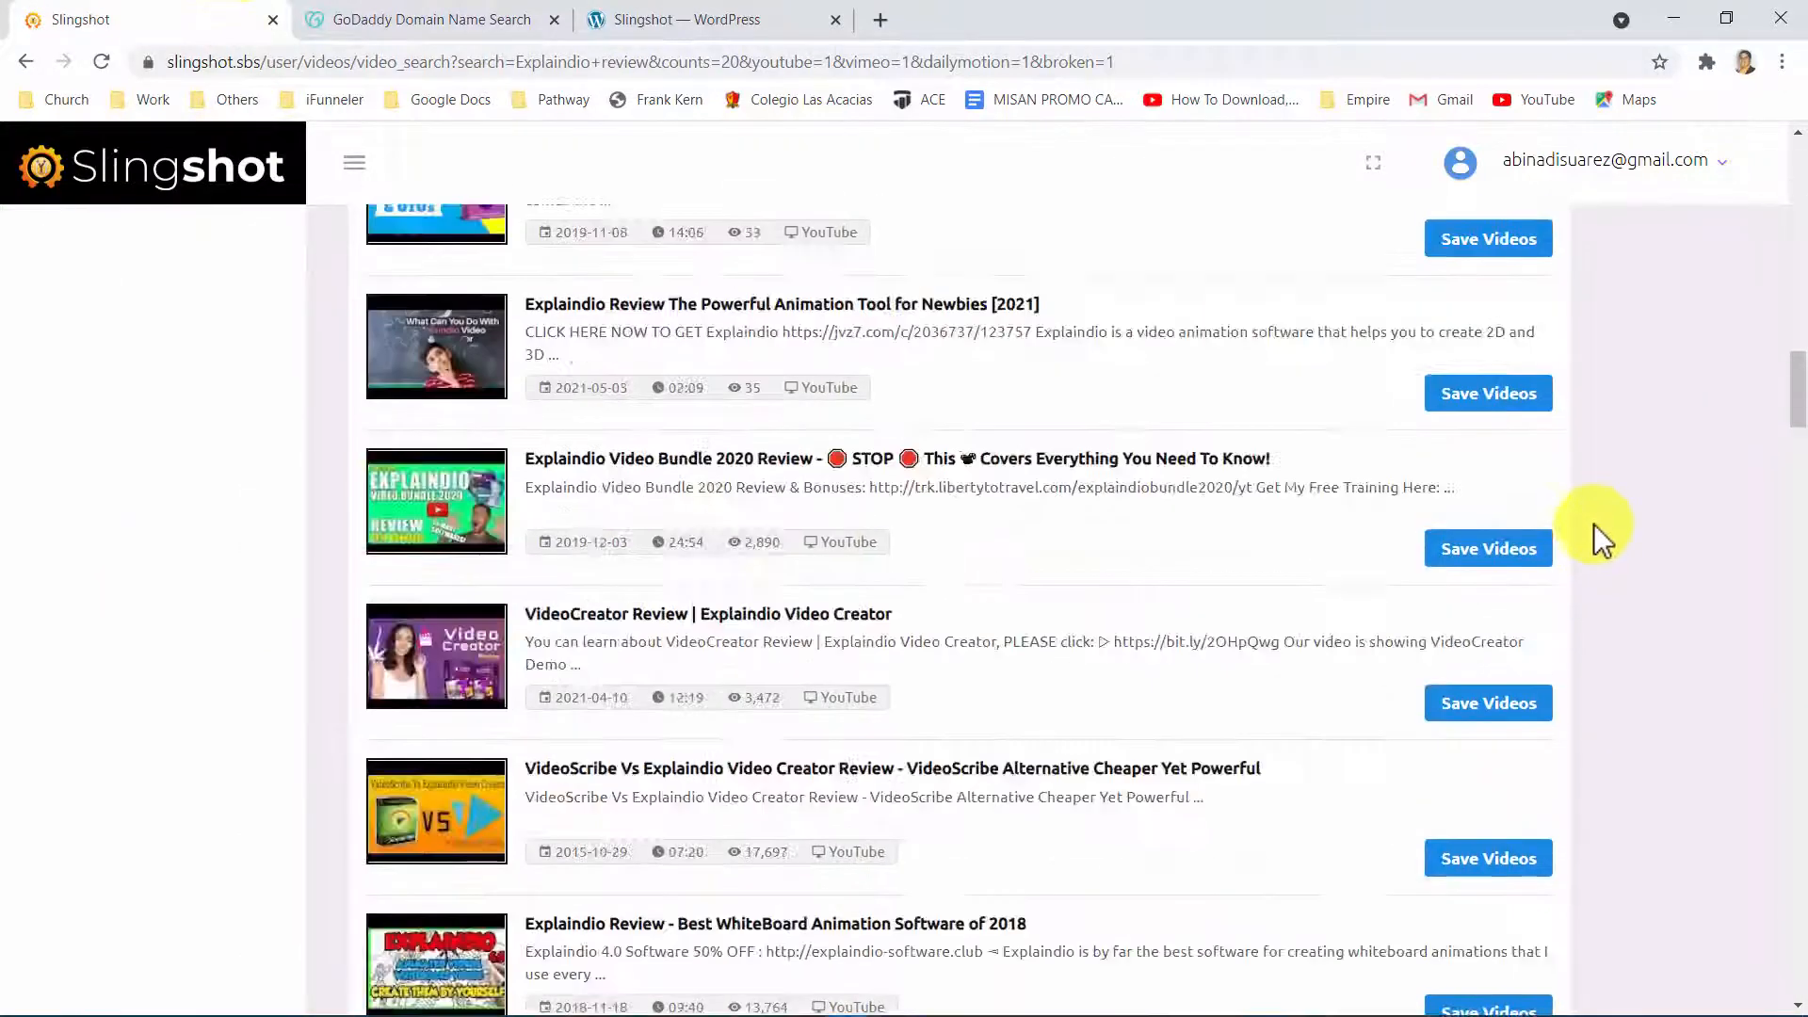
scroll("down", 3)
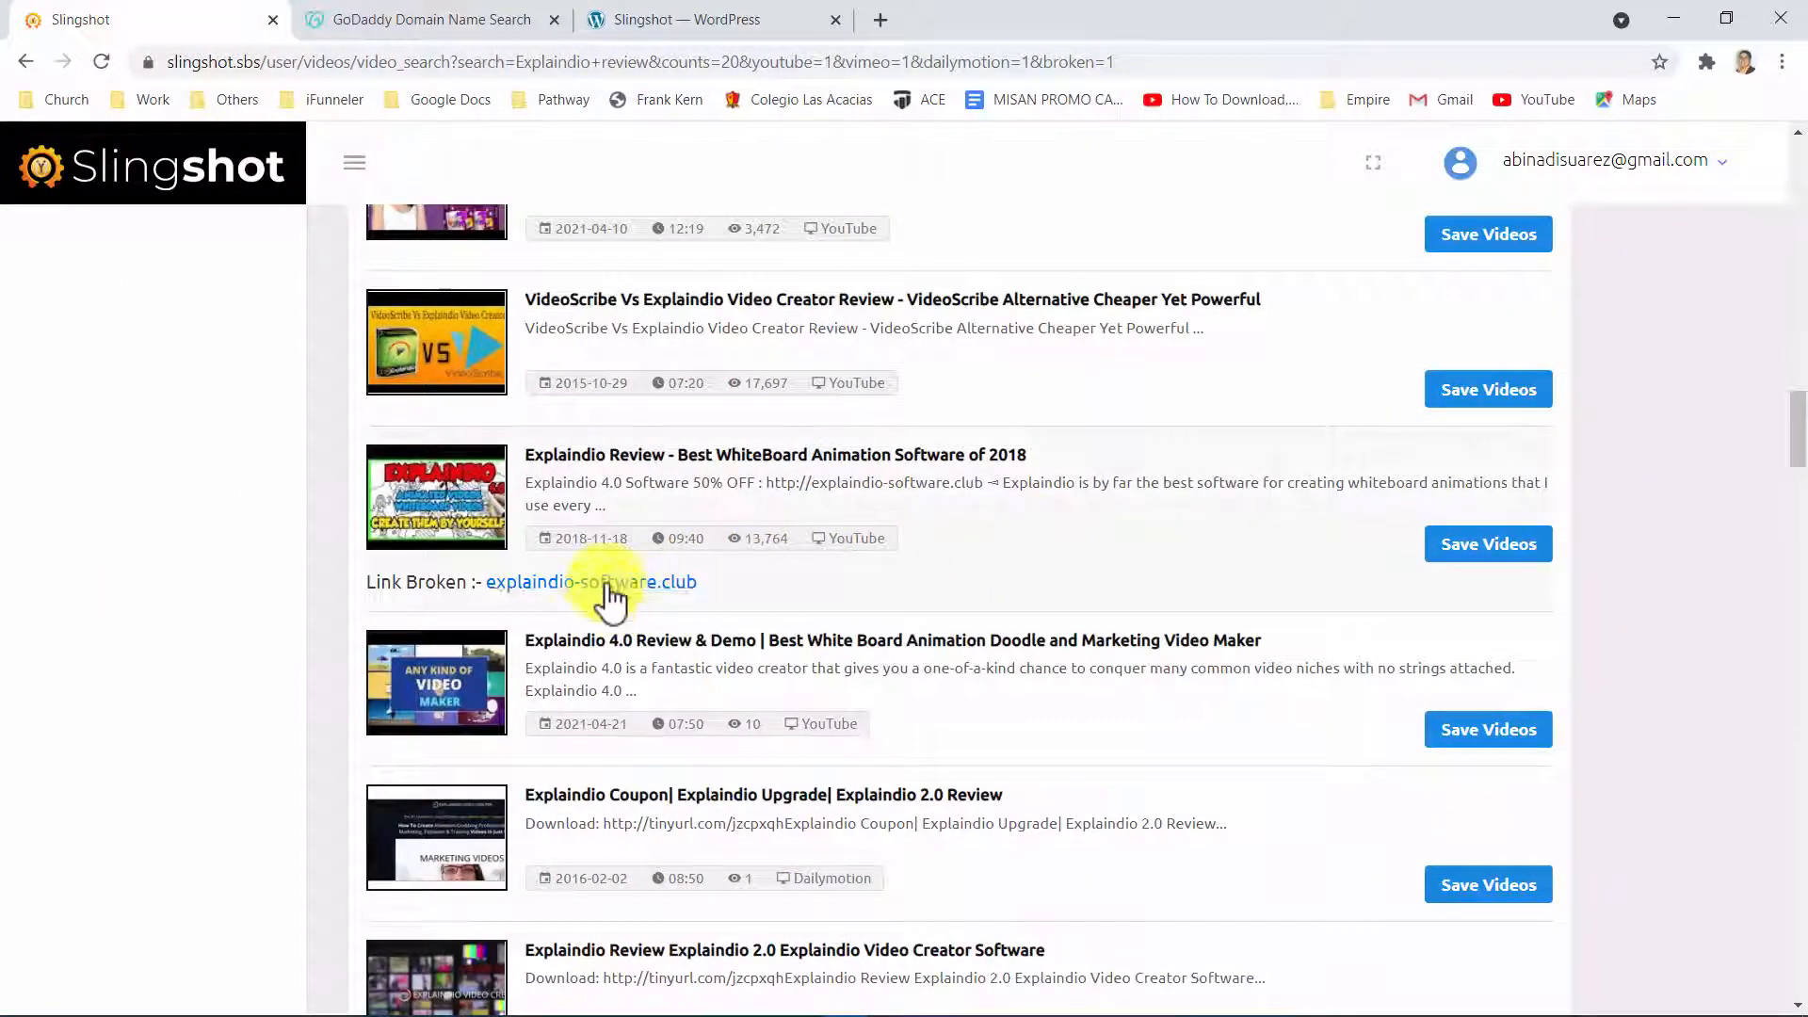
left_click(592, 581)
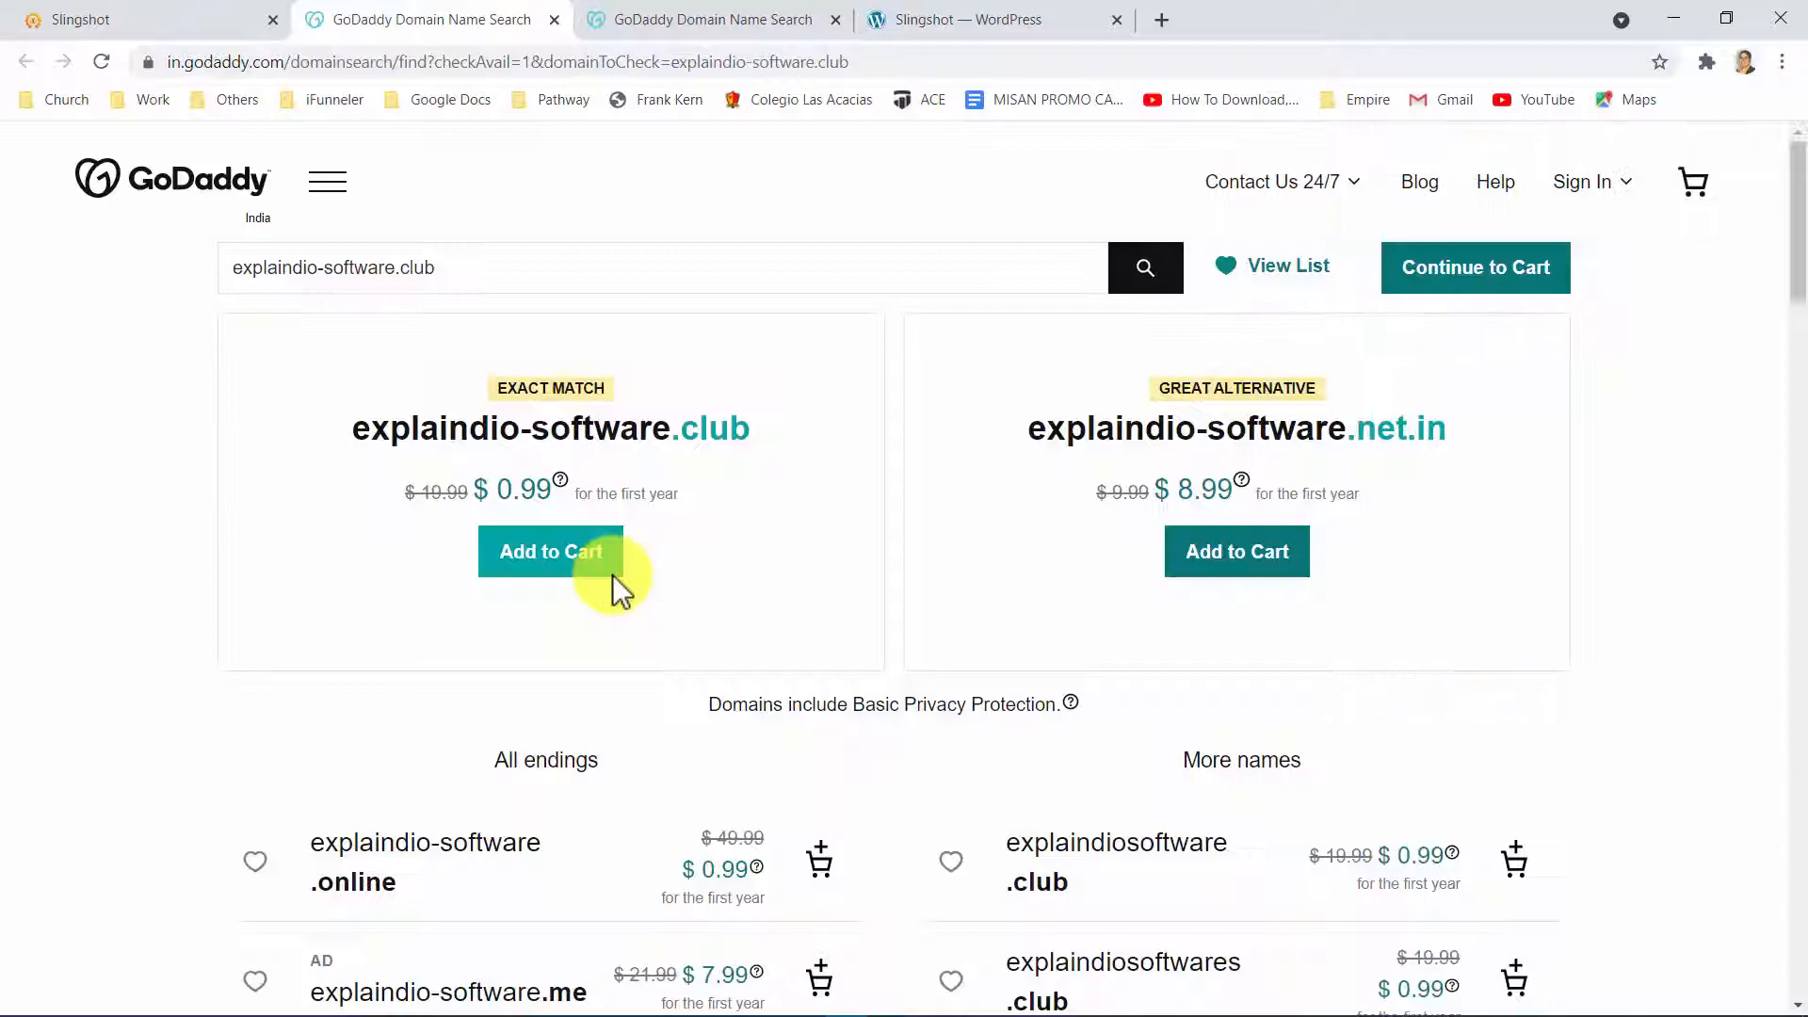
left_click(89, 20)
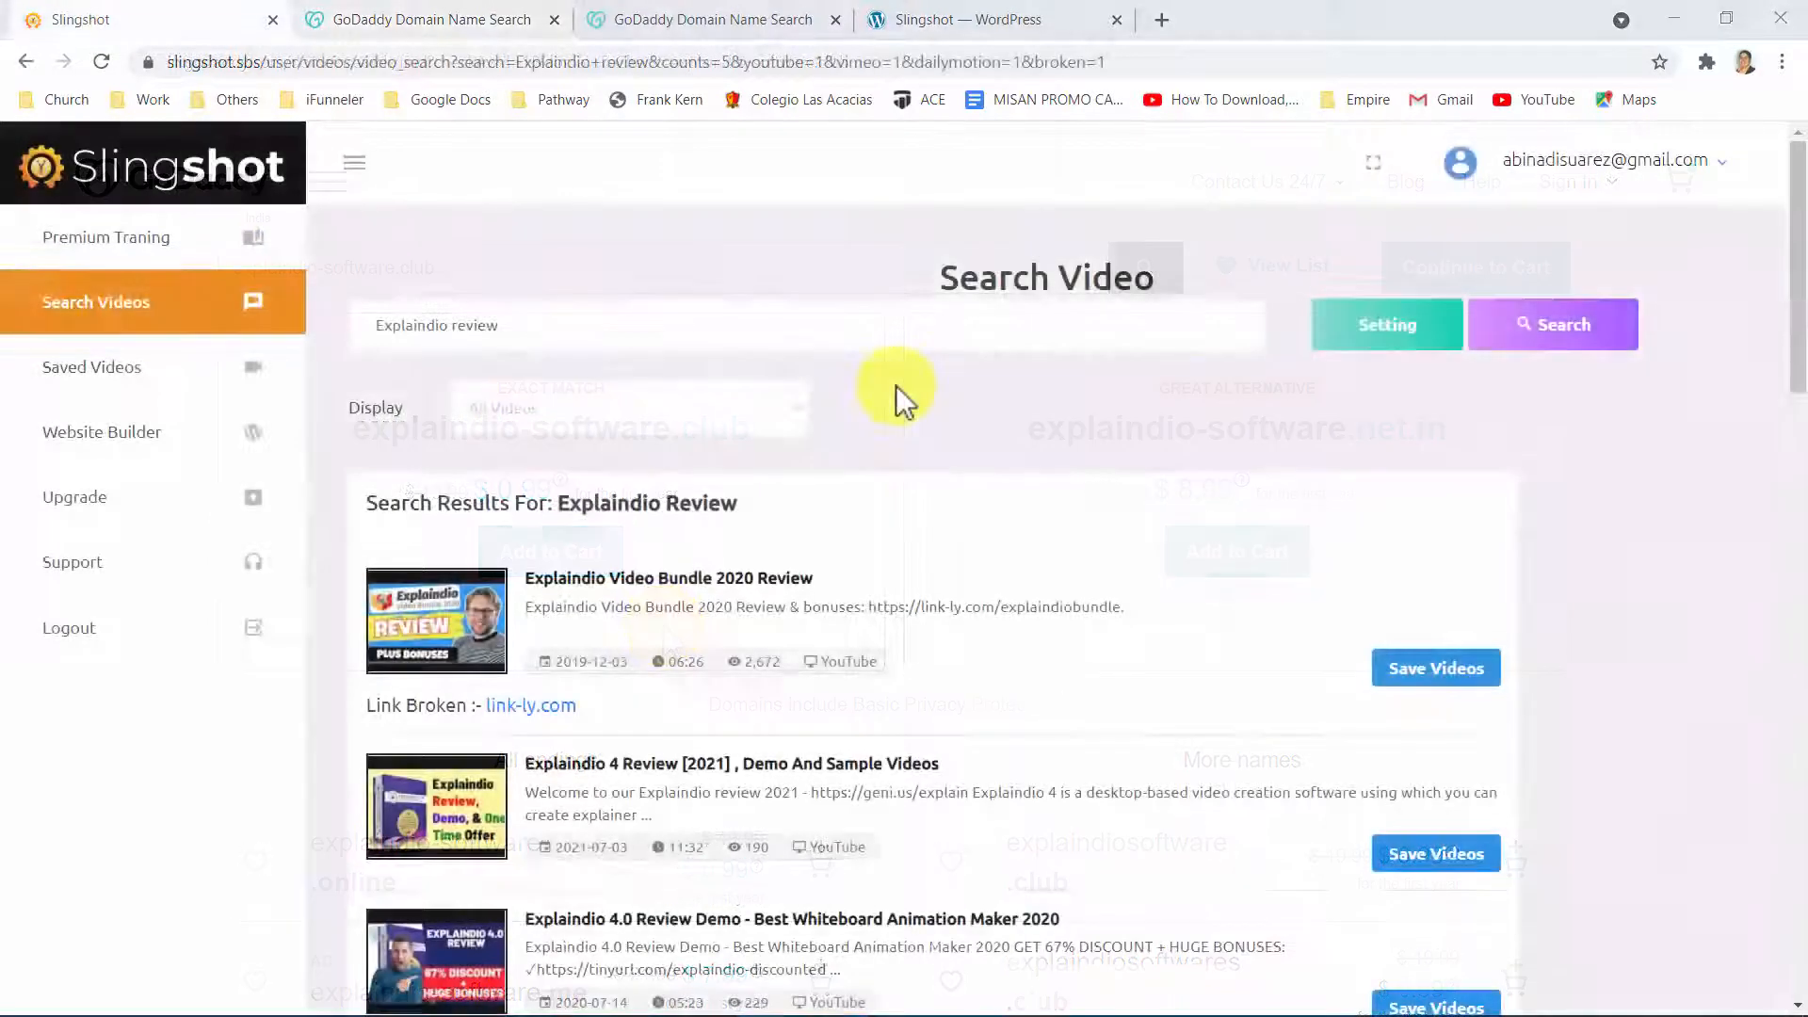
Search for 'list building' and scroll through the pixz.nu and No Links results
left_click(437, 325)
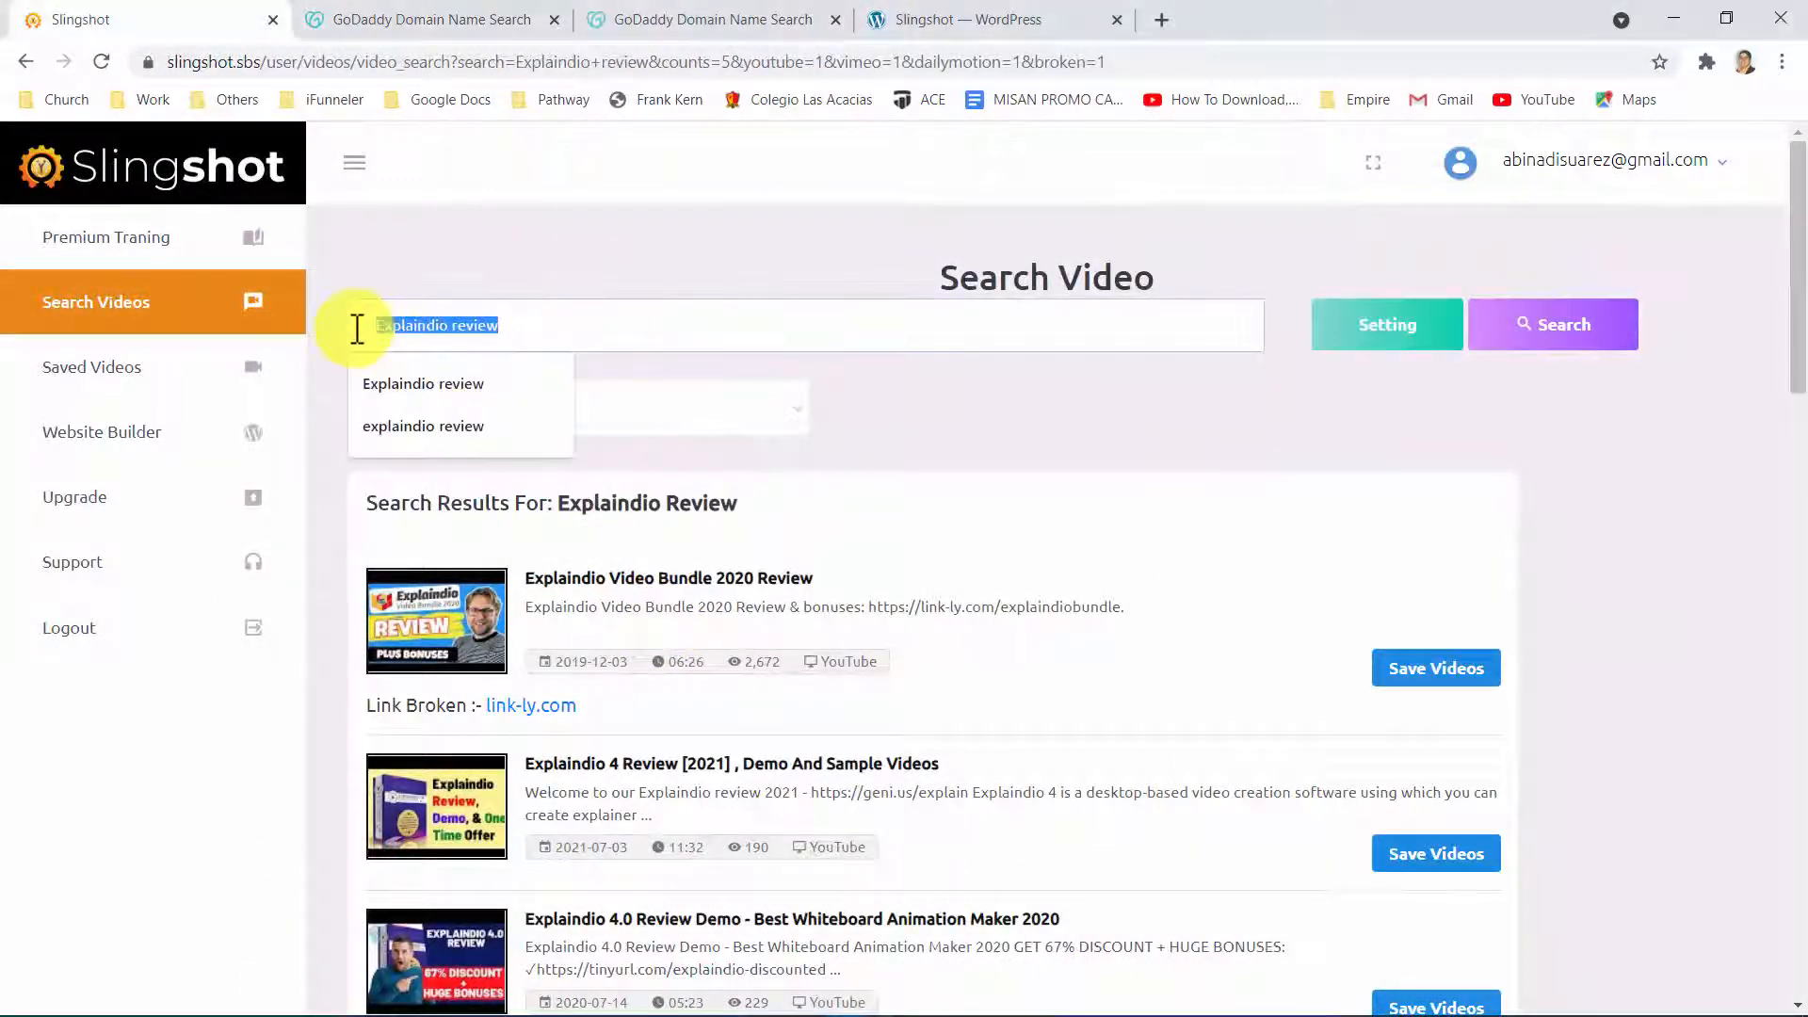
type("list building")
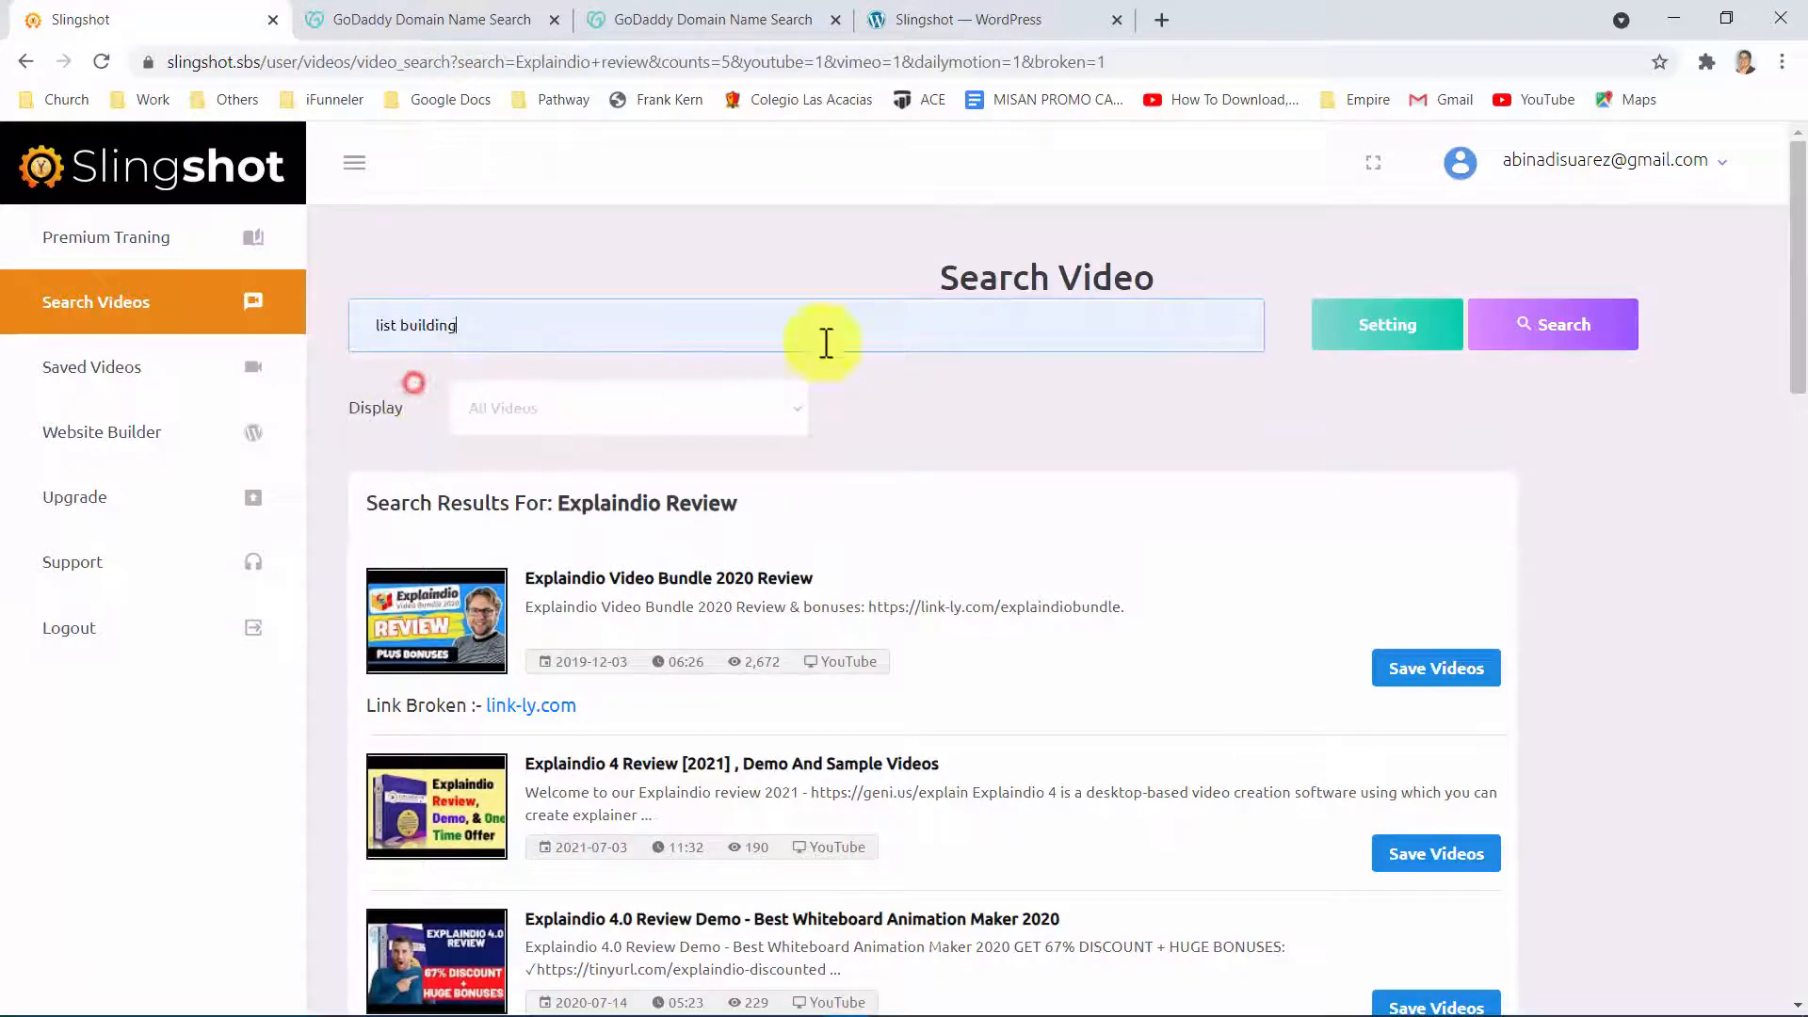
left_click(1552, 324)
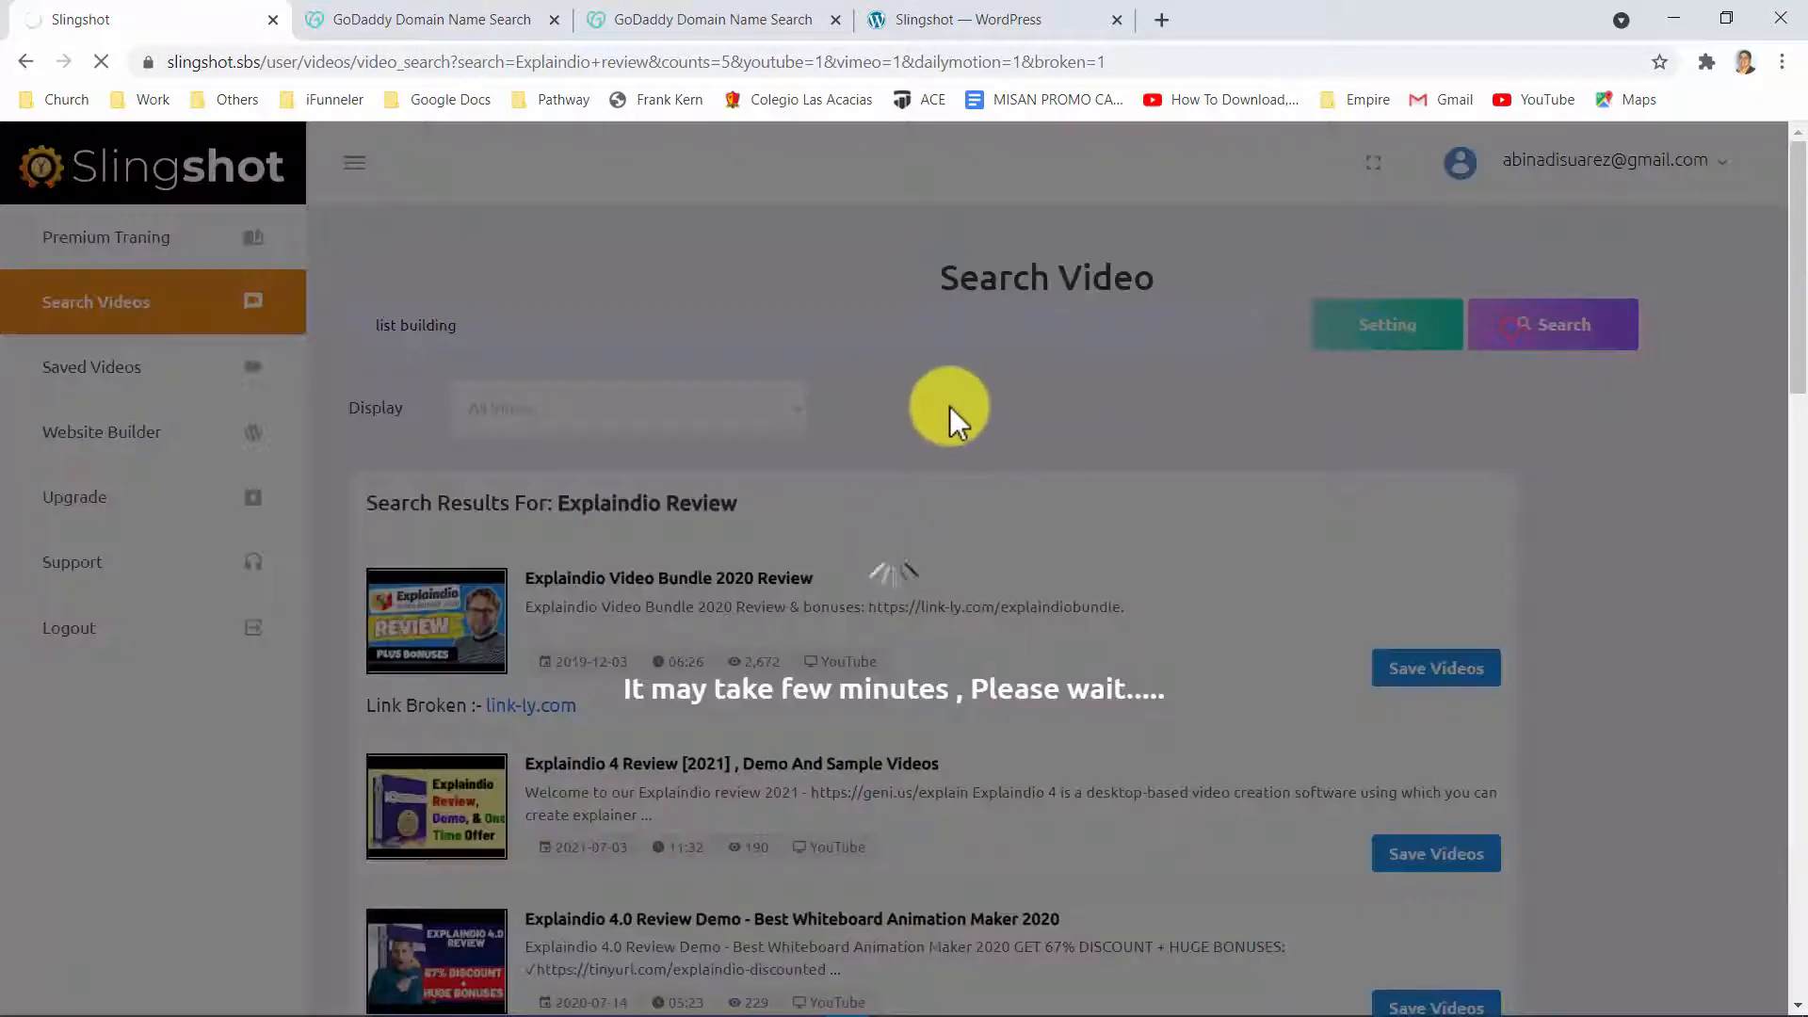
left_click(1553, 324)
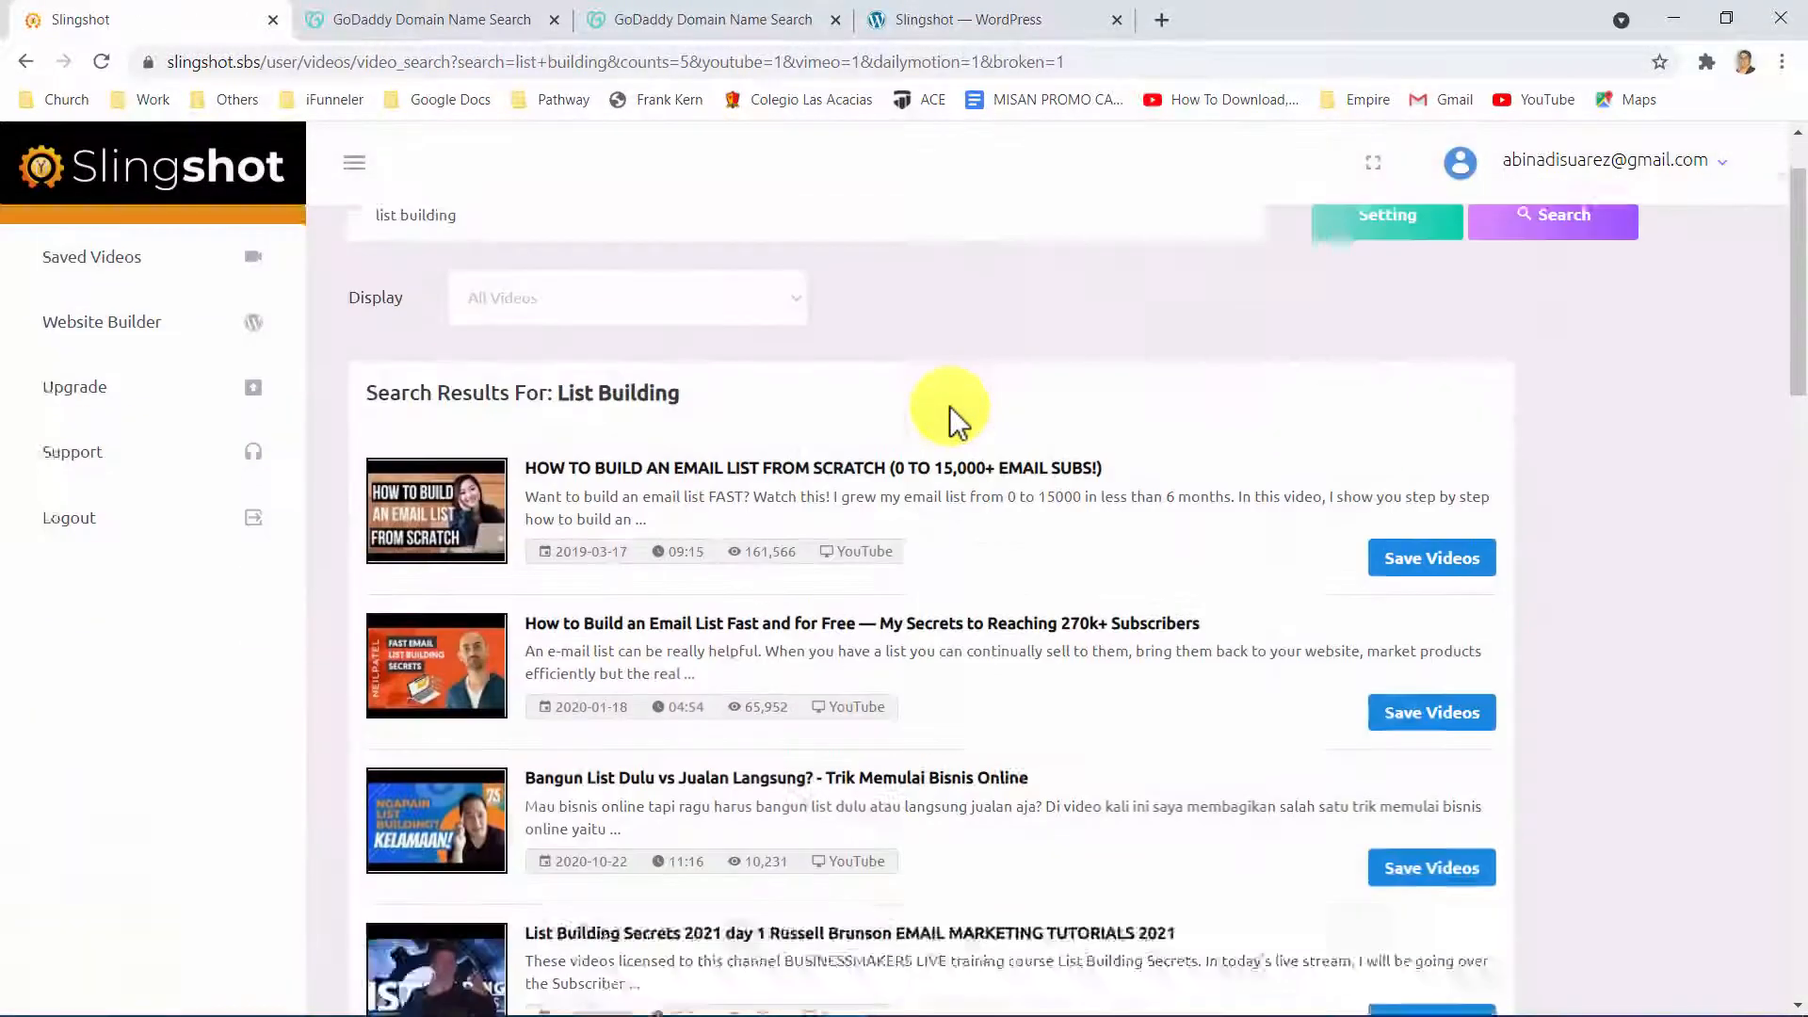
scroll("down", 3)
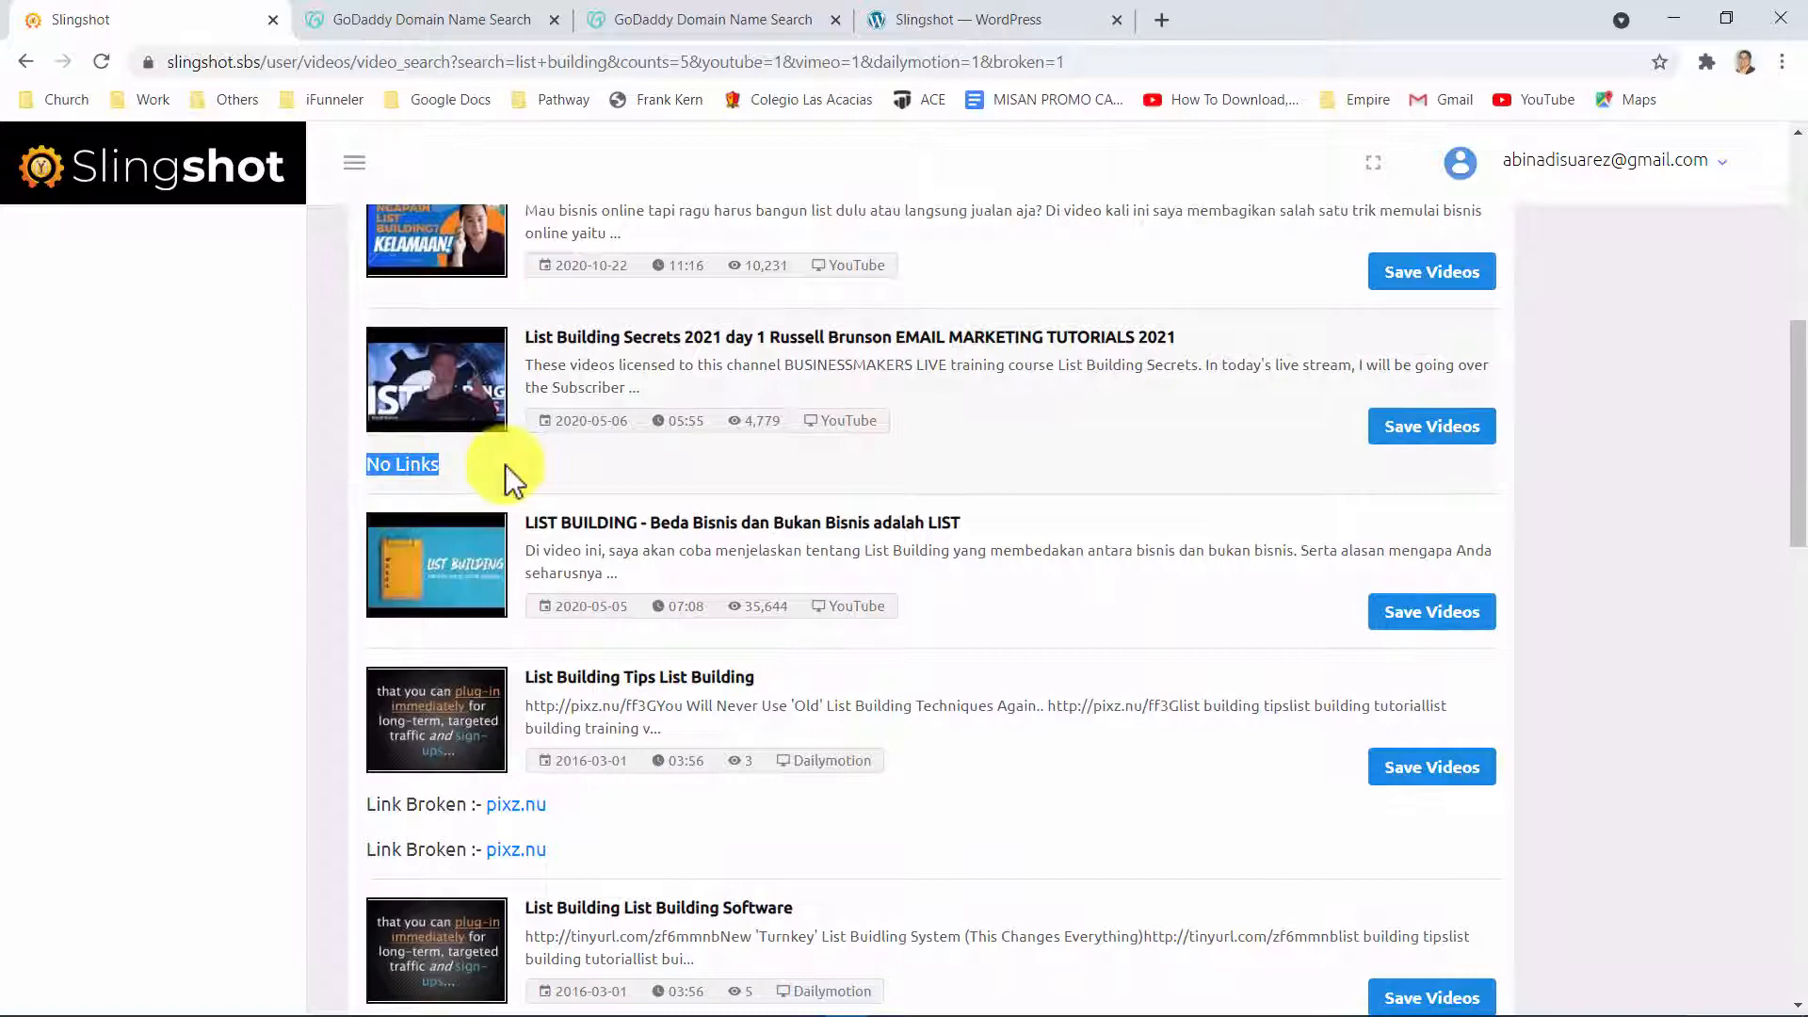
scroll("down", 3)
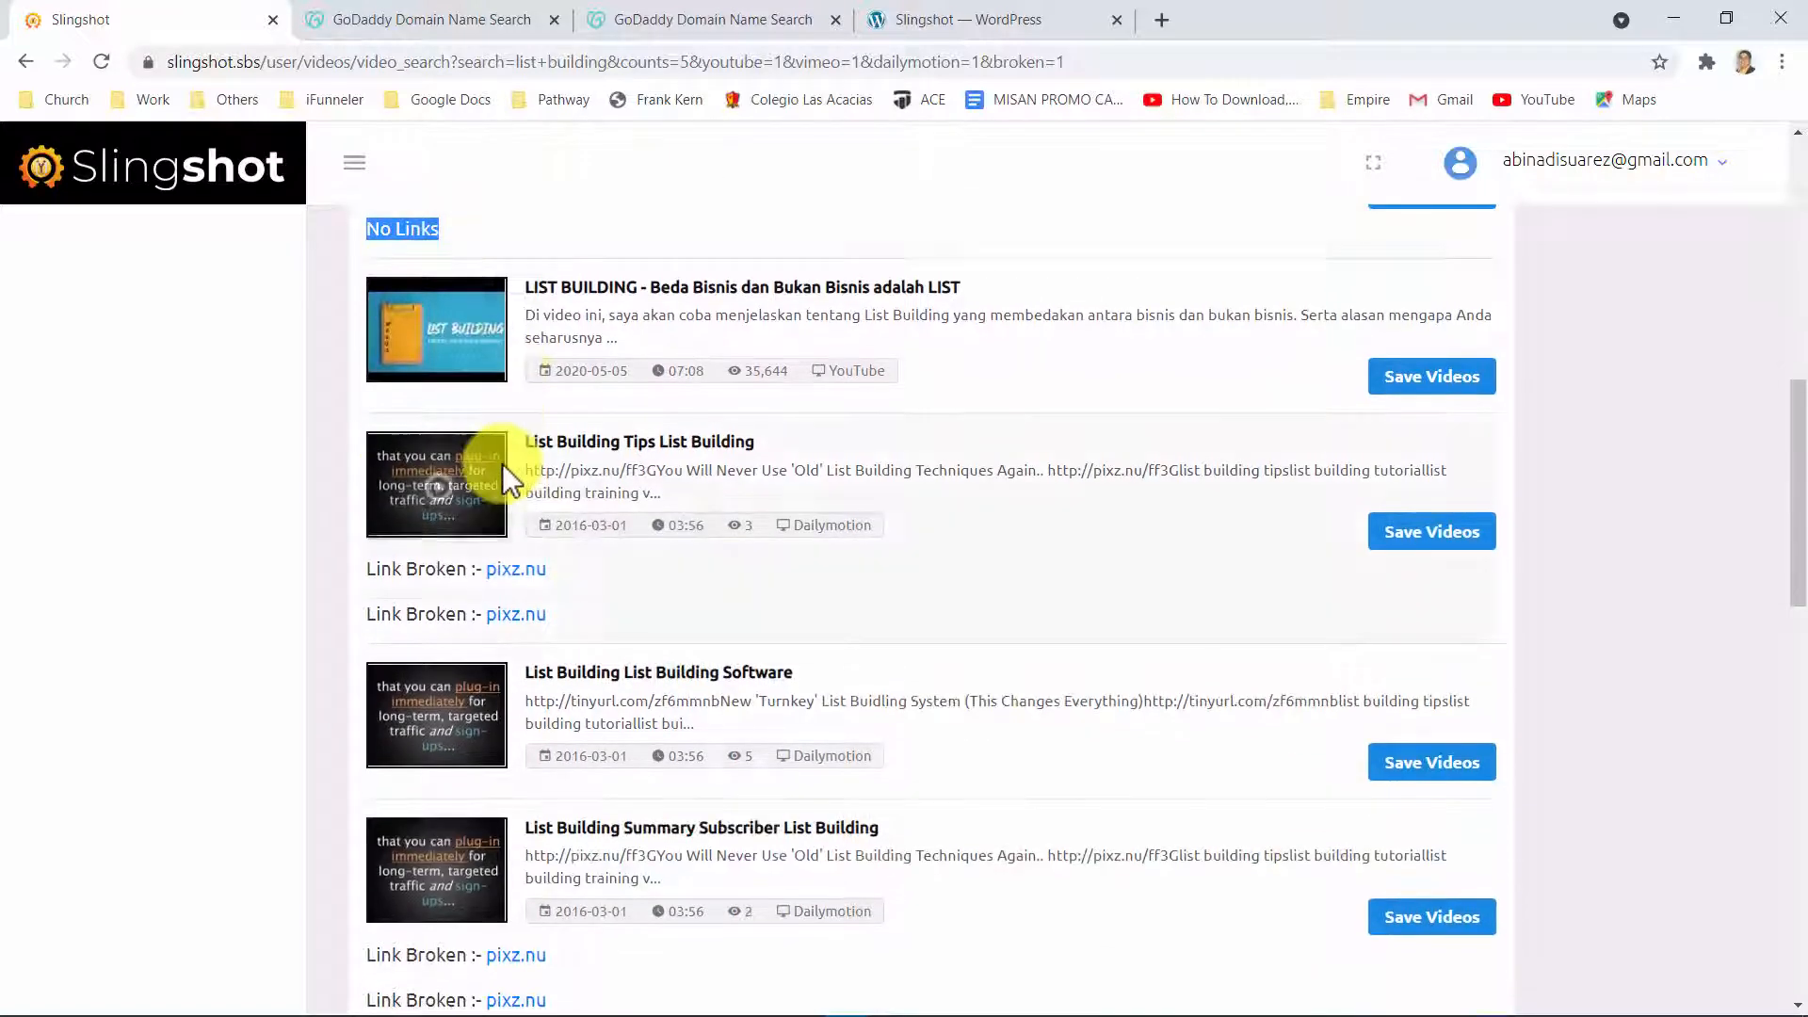
scroll("down", 3)
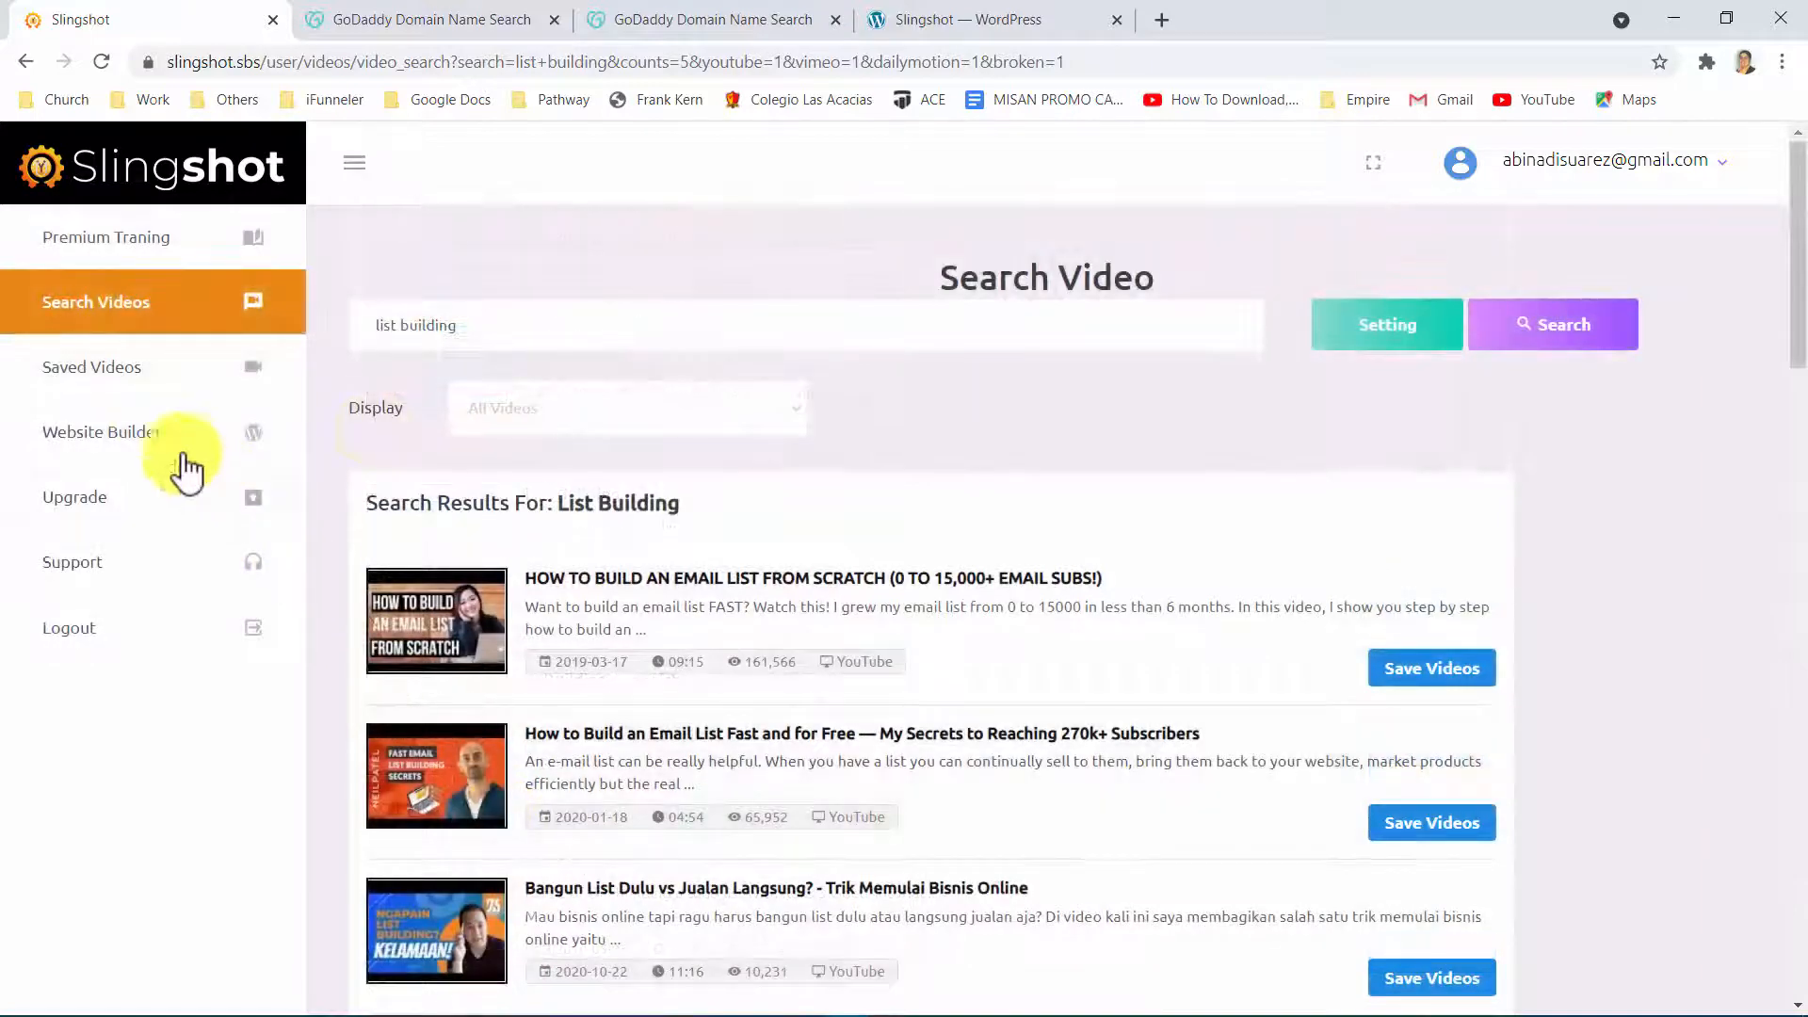
View the Website Builder downloads, then switch to the WordPress Slingshot Video Poster
left_click(101, 431)
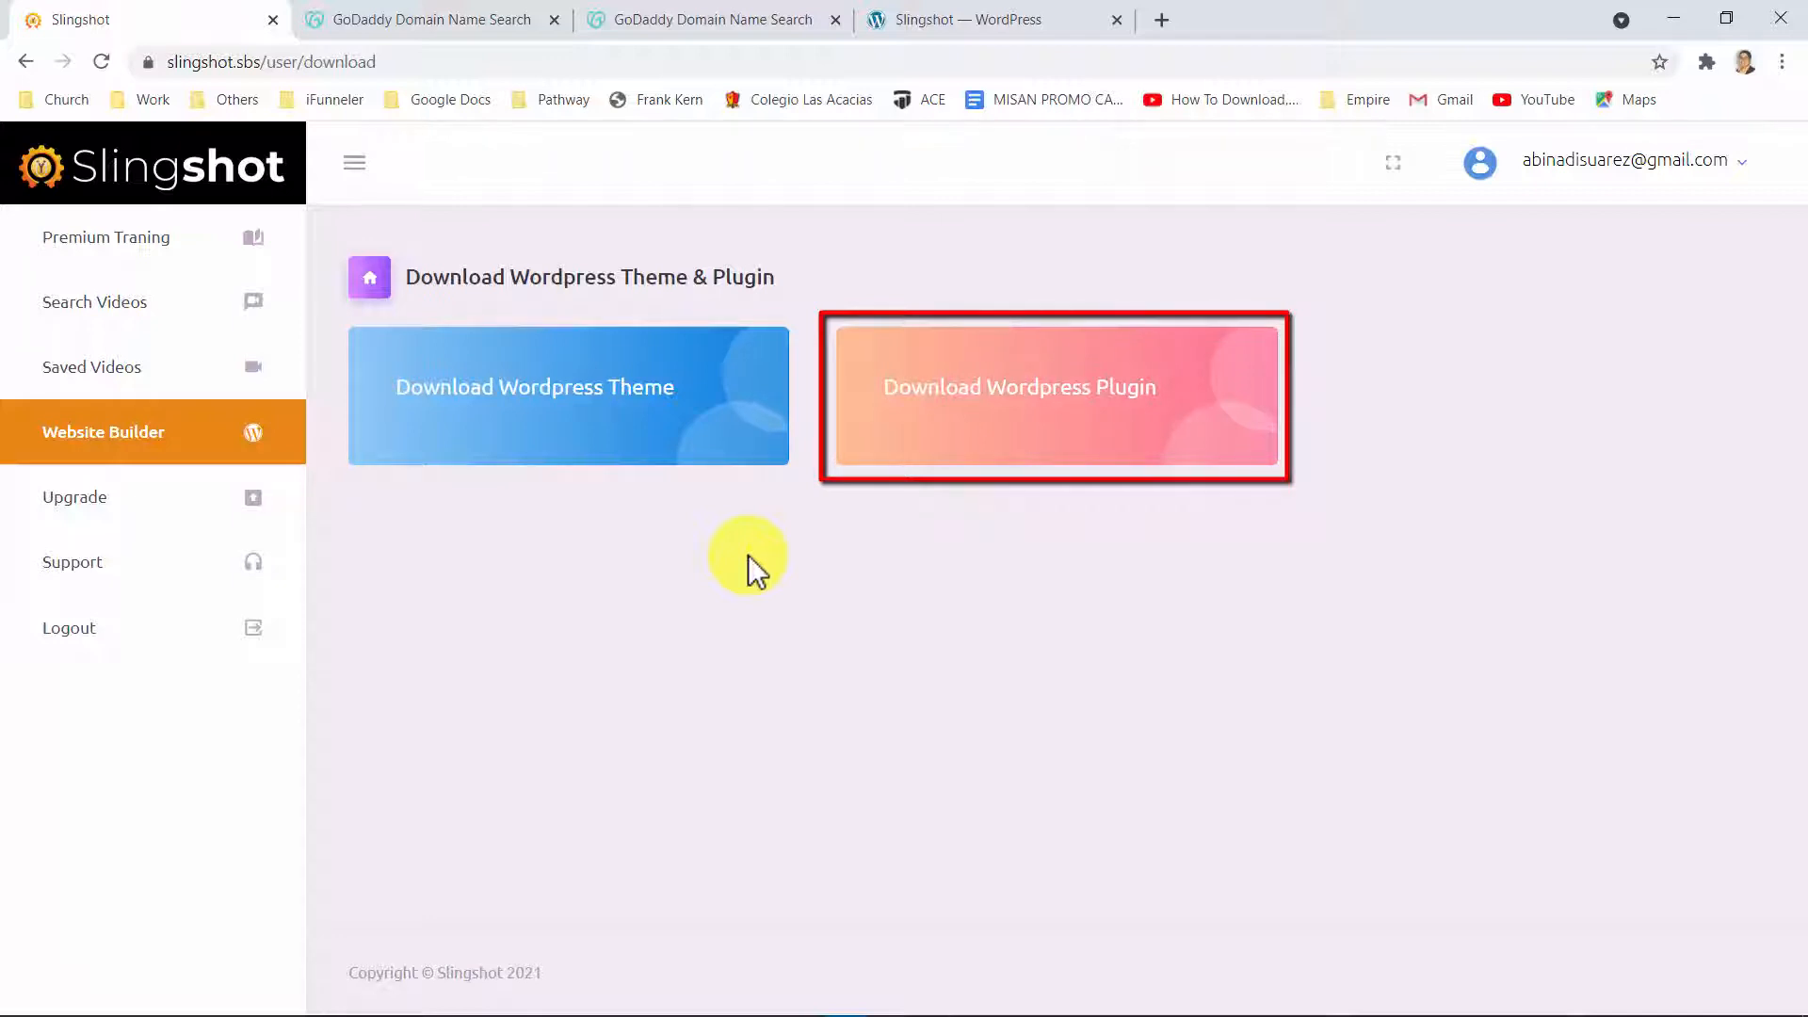
left_click(1056, 396)
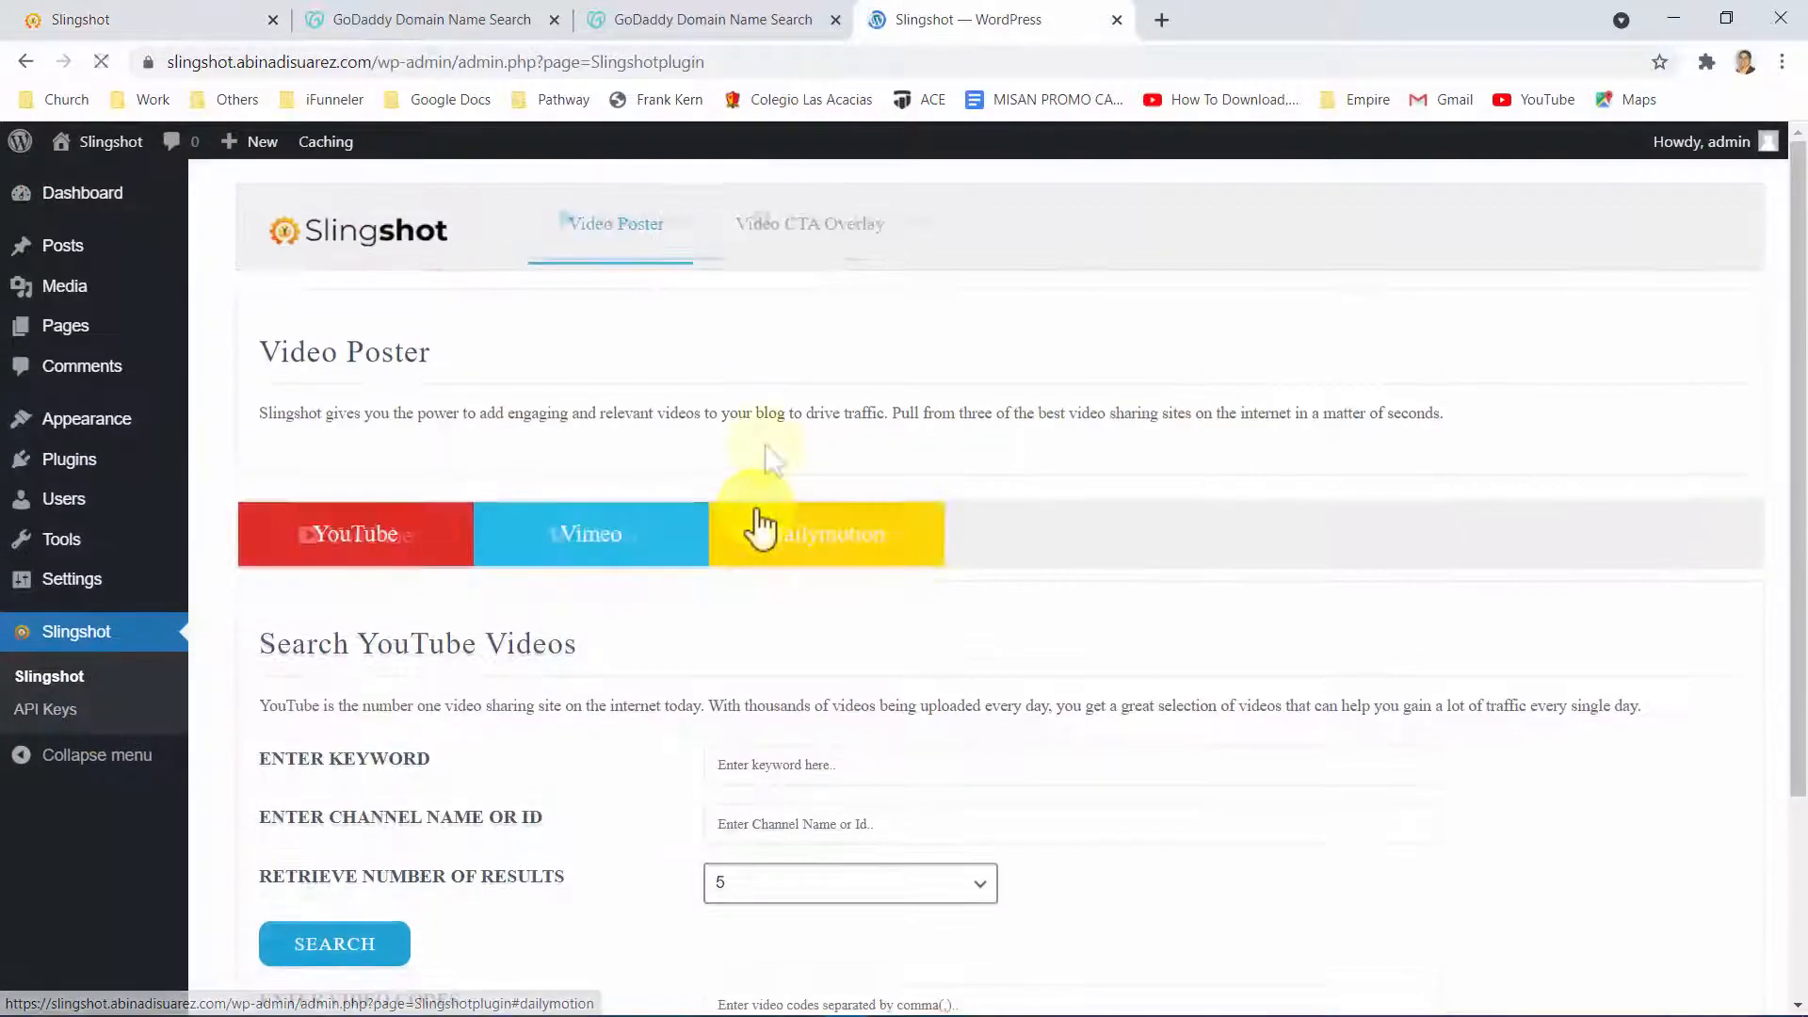
On the YouTube search form, enter keyword 'explaindio review' and set the results count
scroll("down", 3)
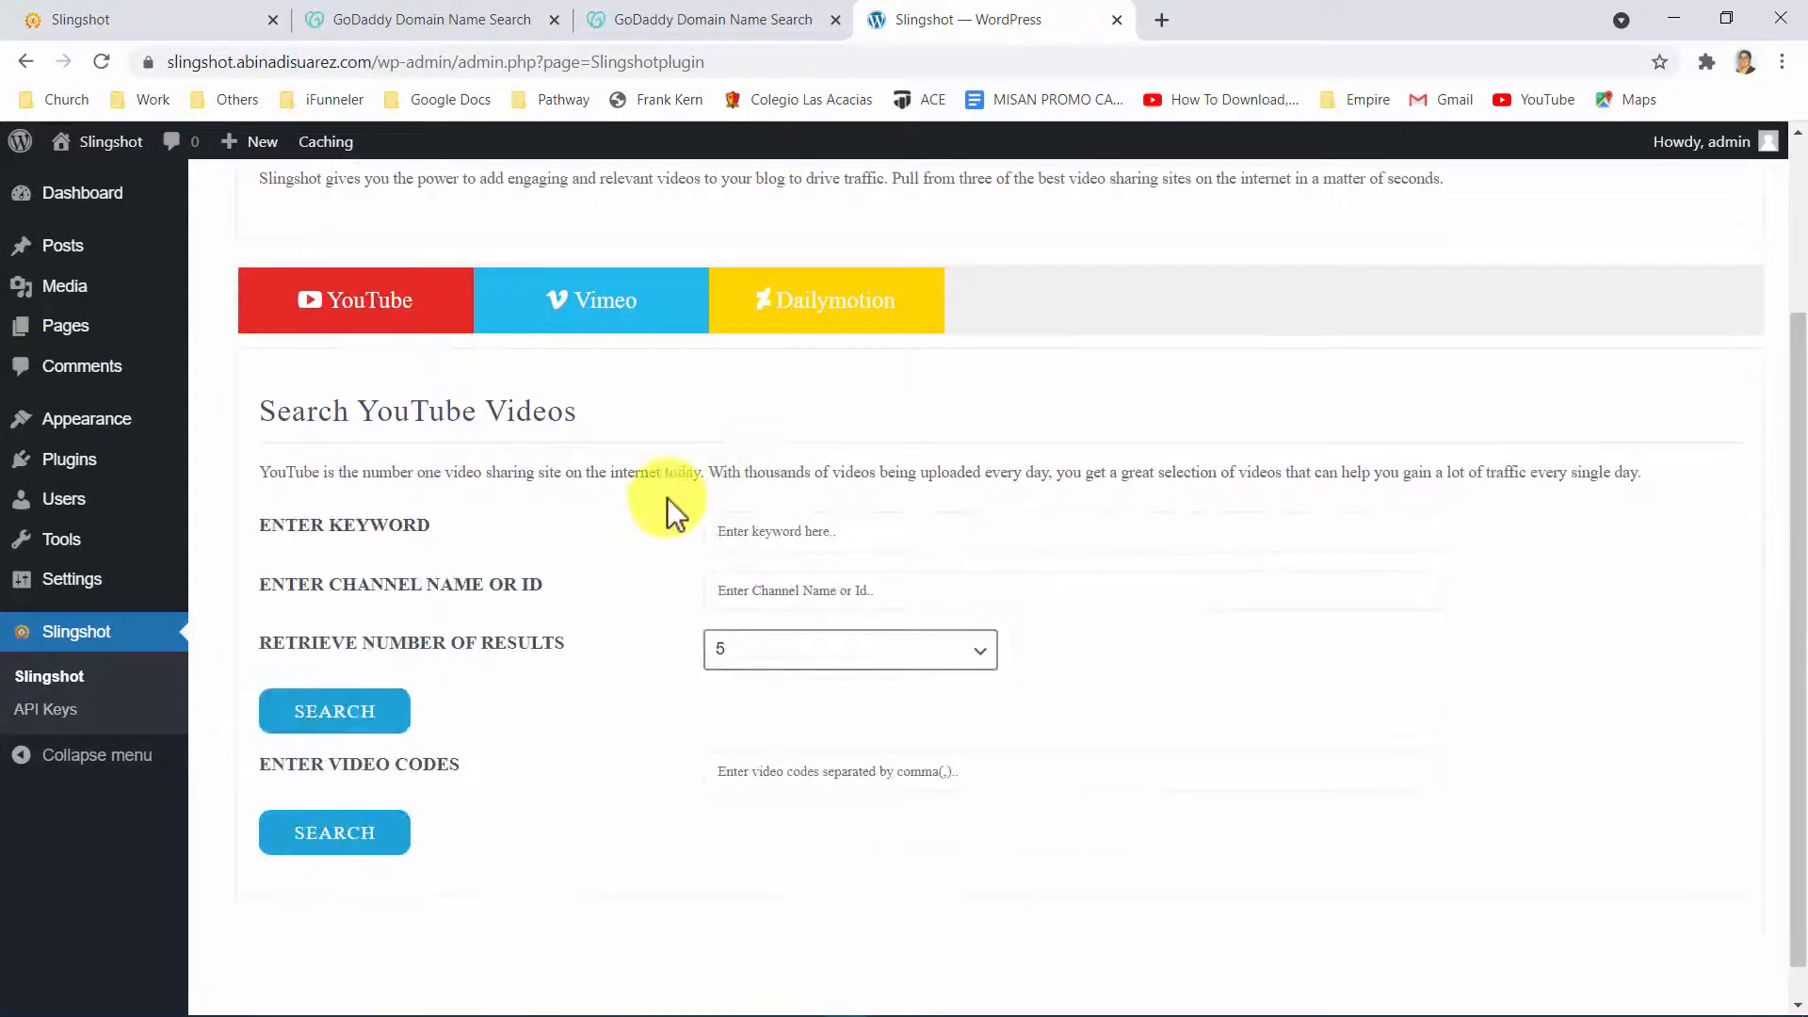
left_click(603, 306)
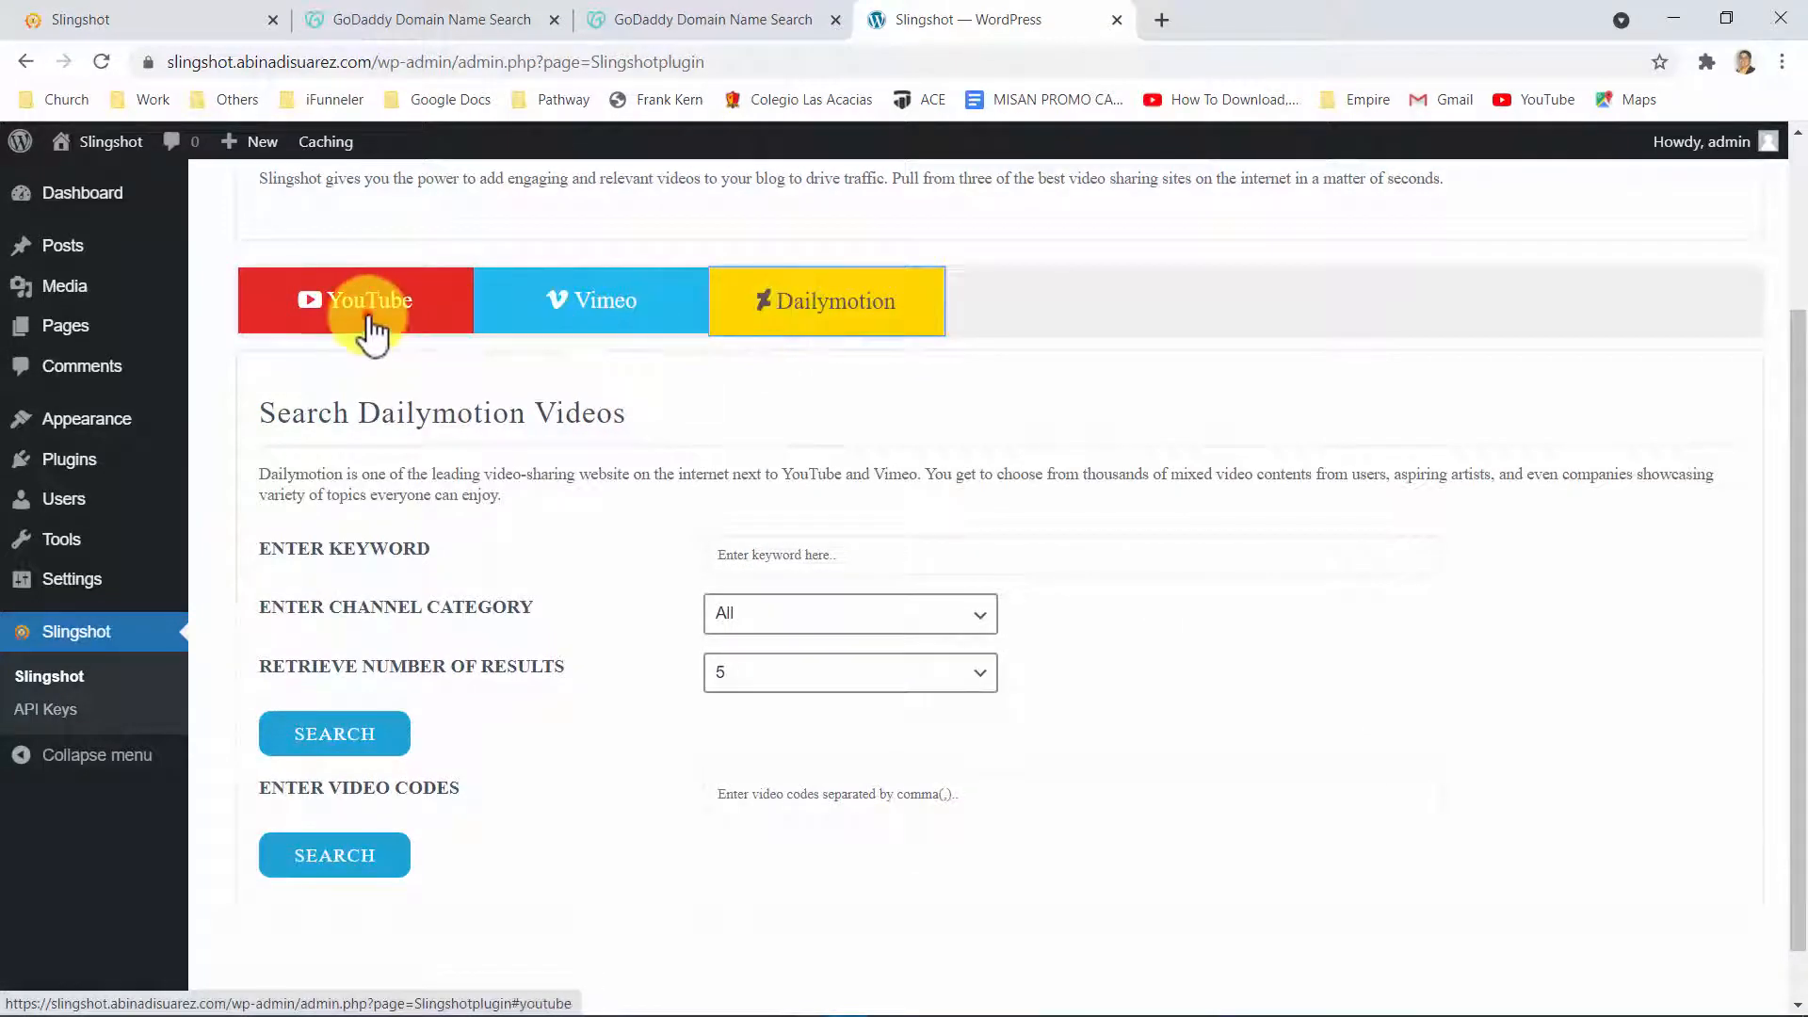
left_click(366, 301)
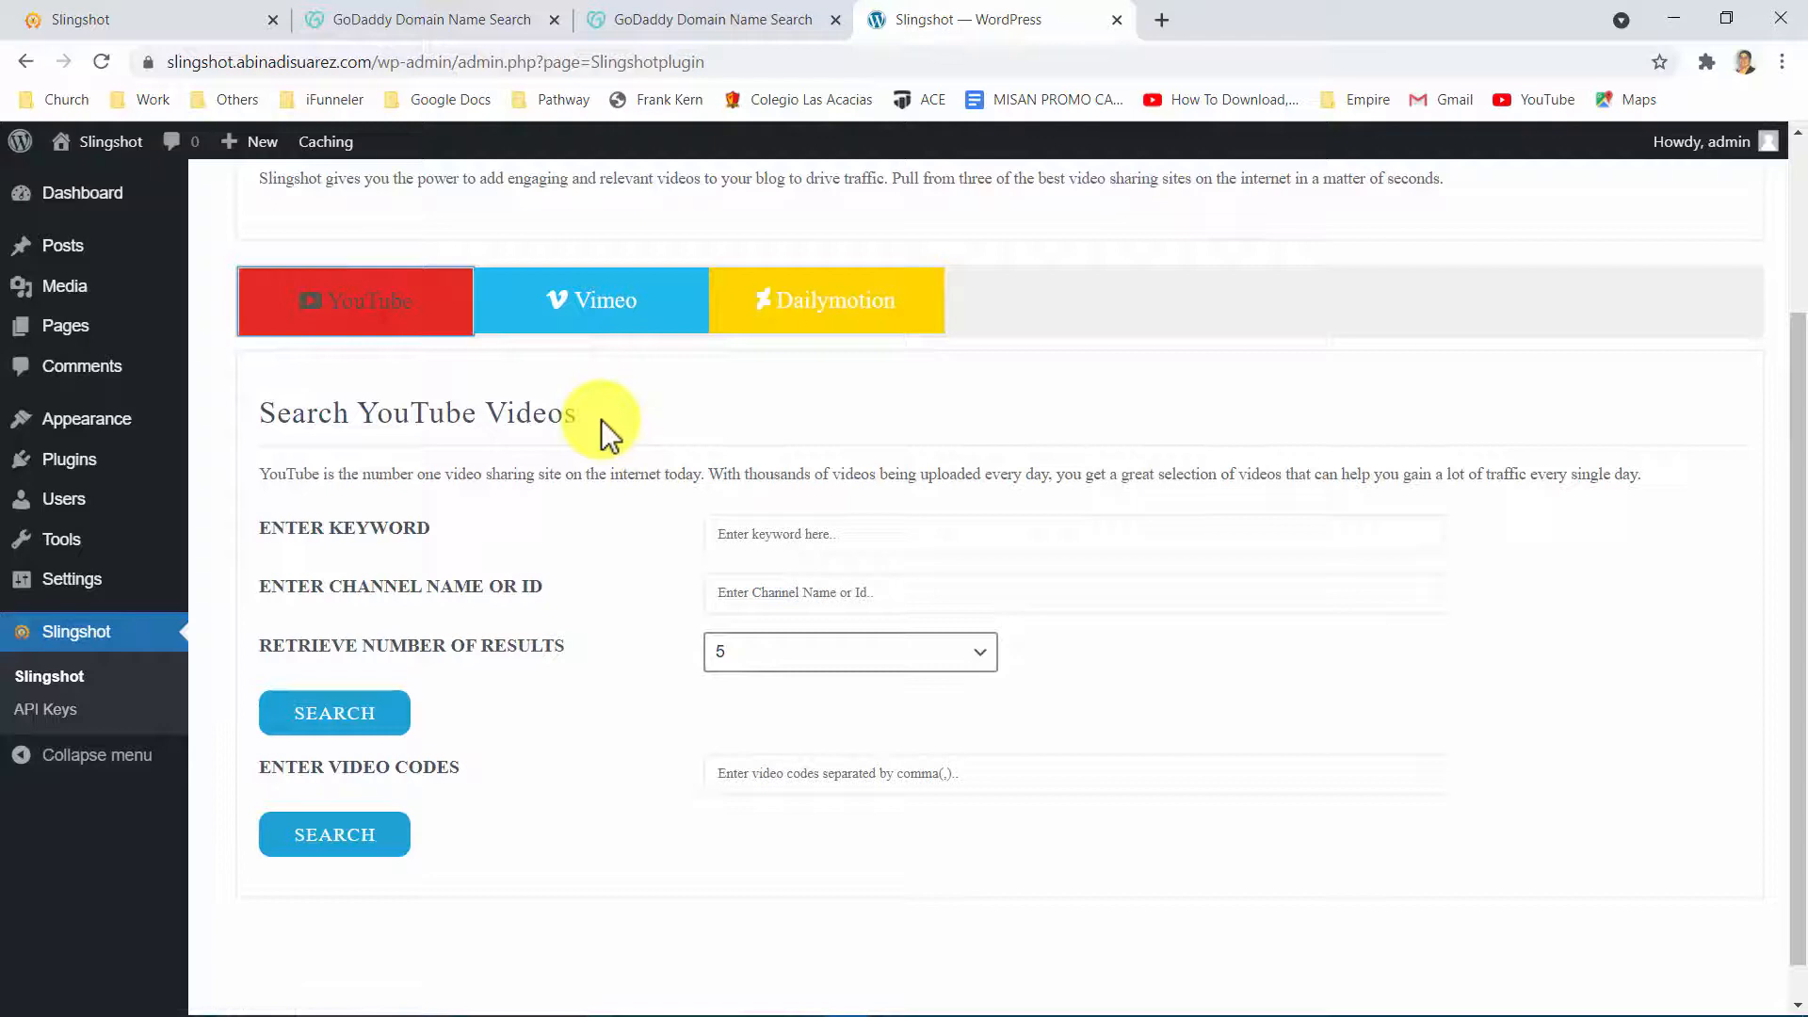
left_click(355, 301)
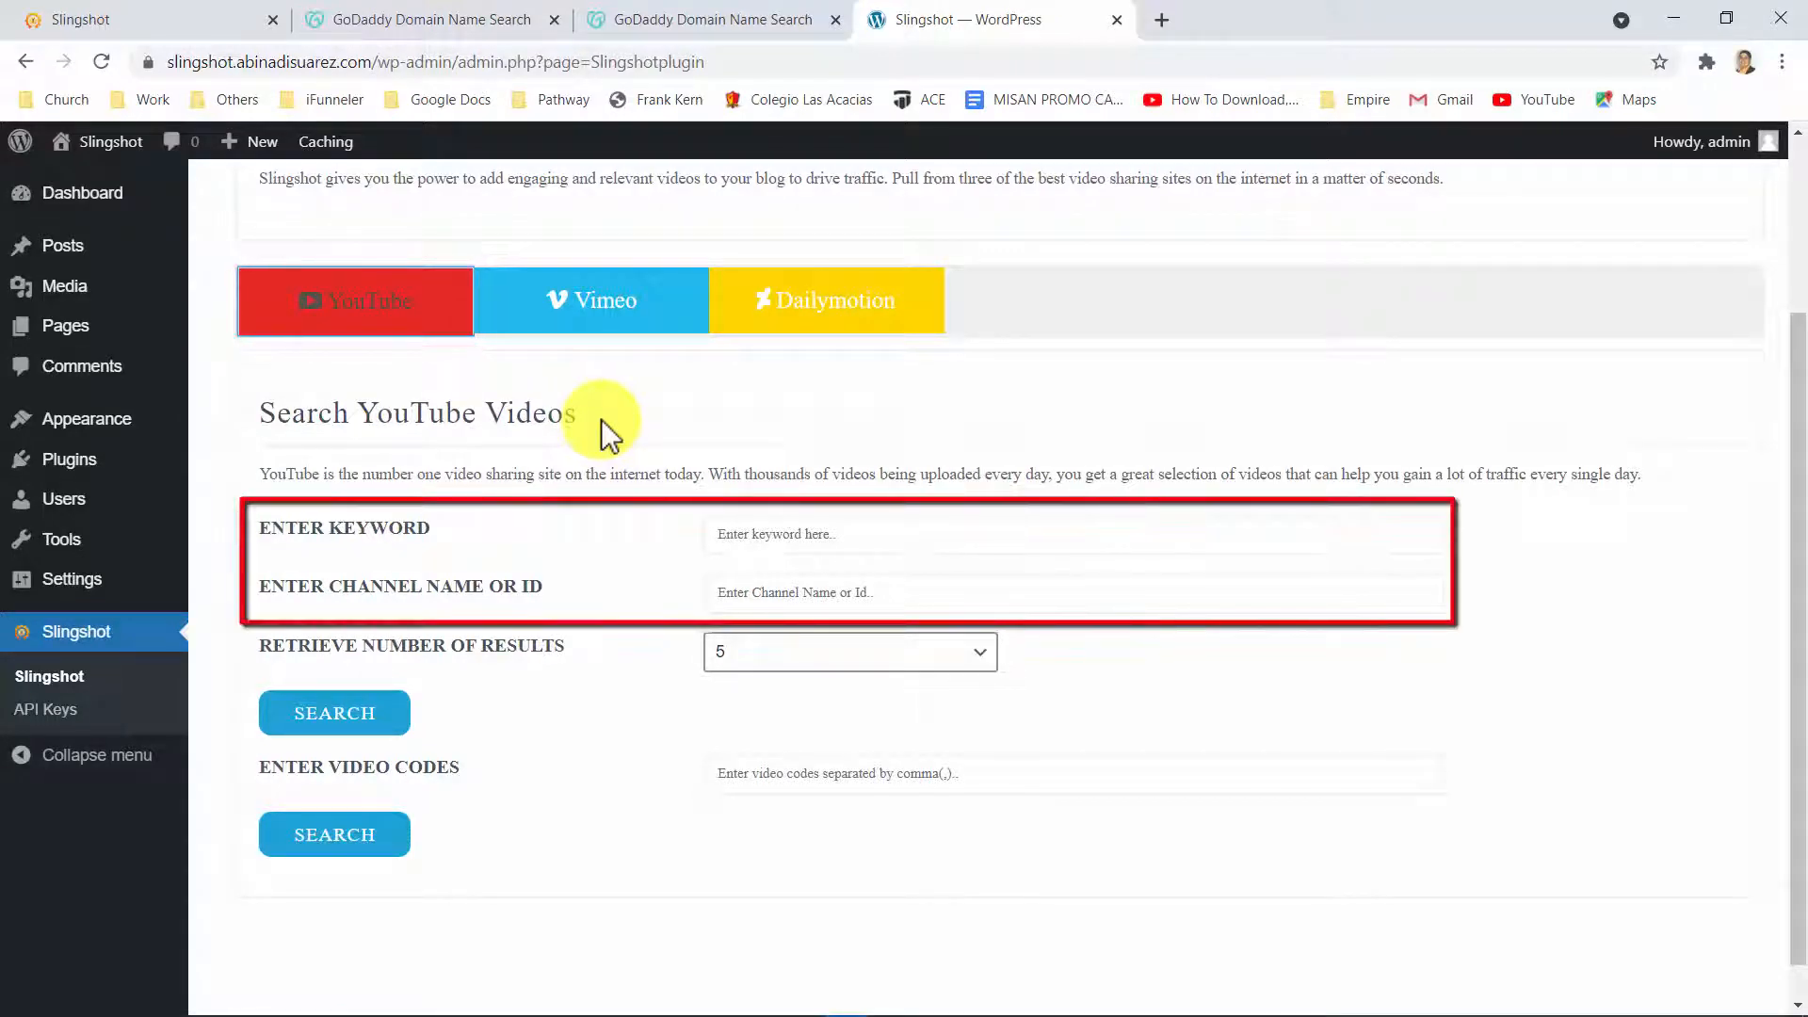
left_click(849, 651)
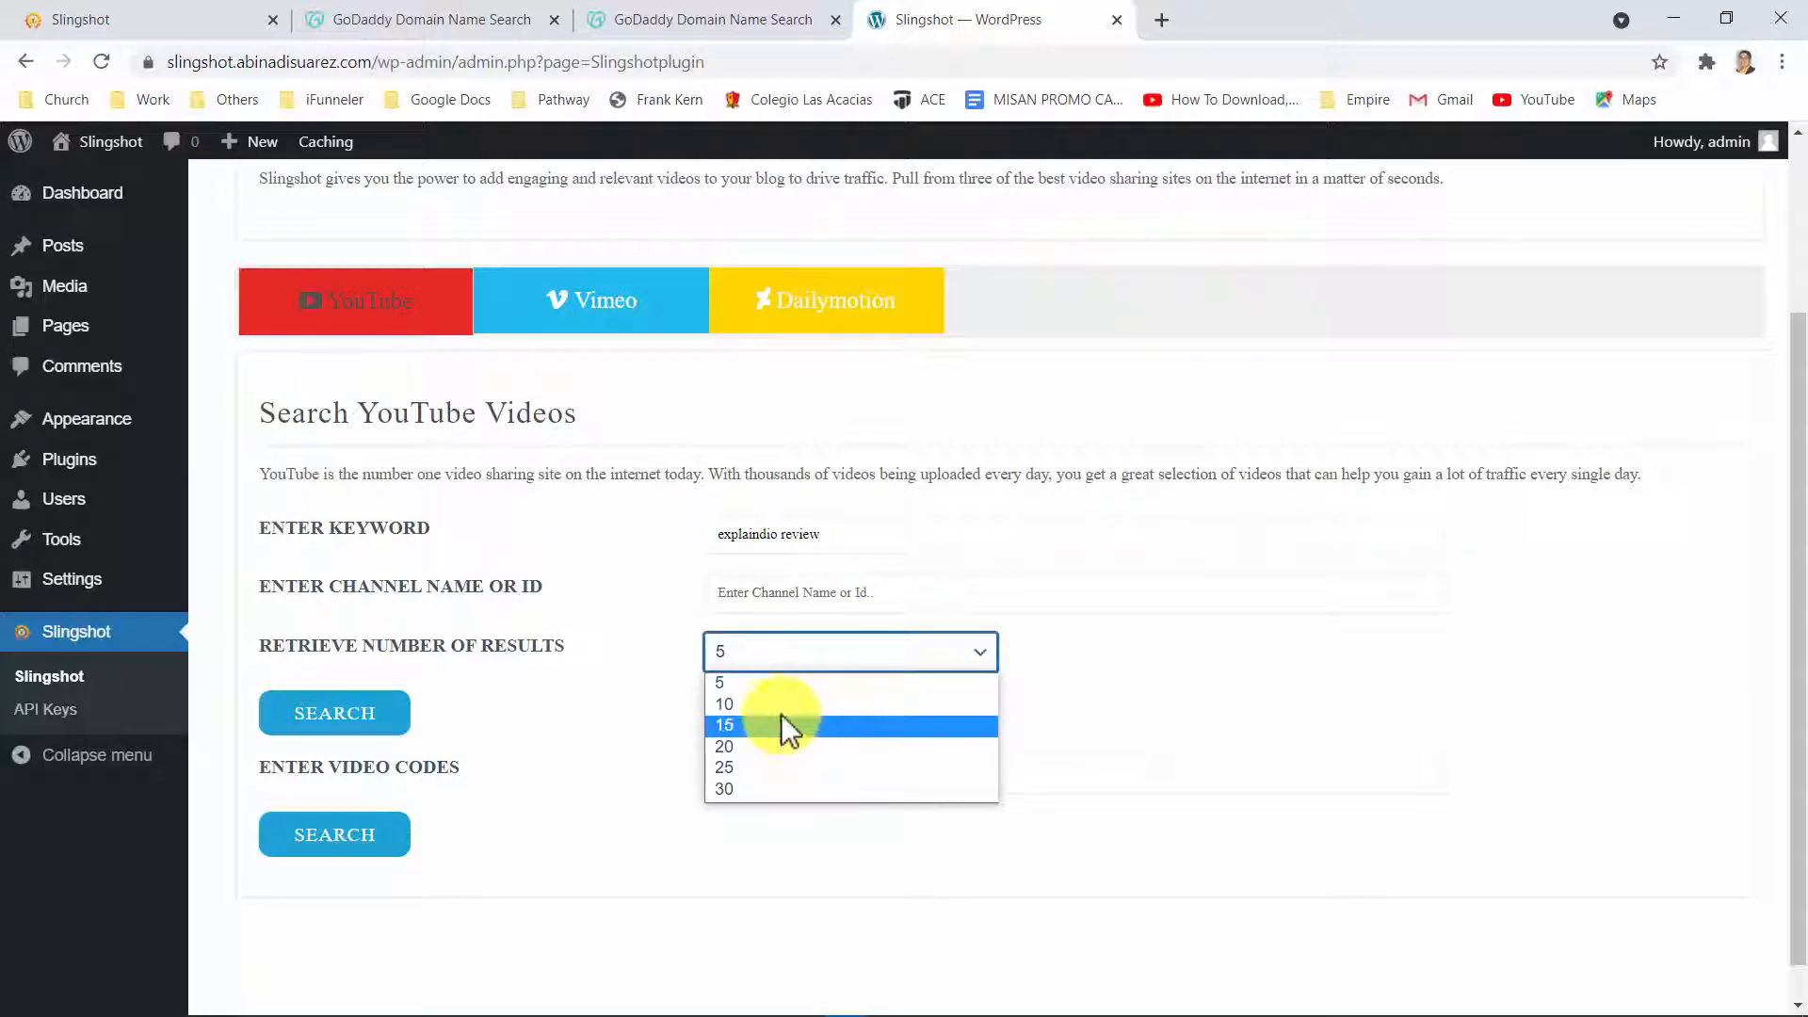
left_click(723, 704)
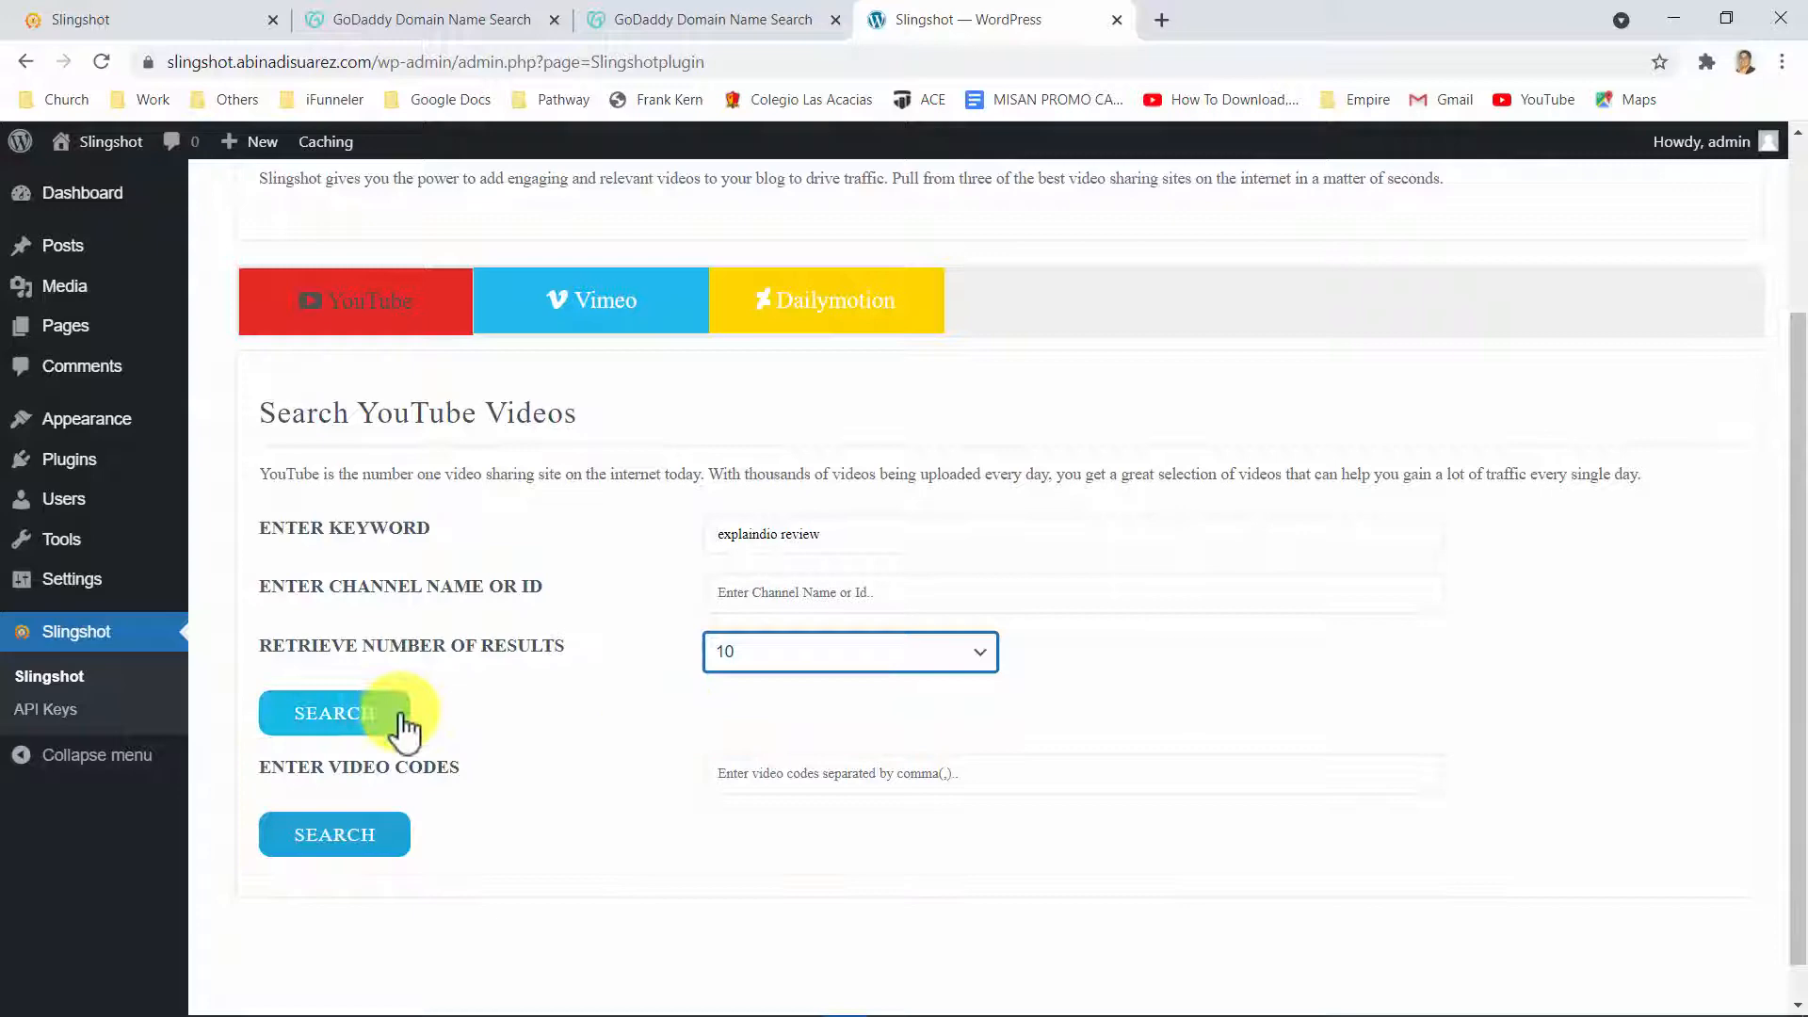
Search YouTube for explaindio review and post the checked videos under Product Reviews
left_click(334, 713)
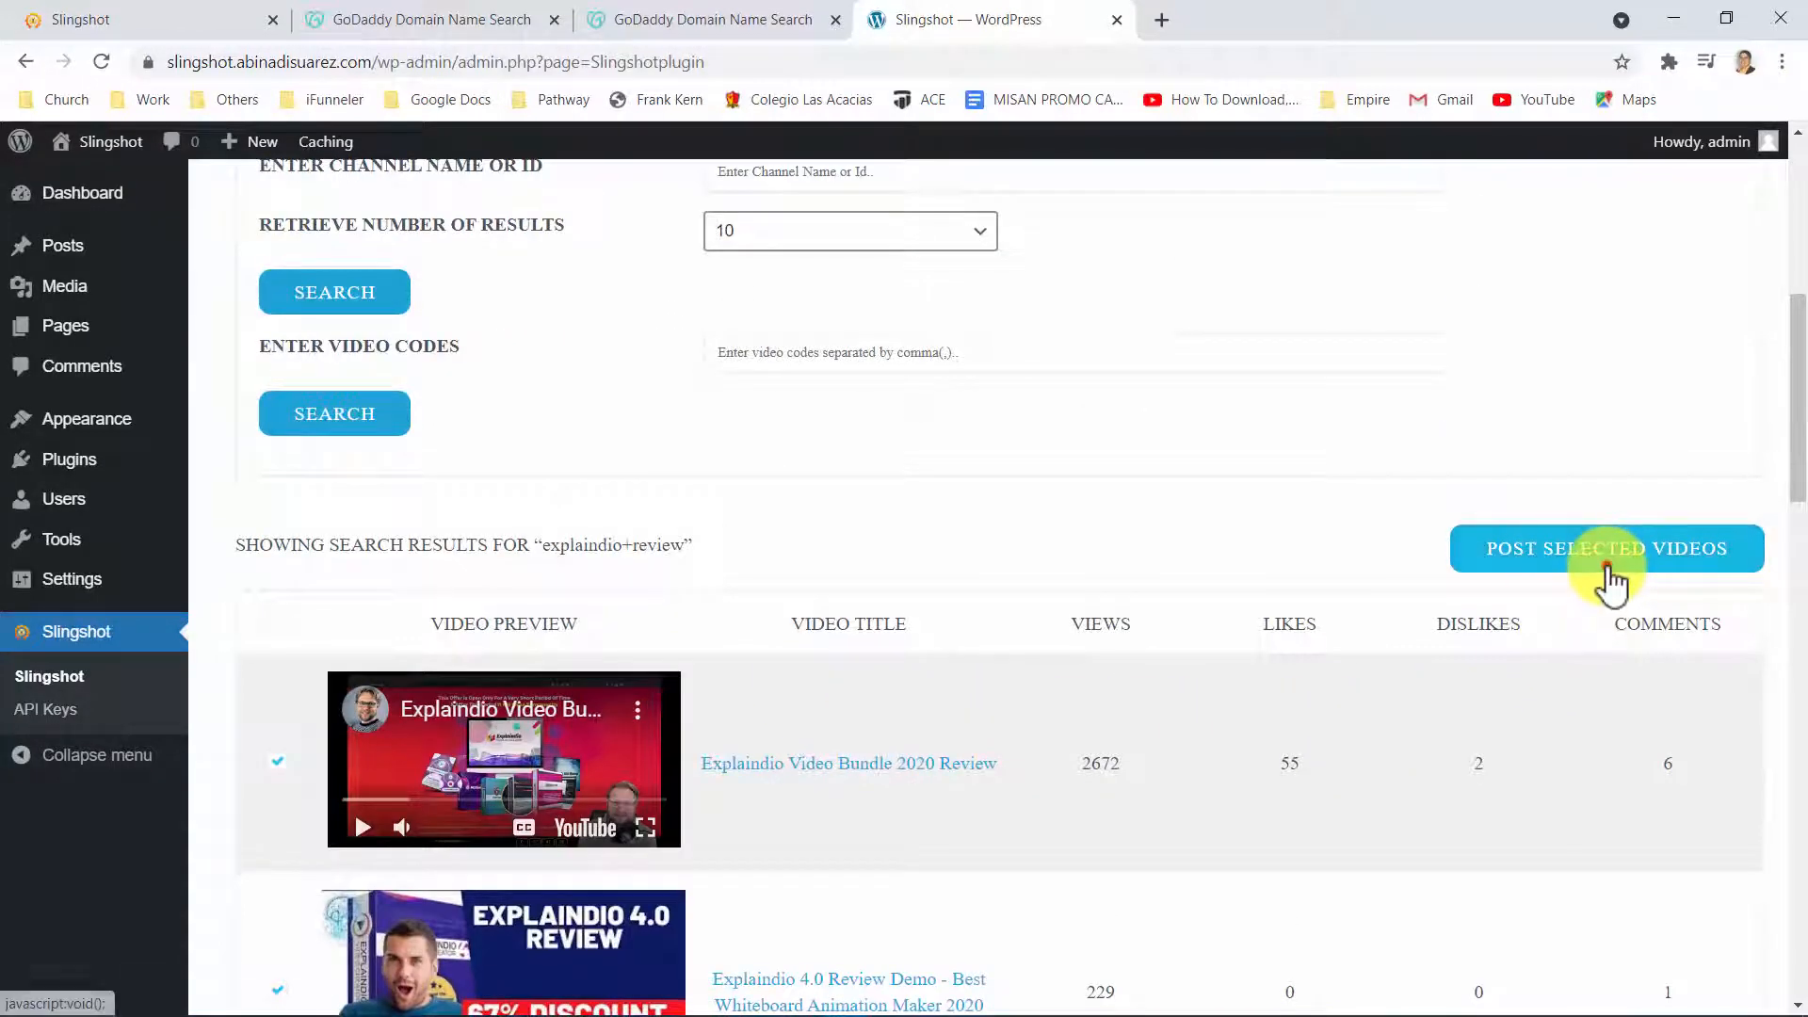
left_click(1607, 548)
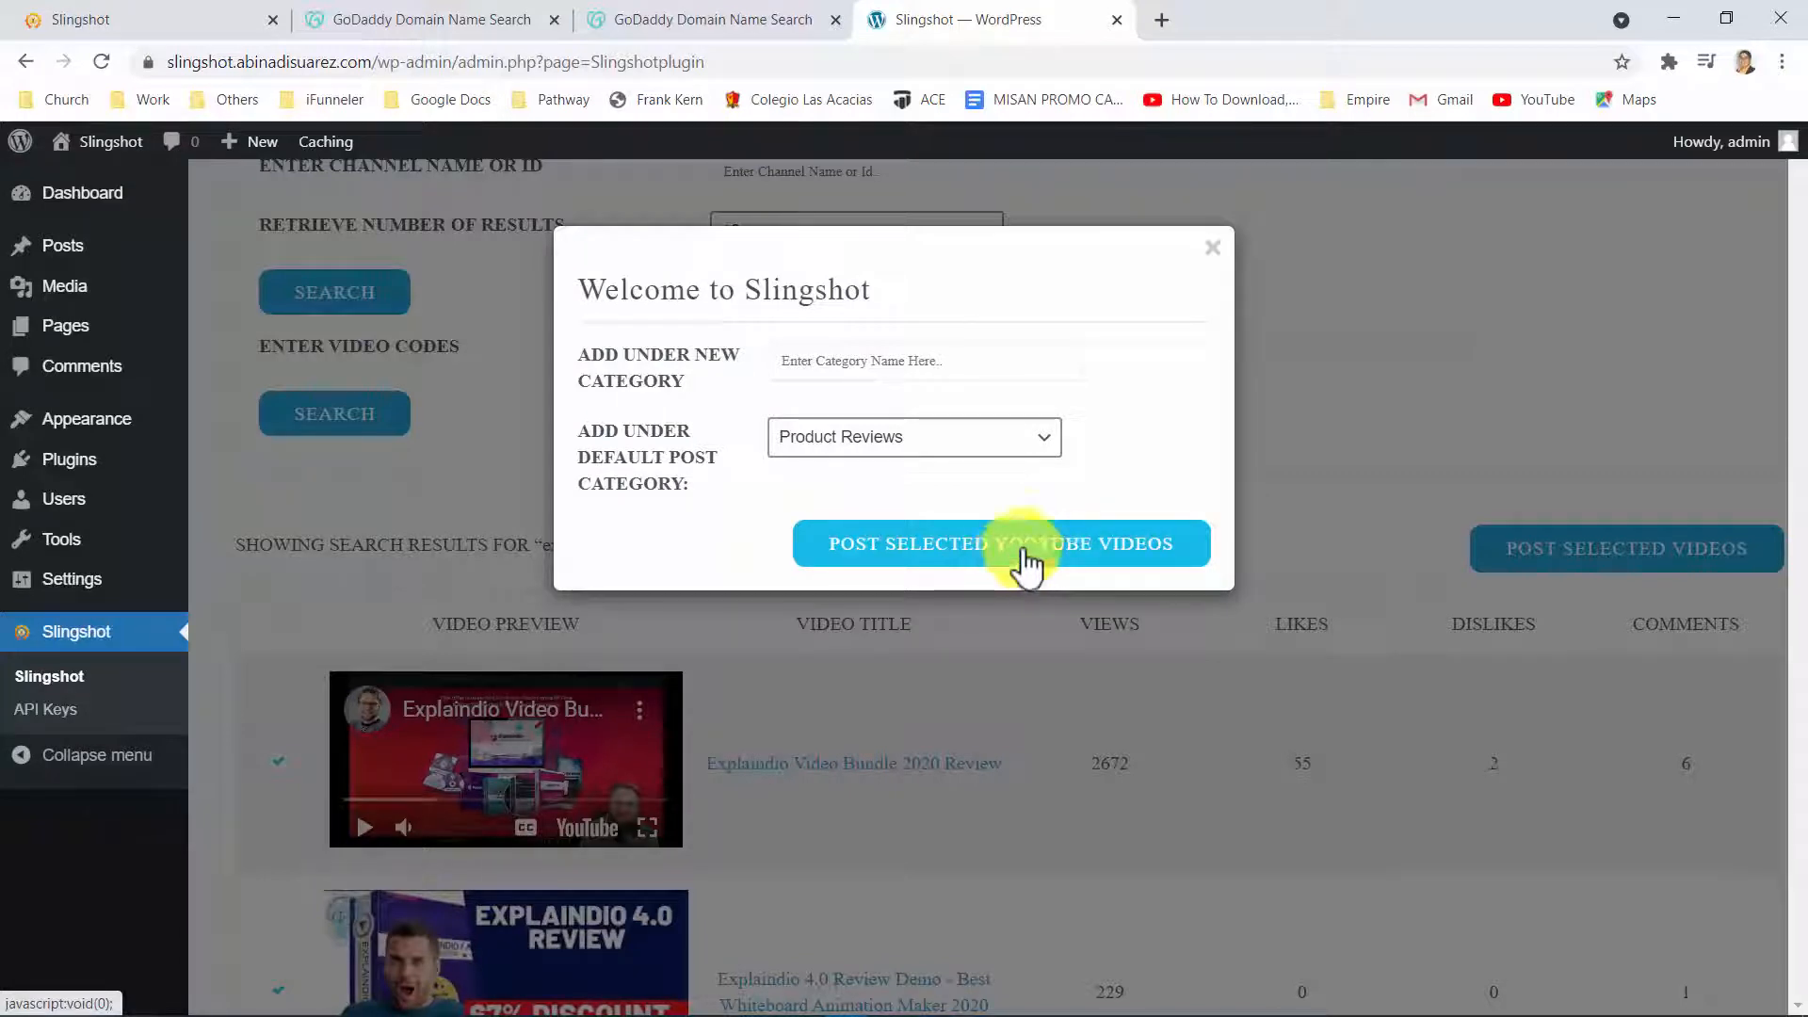
left_click(1211, 246)
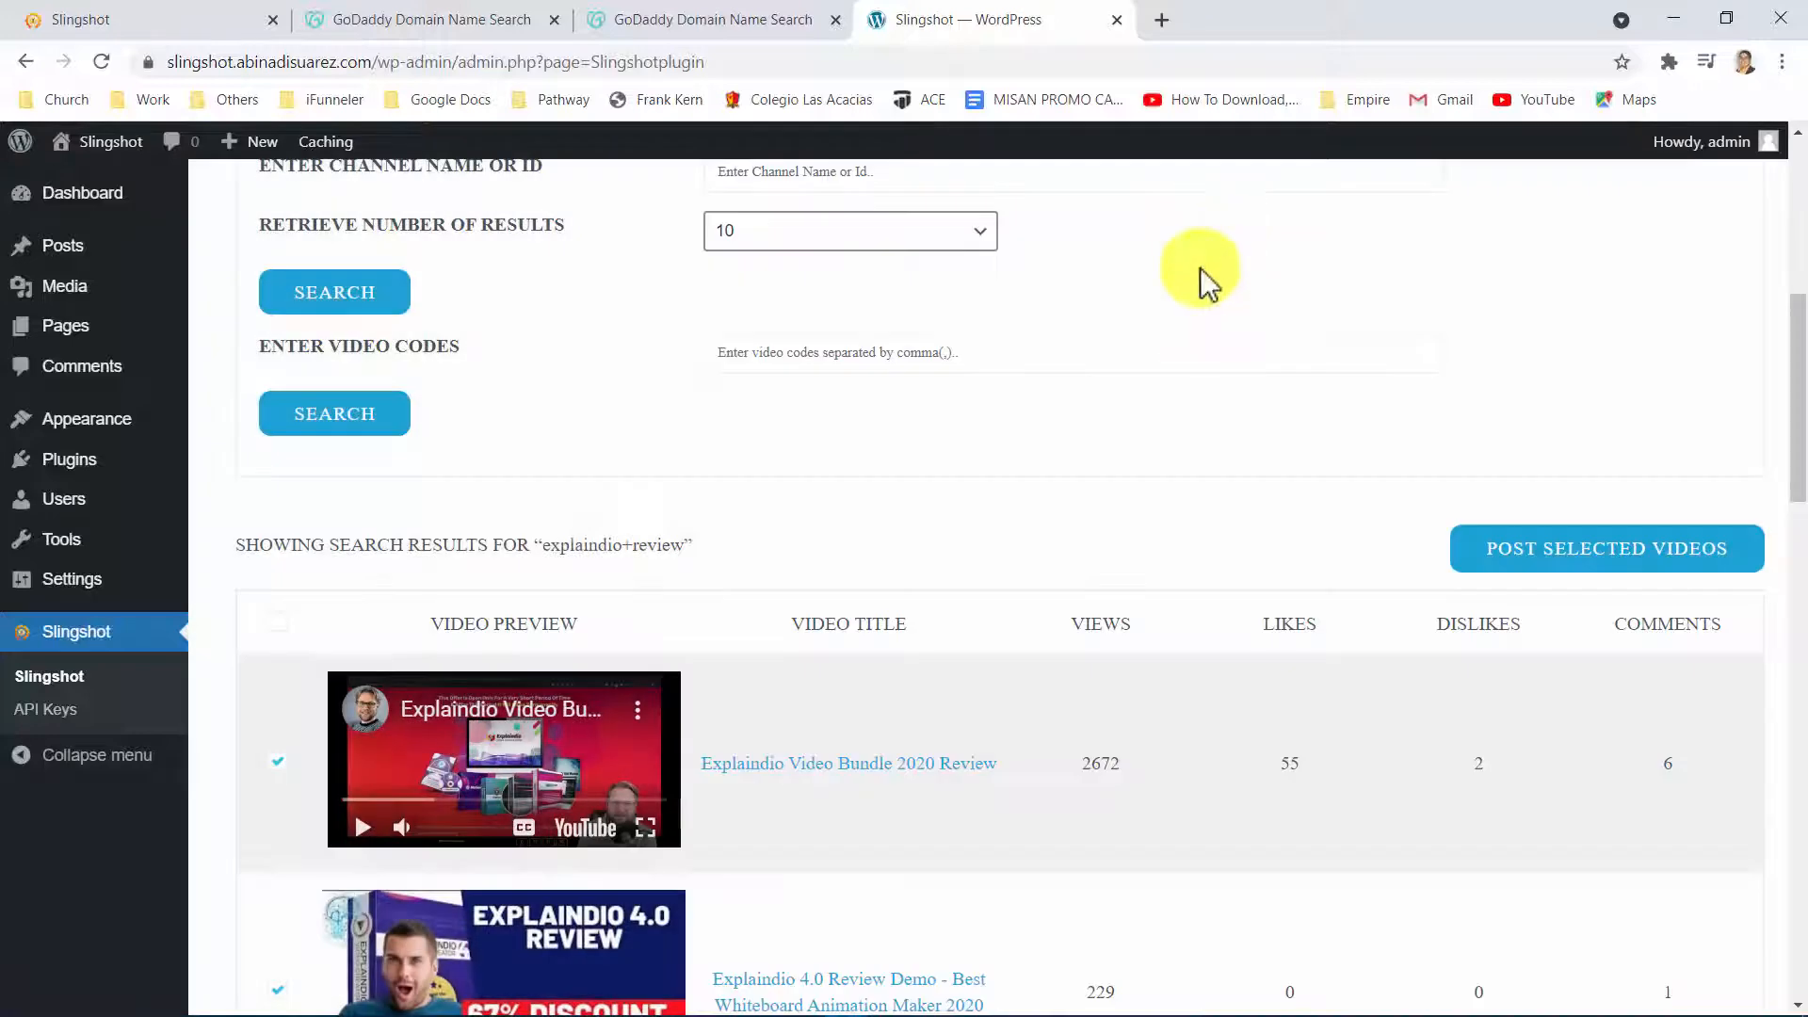
In Video CTA Overlay, choose Product Reviews and enter 'Click Here To Buy Explaindio With A Massive Discount'
left_click(842, 226)
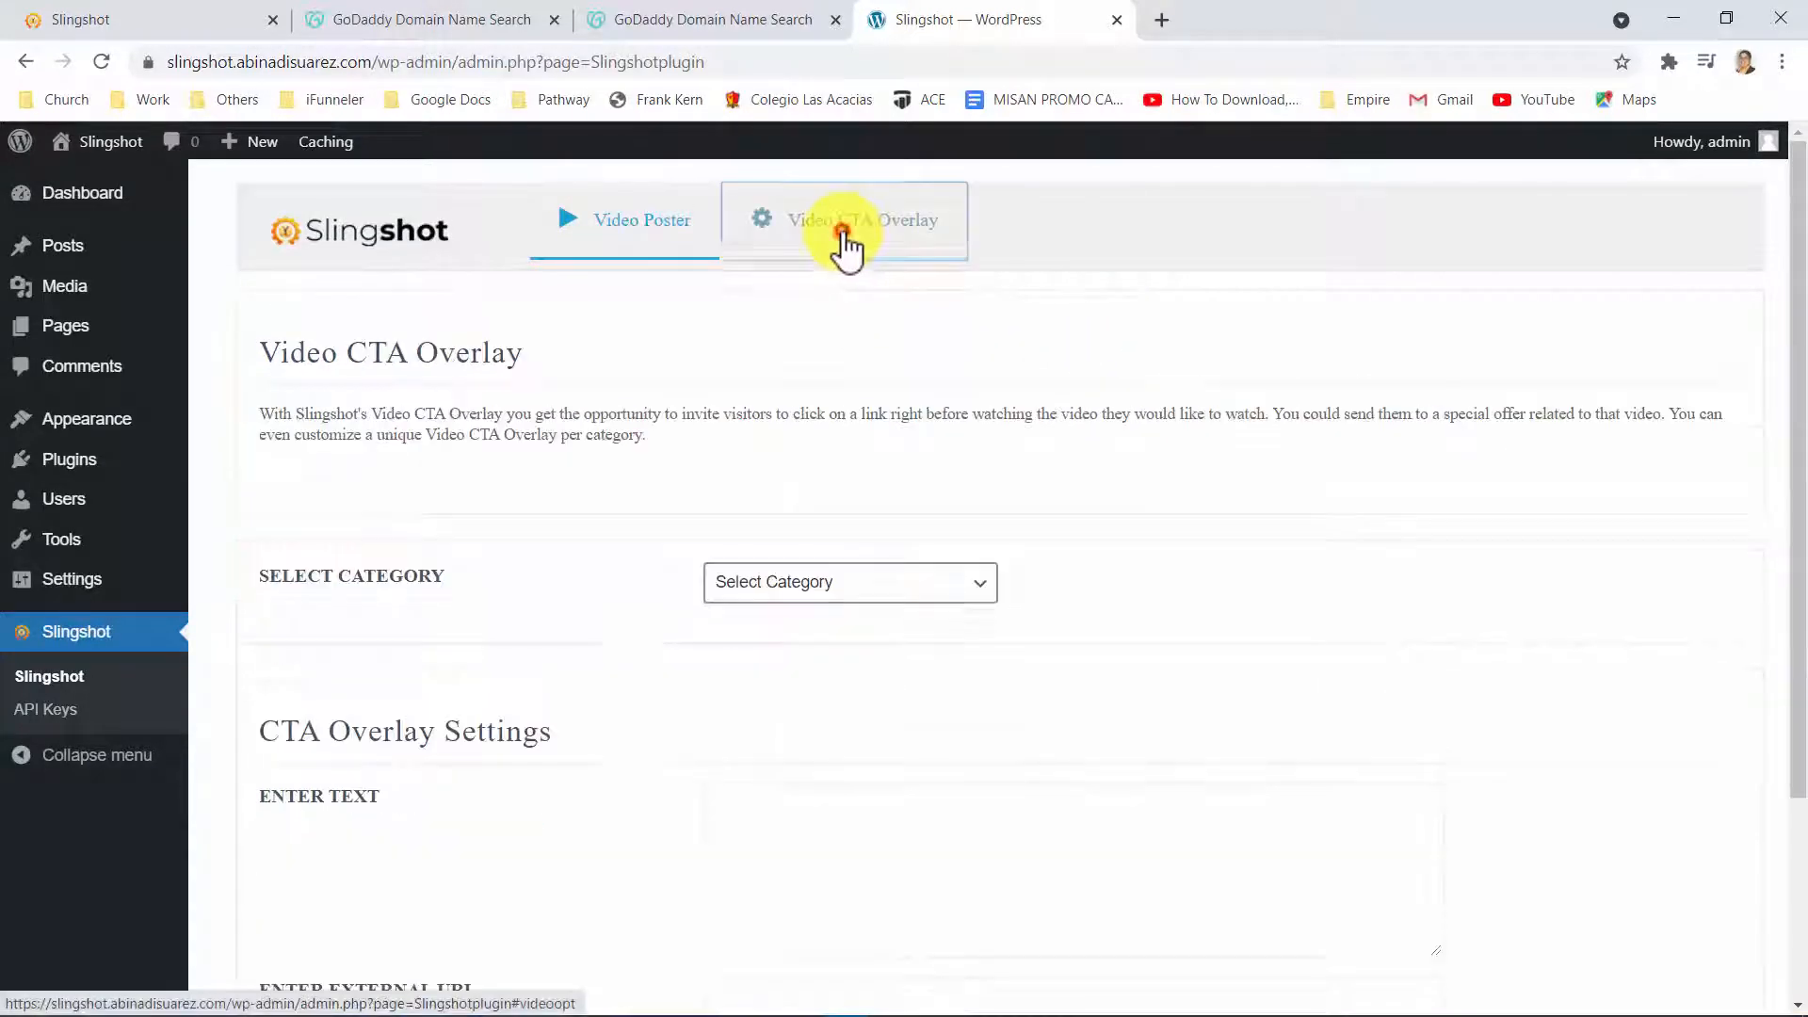
left_click(841, 226)
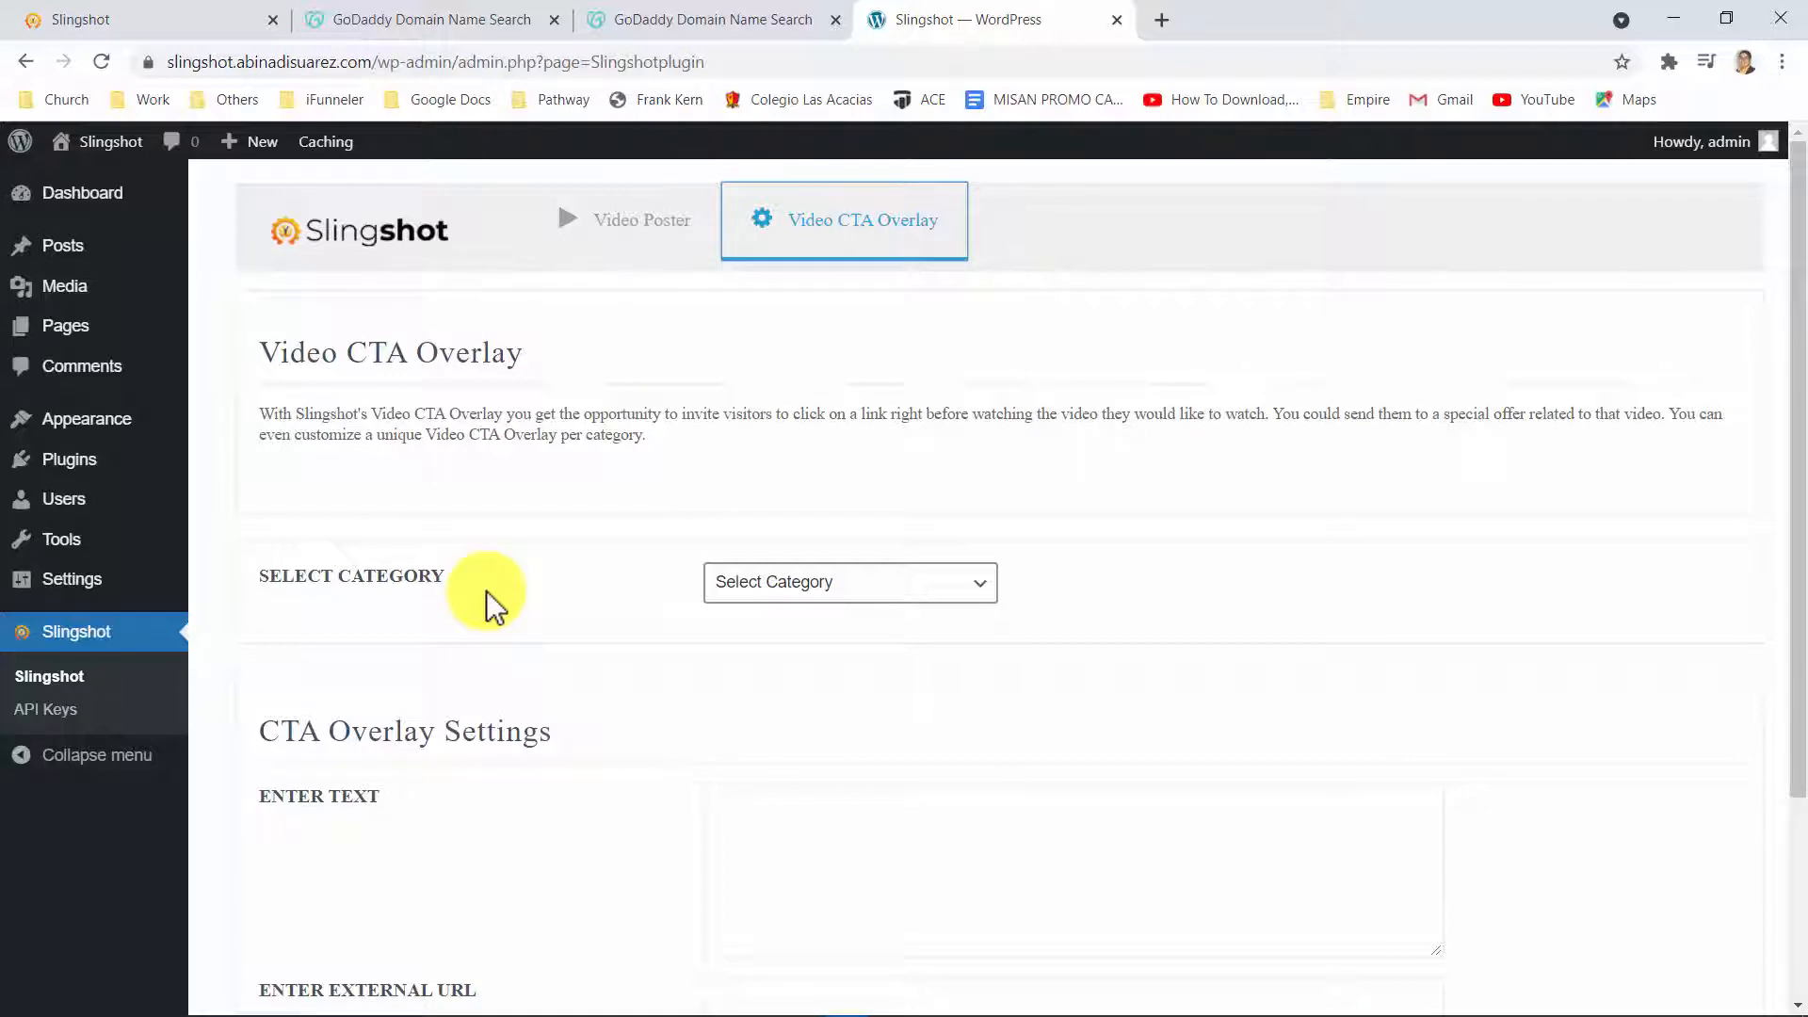
left_click(849, 464)
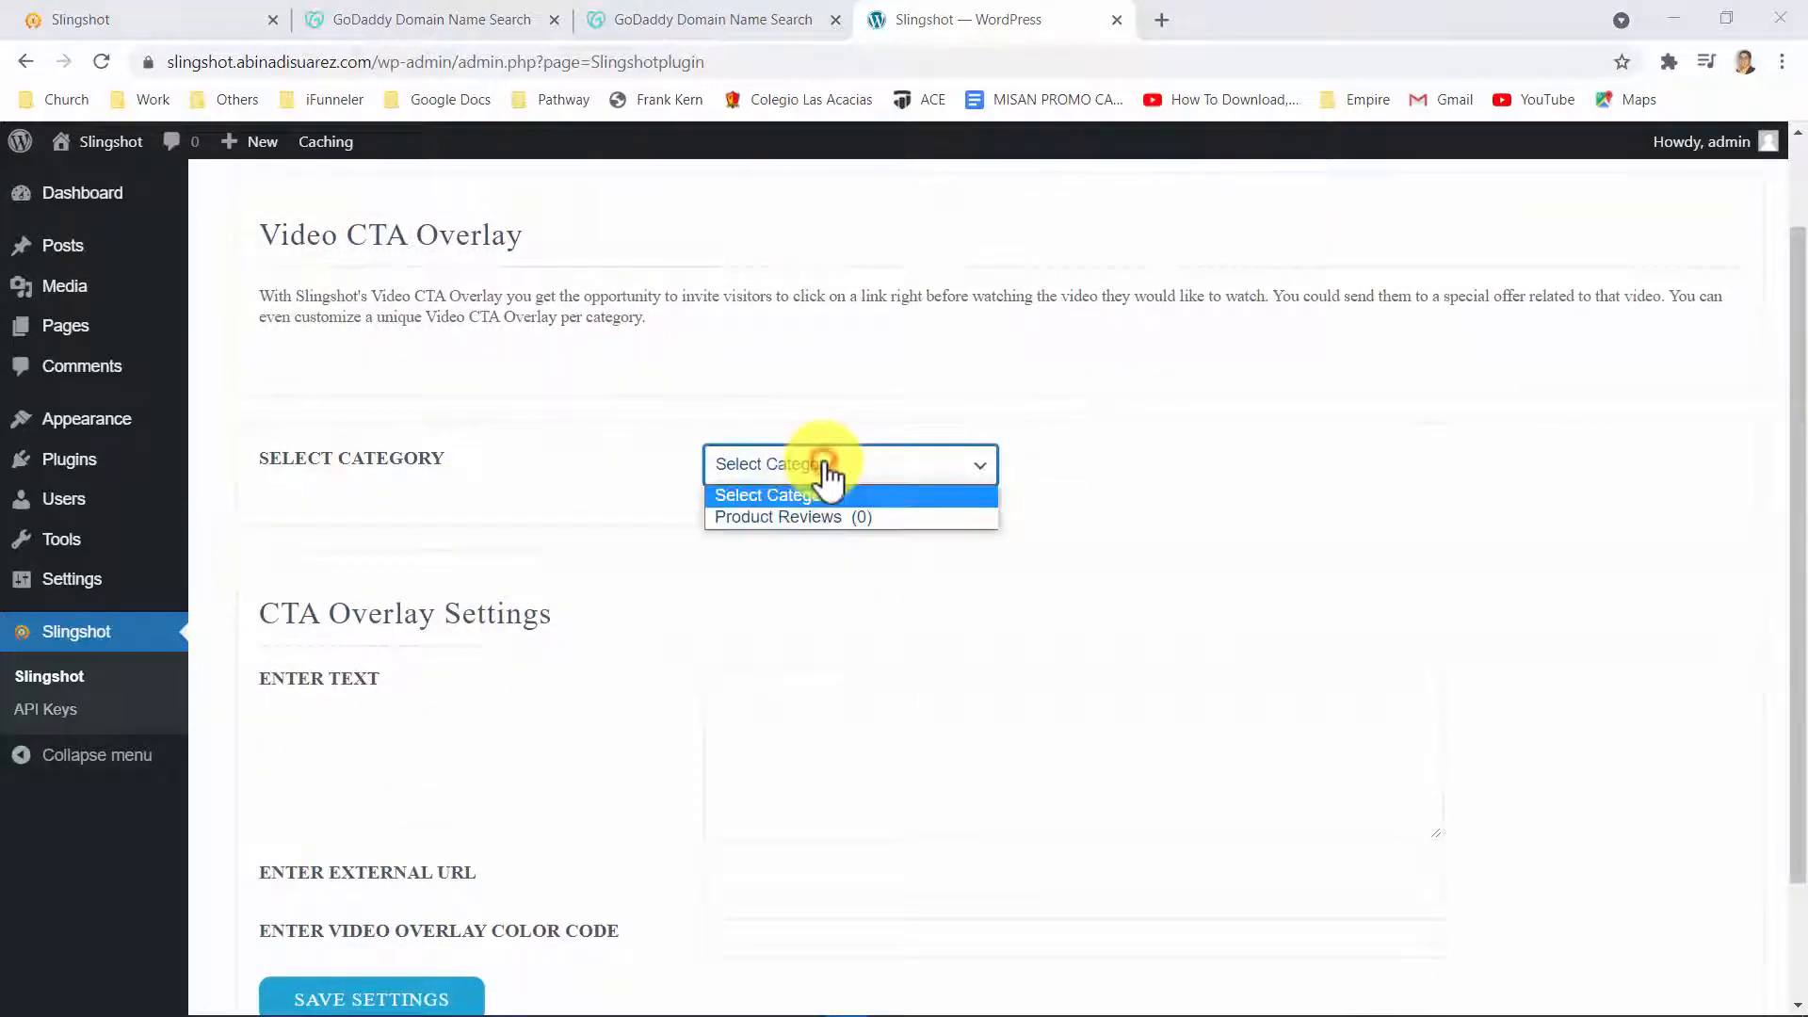
left_click(791, 517)
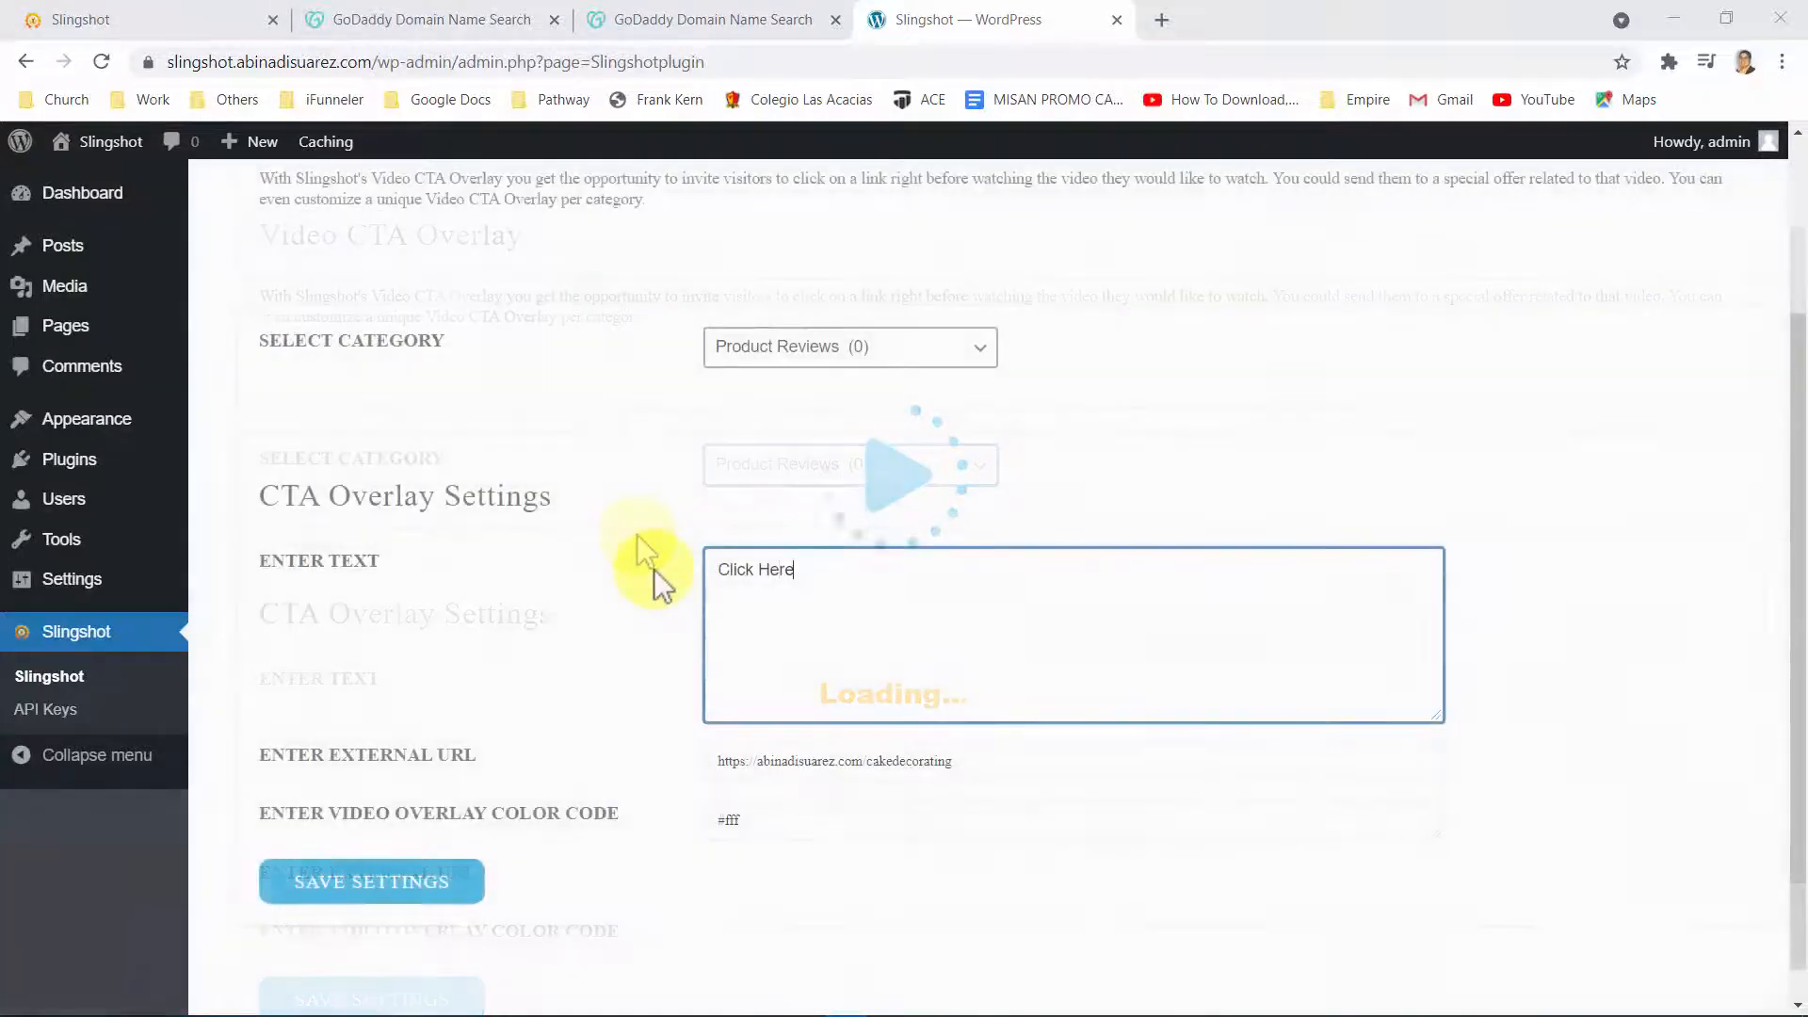
type("To Buy Explaindio With A Massive Discount")
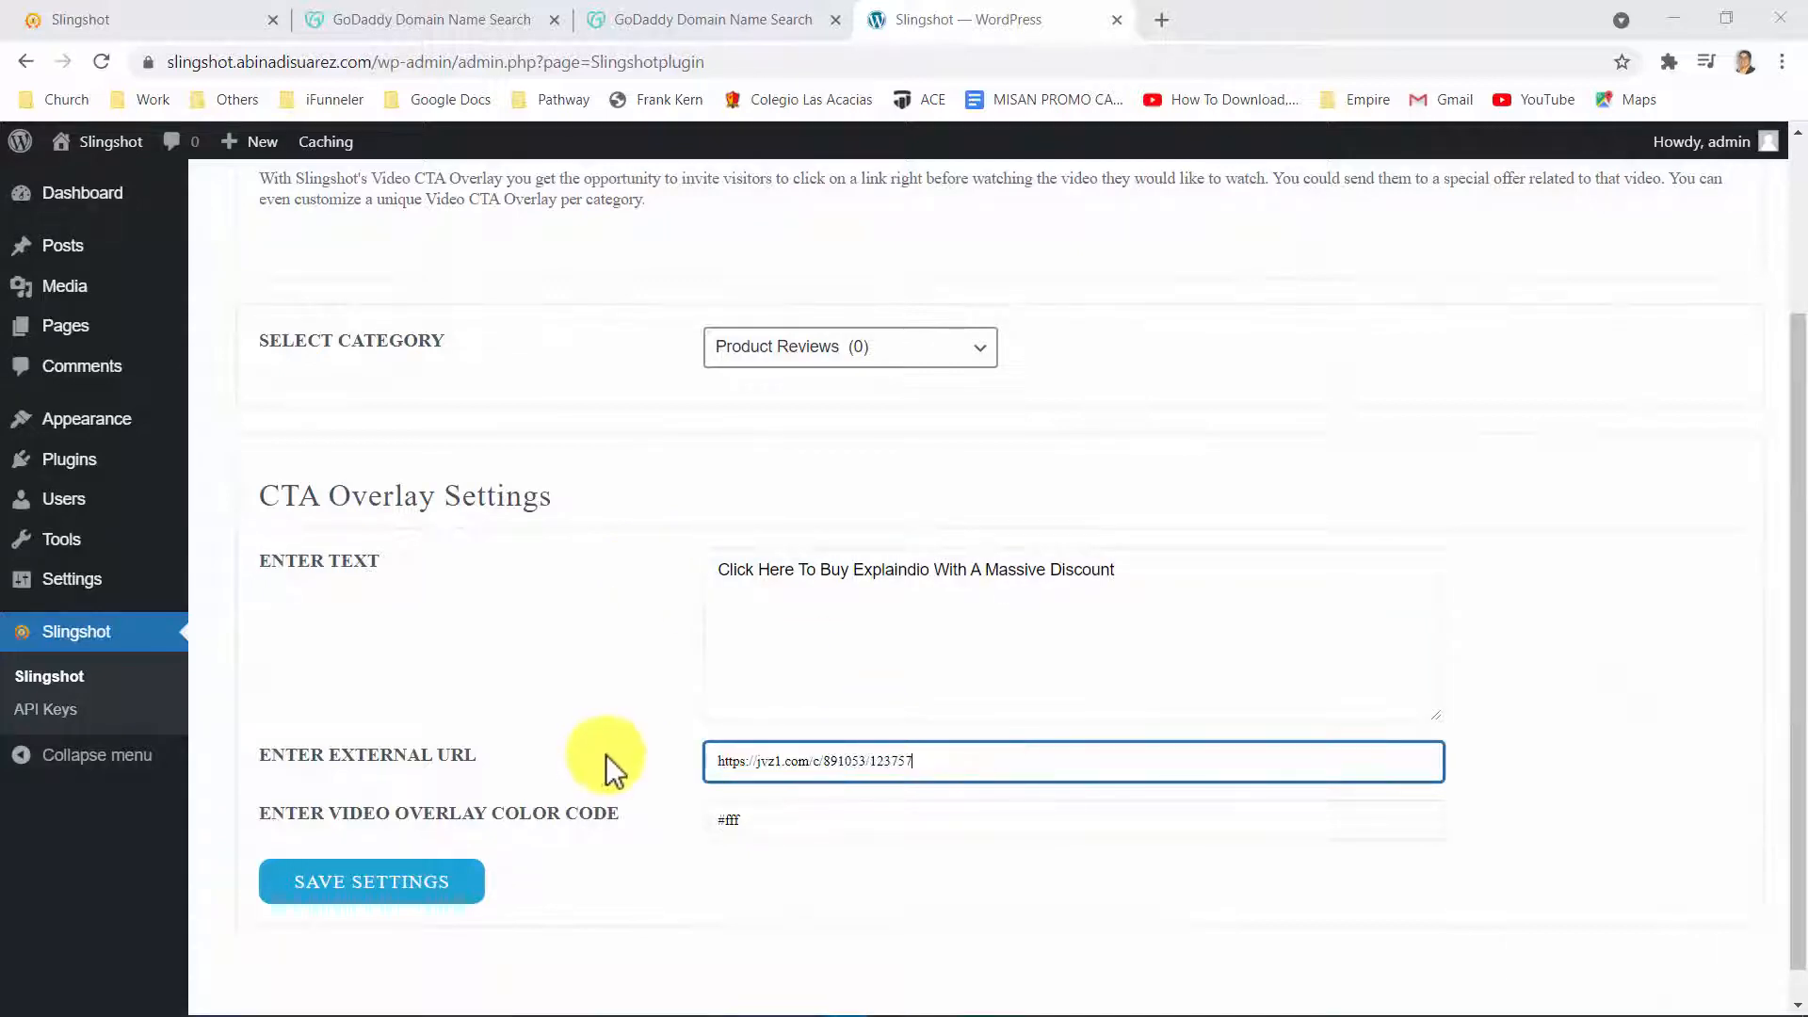
Set the overlay colour to #fff and save the CTA settings
left_click(782, 820)
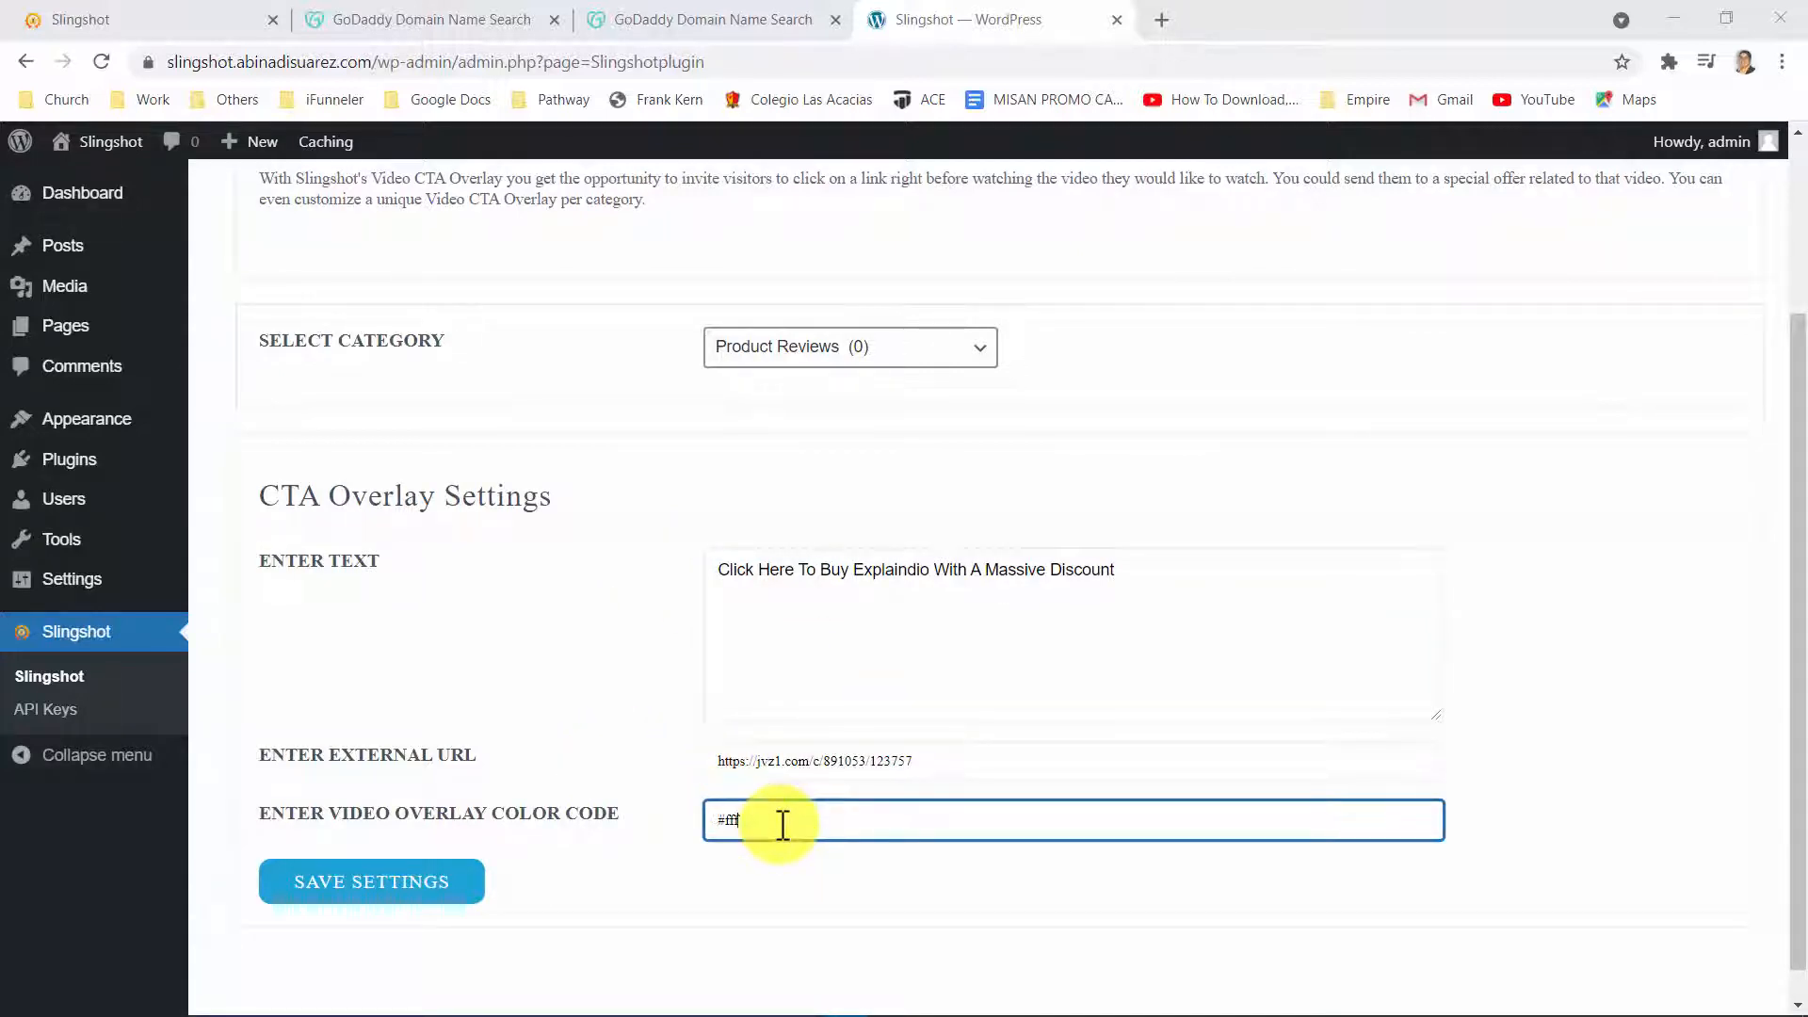
left_click(409, 902)
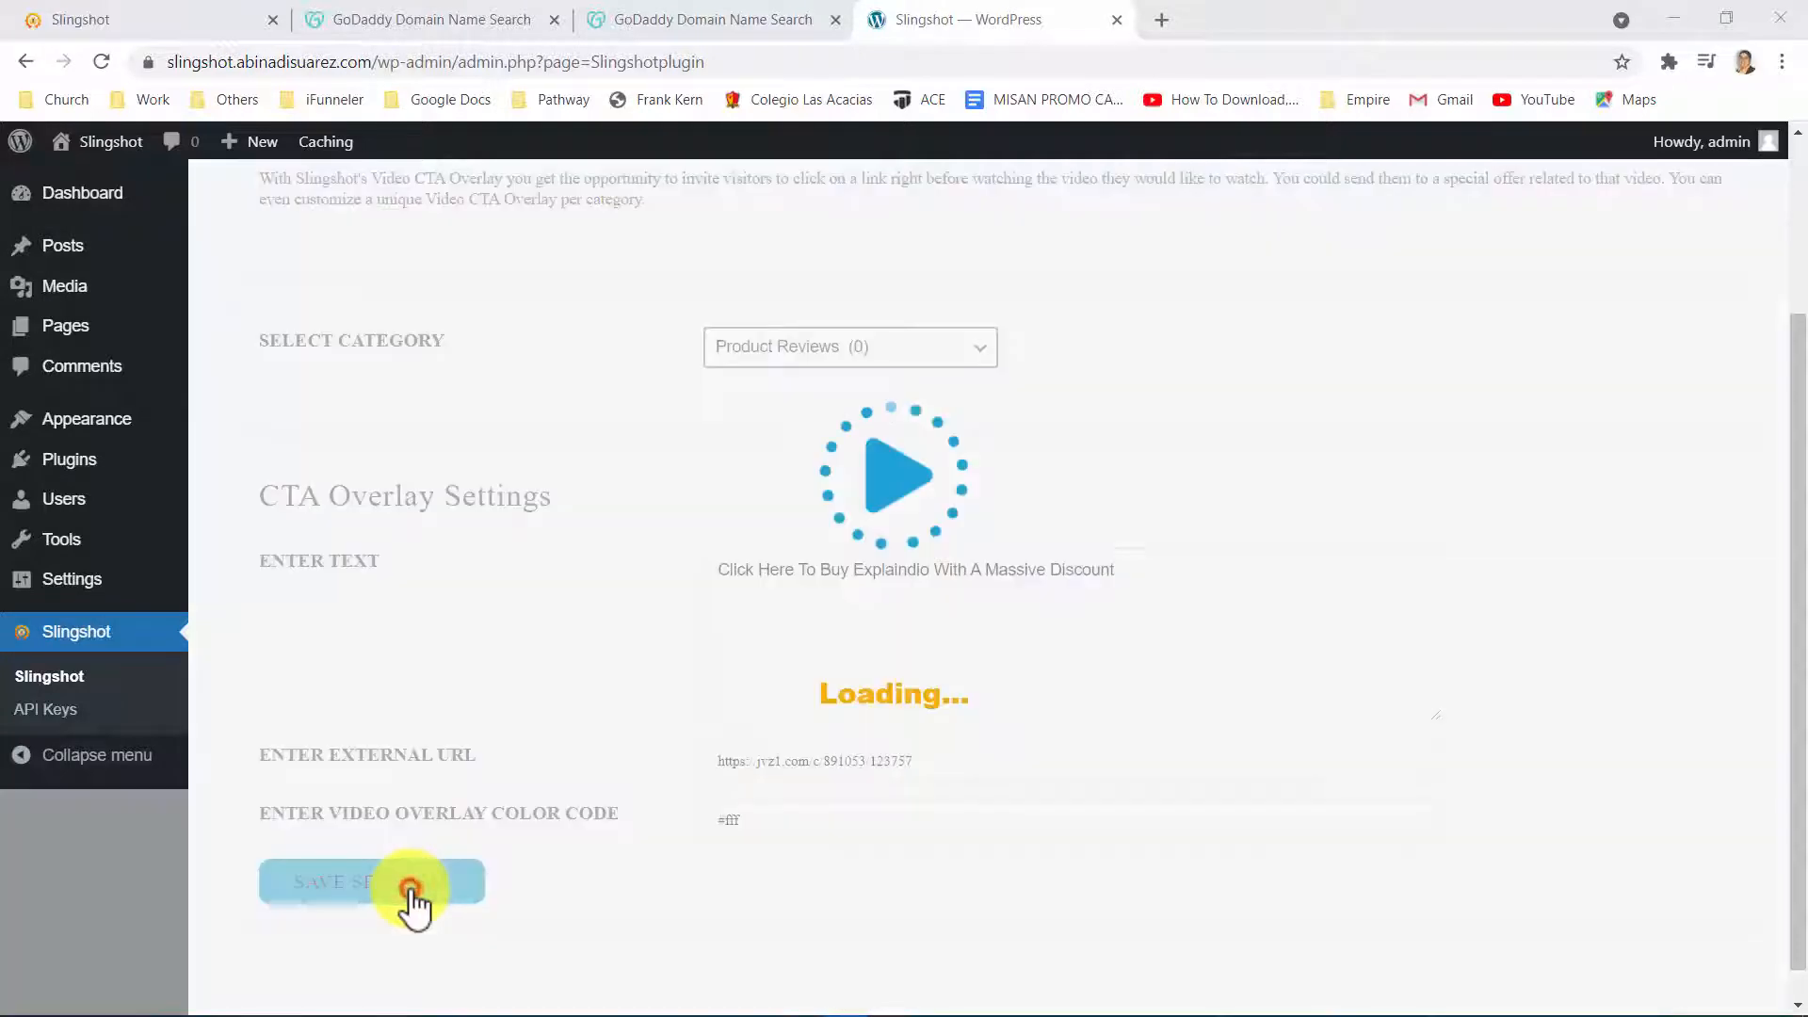
left_click(399, 883)
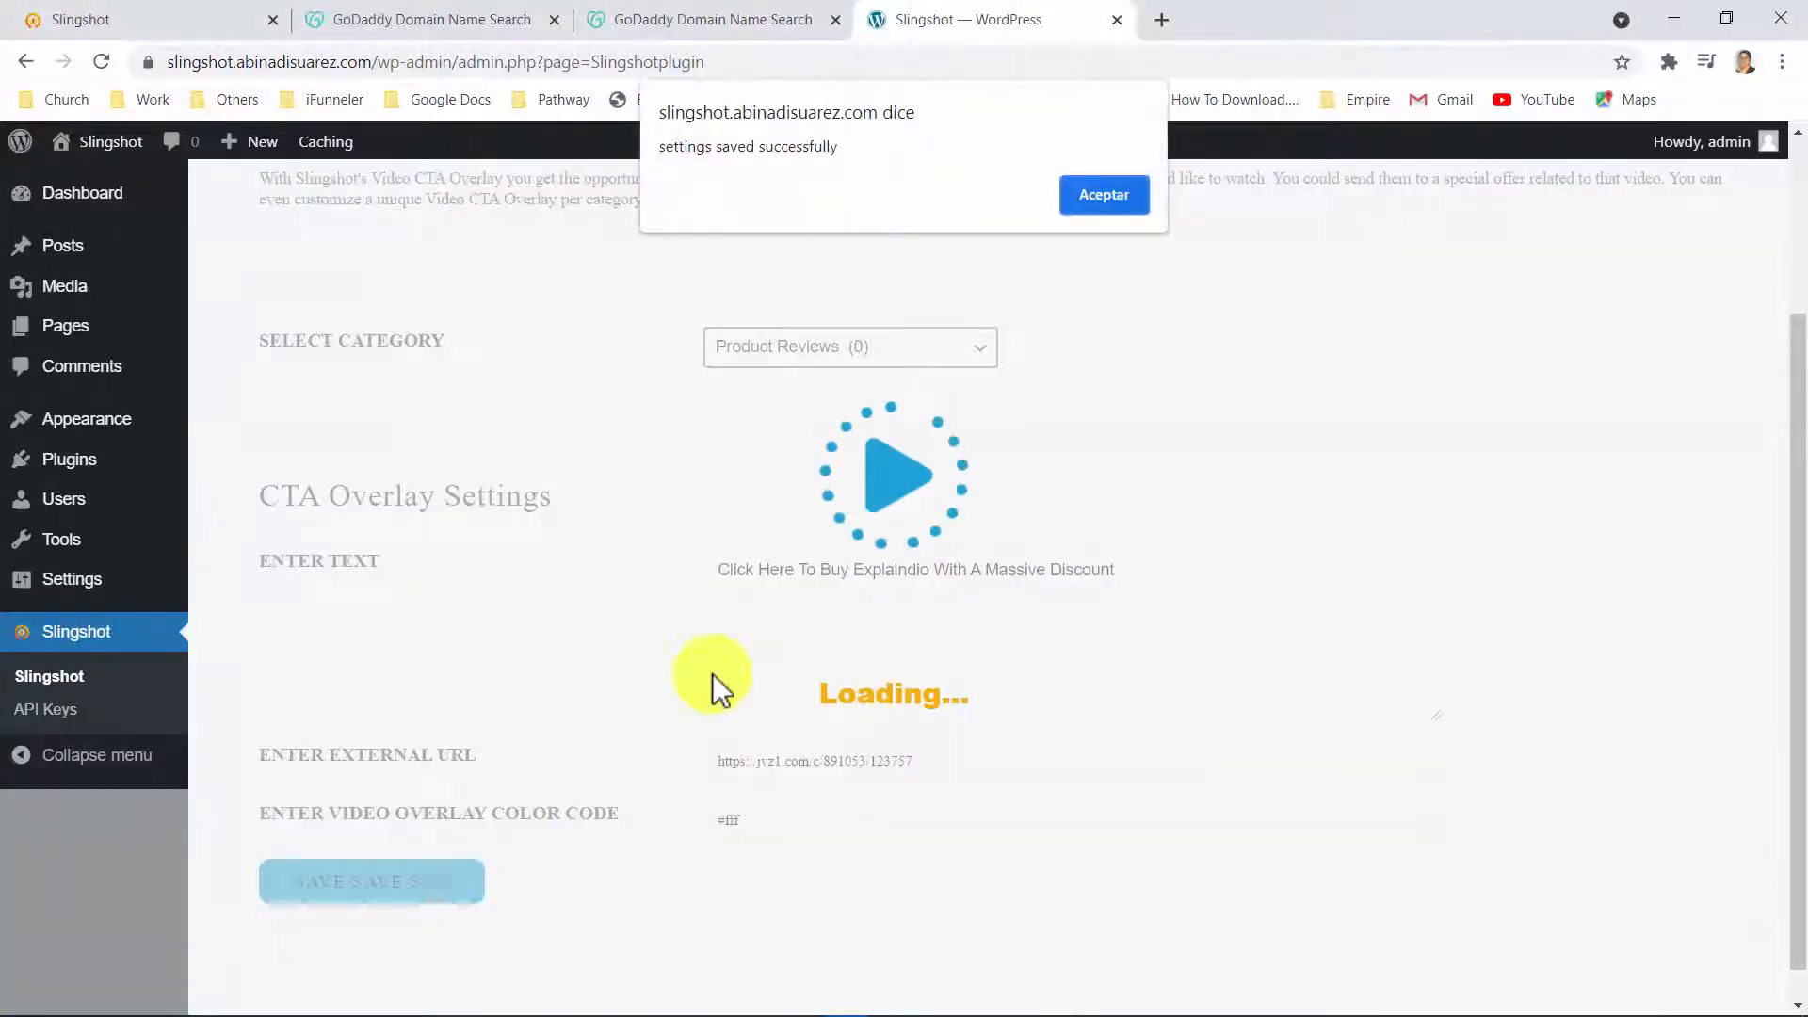
left_click(1103, 195)
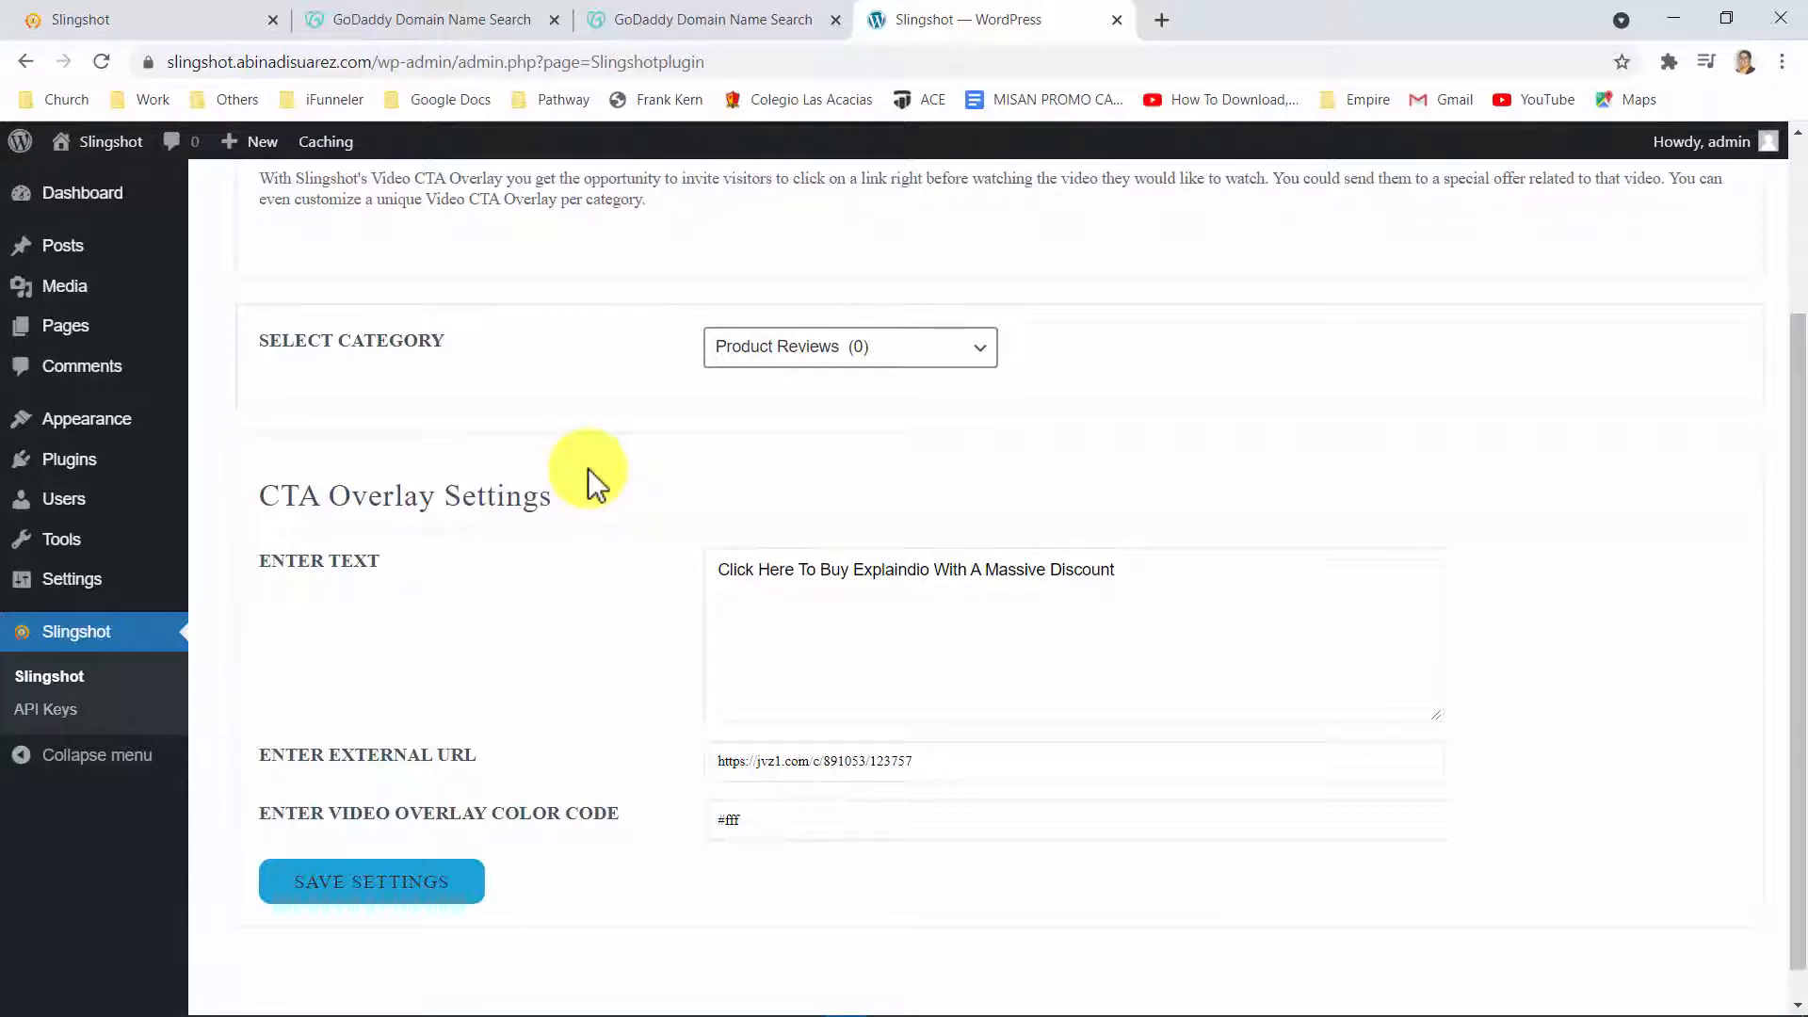
Post the checked Explaindio review videos from the Video Poster tab
left_click(642, 222)
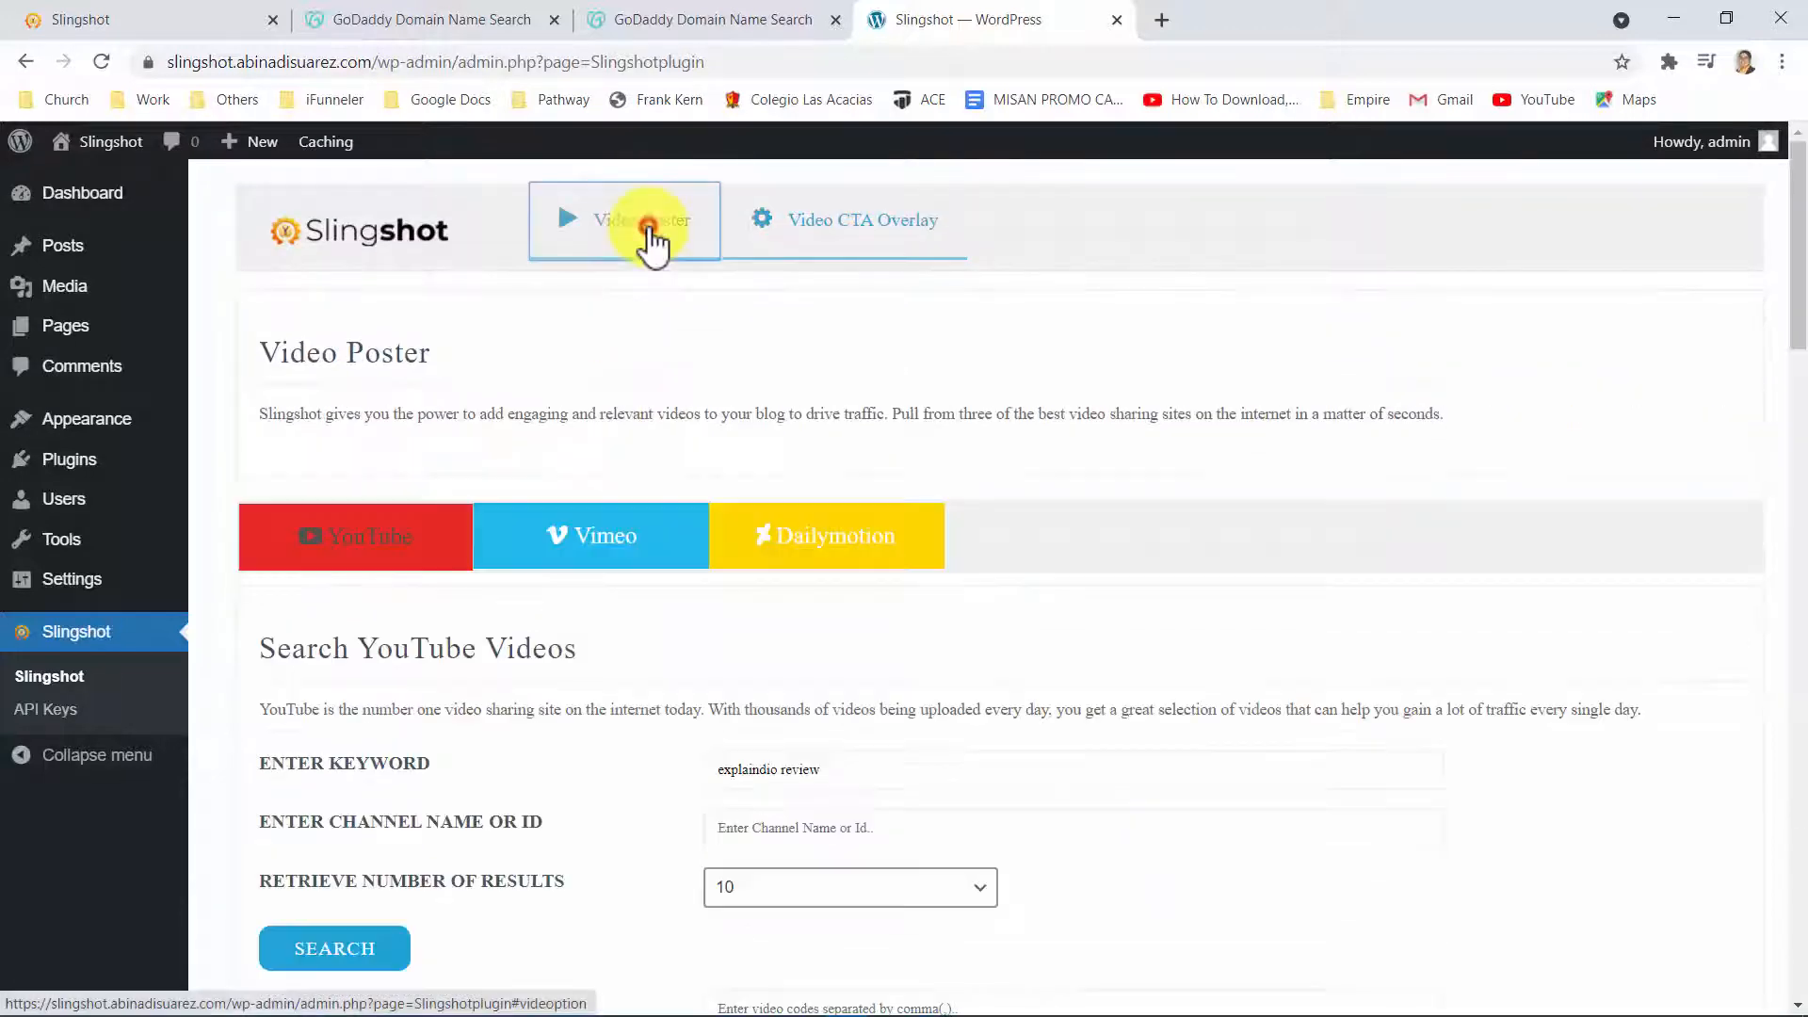
scroll("down", 3)
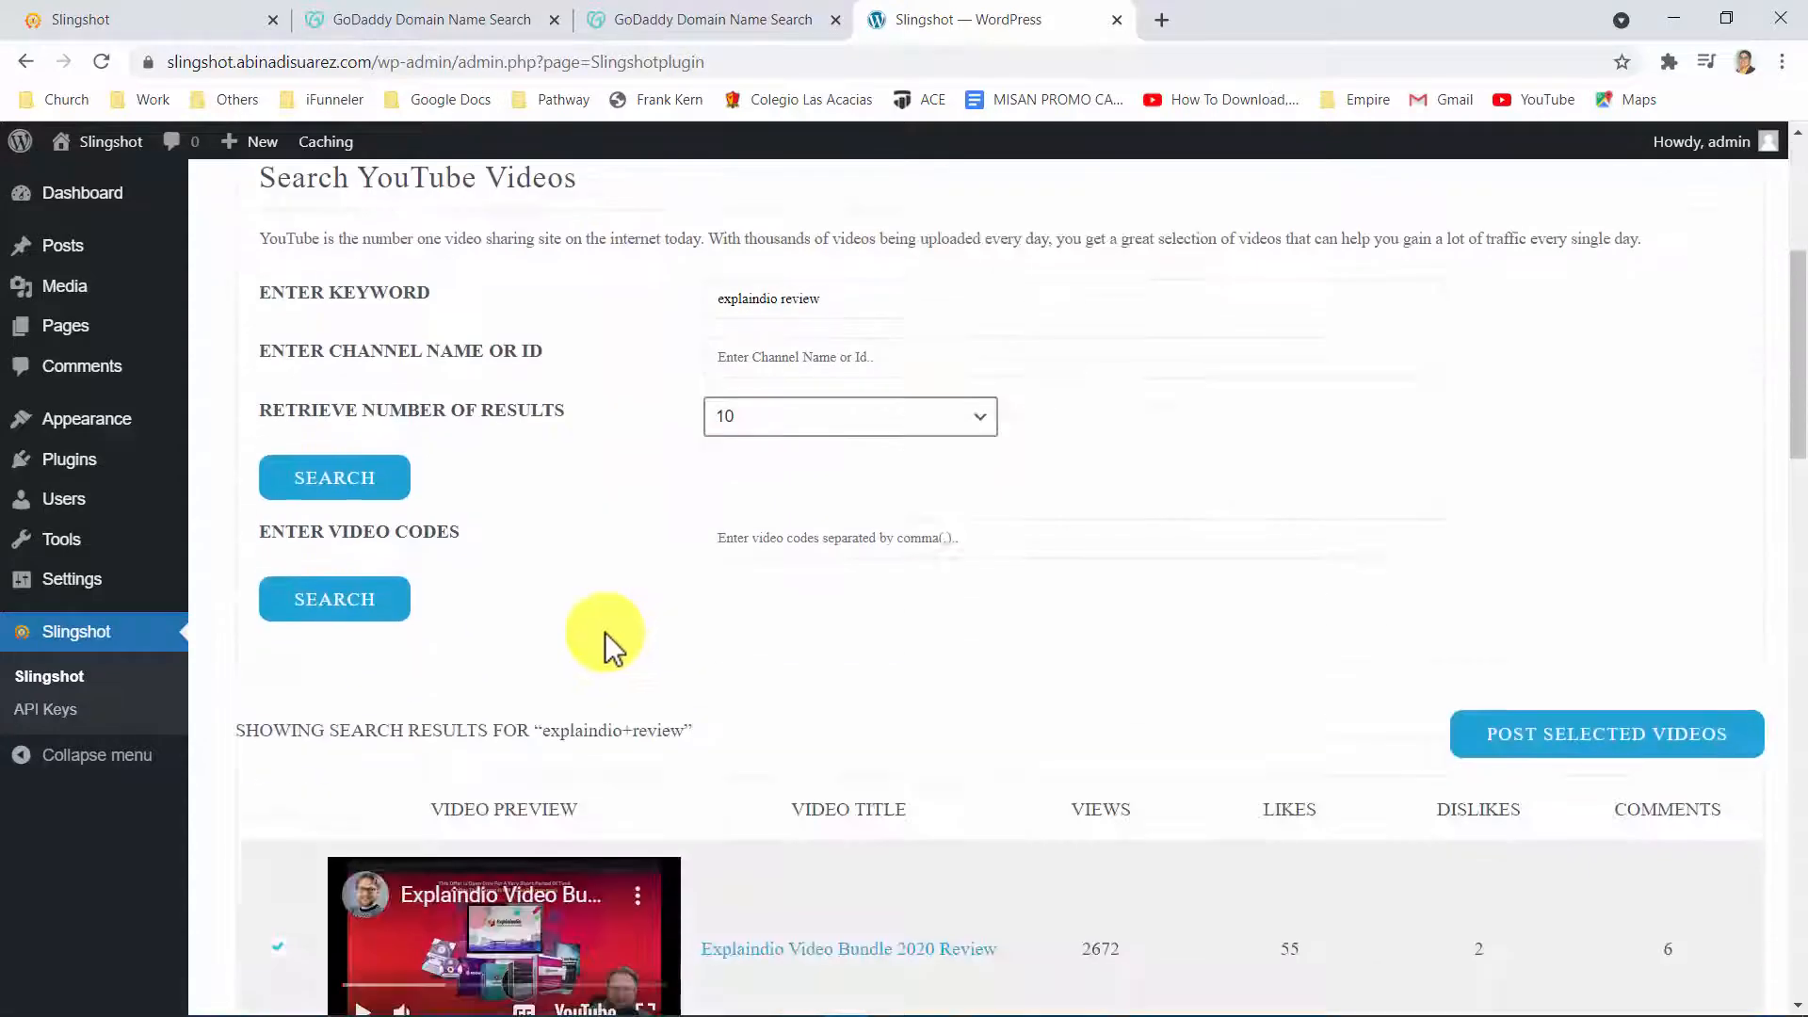
scroll("down", 3)
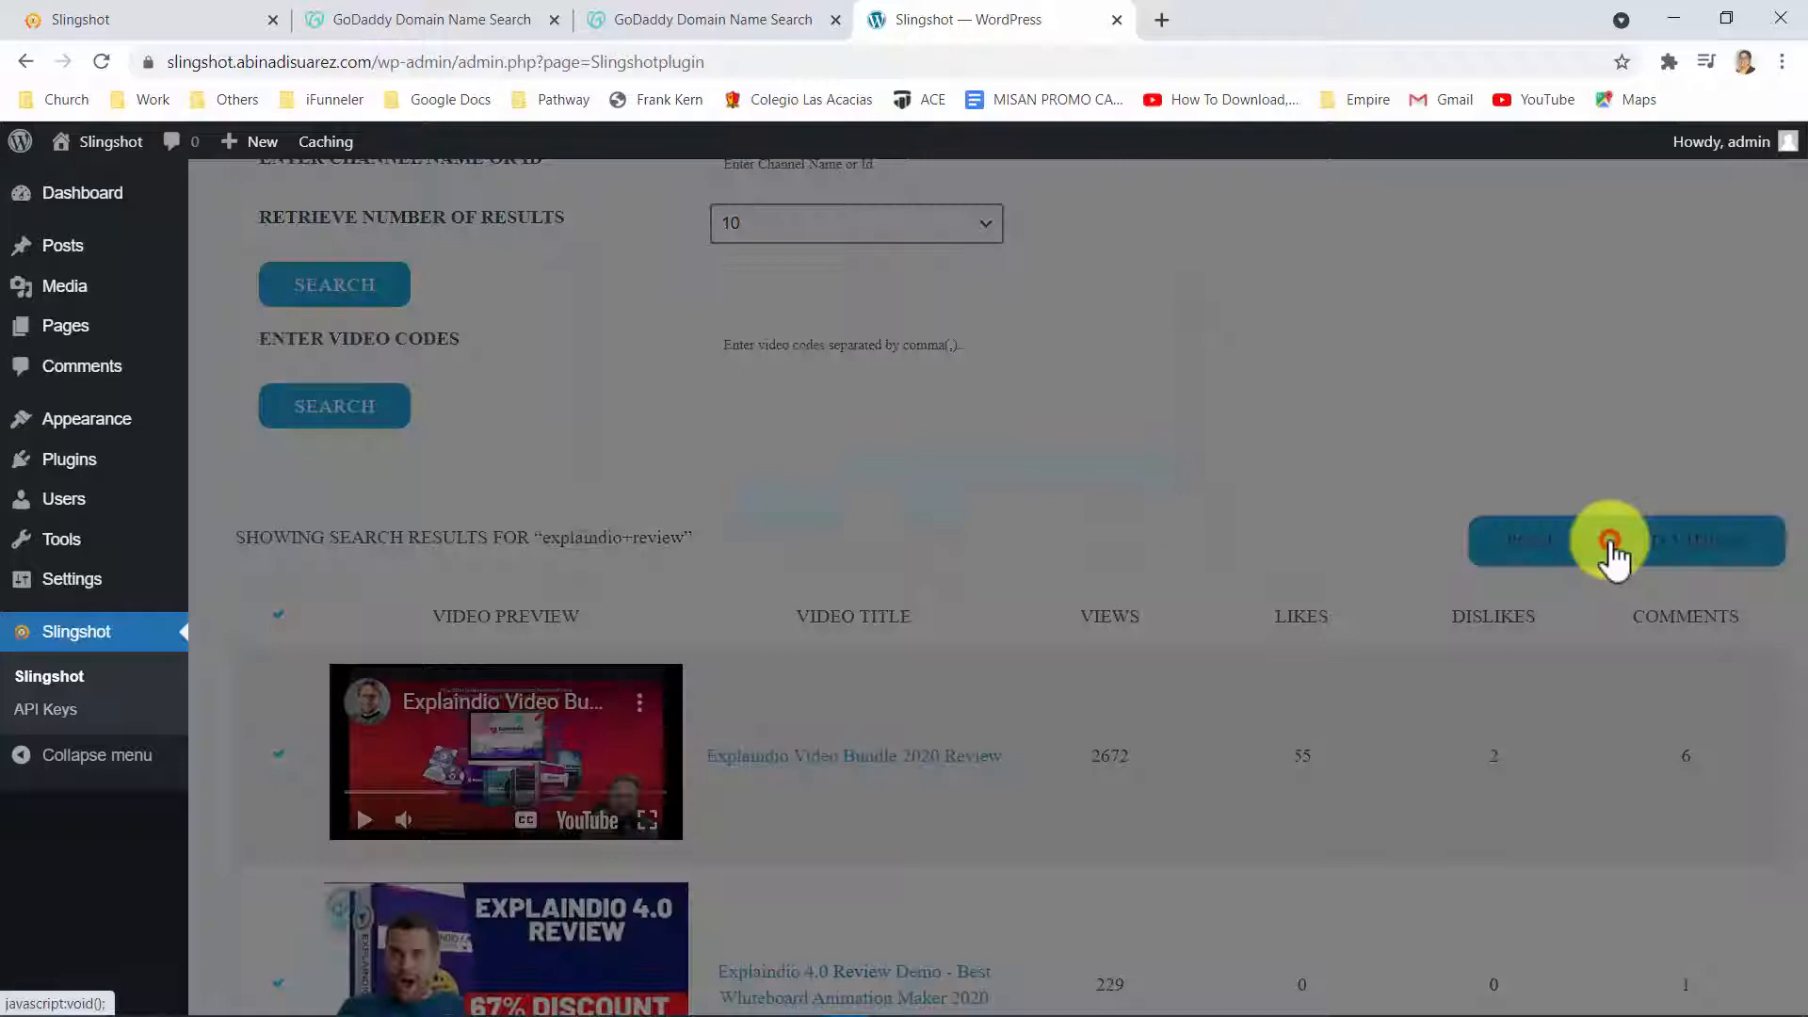
left_click(1610, 540)
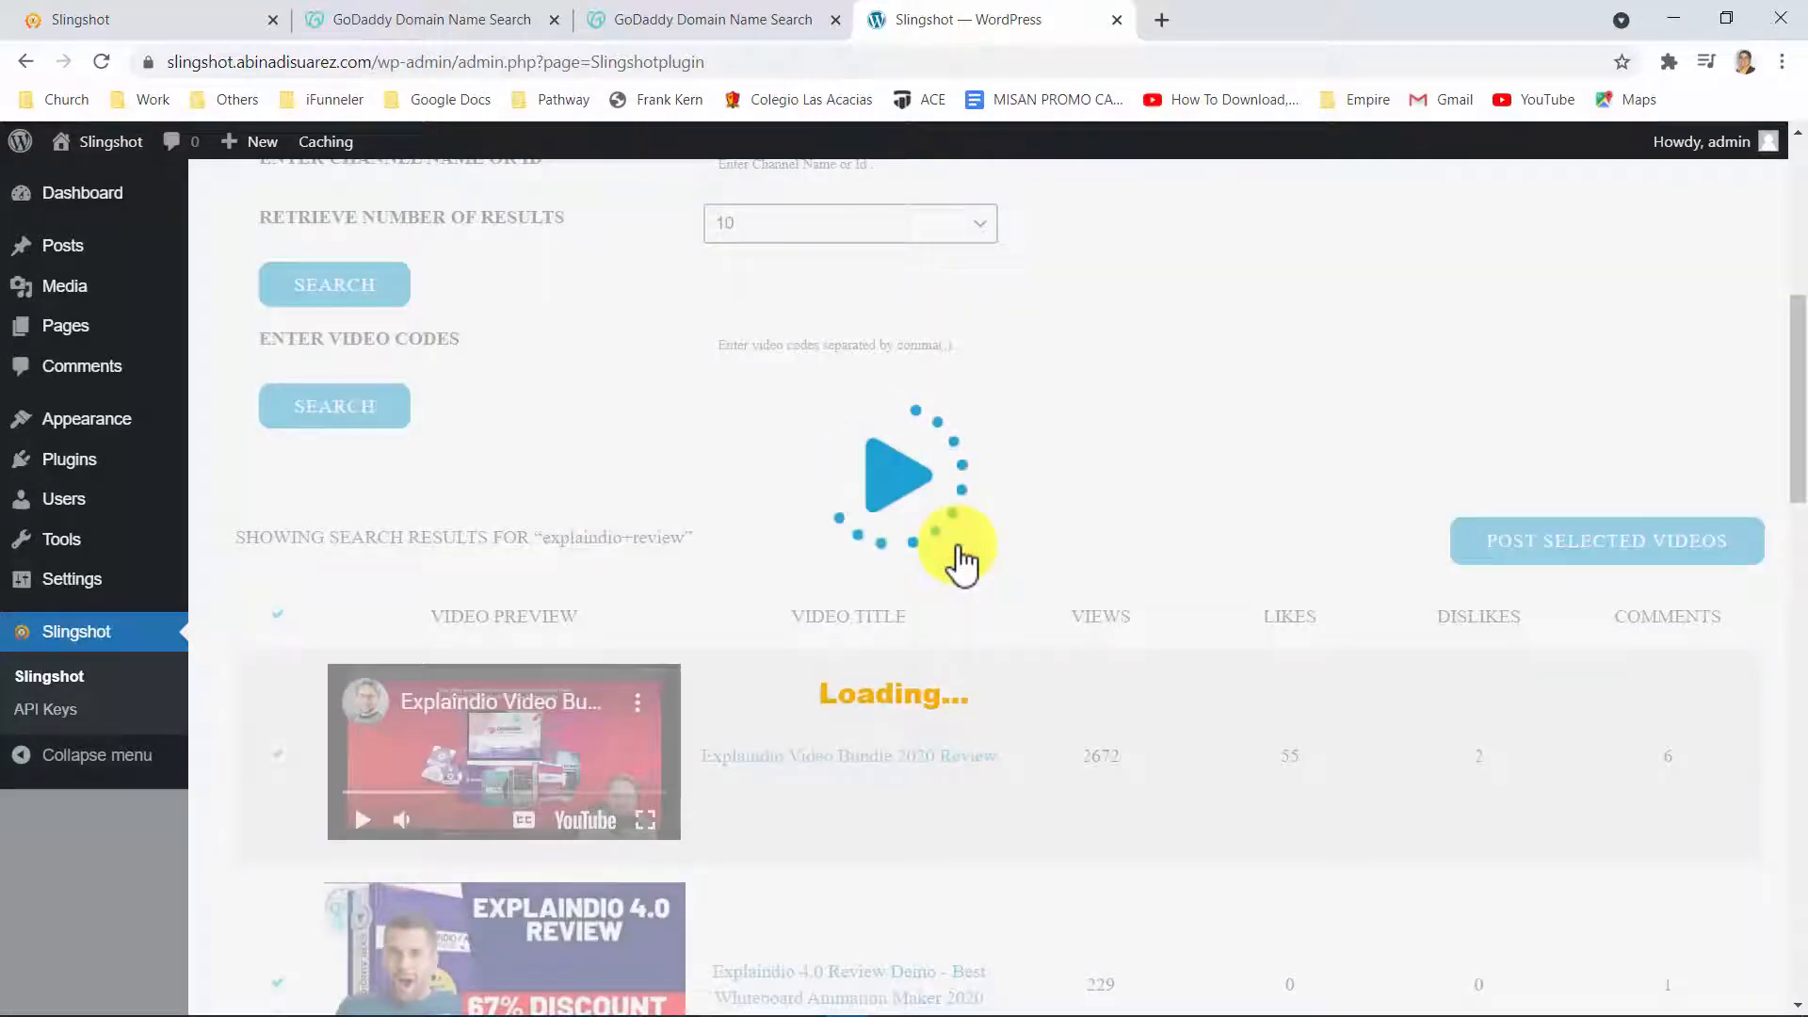
Review the posted videos with Pin it, Share and Tweet buttons, then go to Posts
scroll("down", 3)
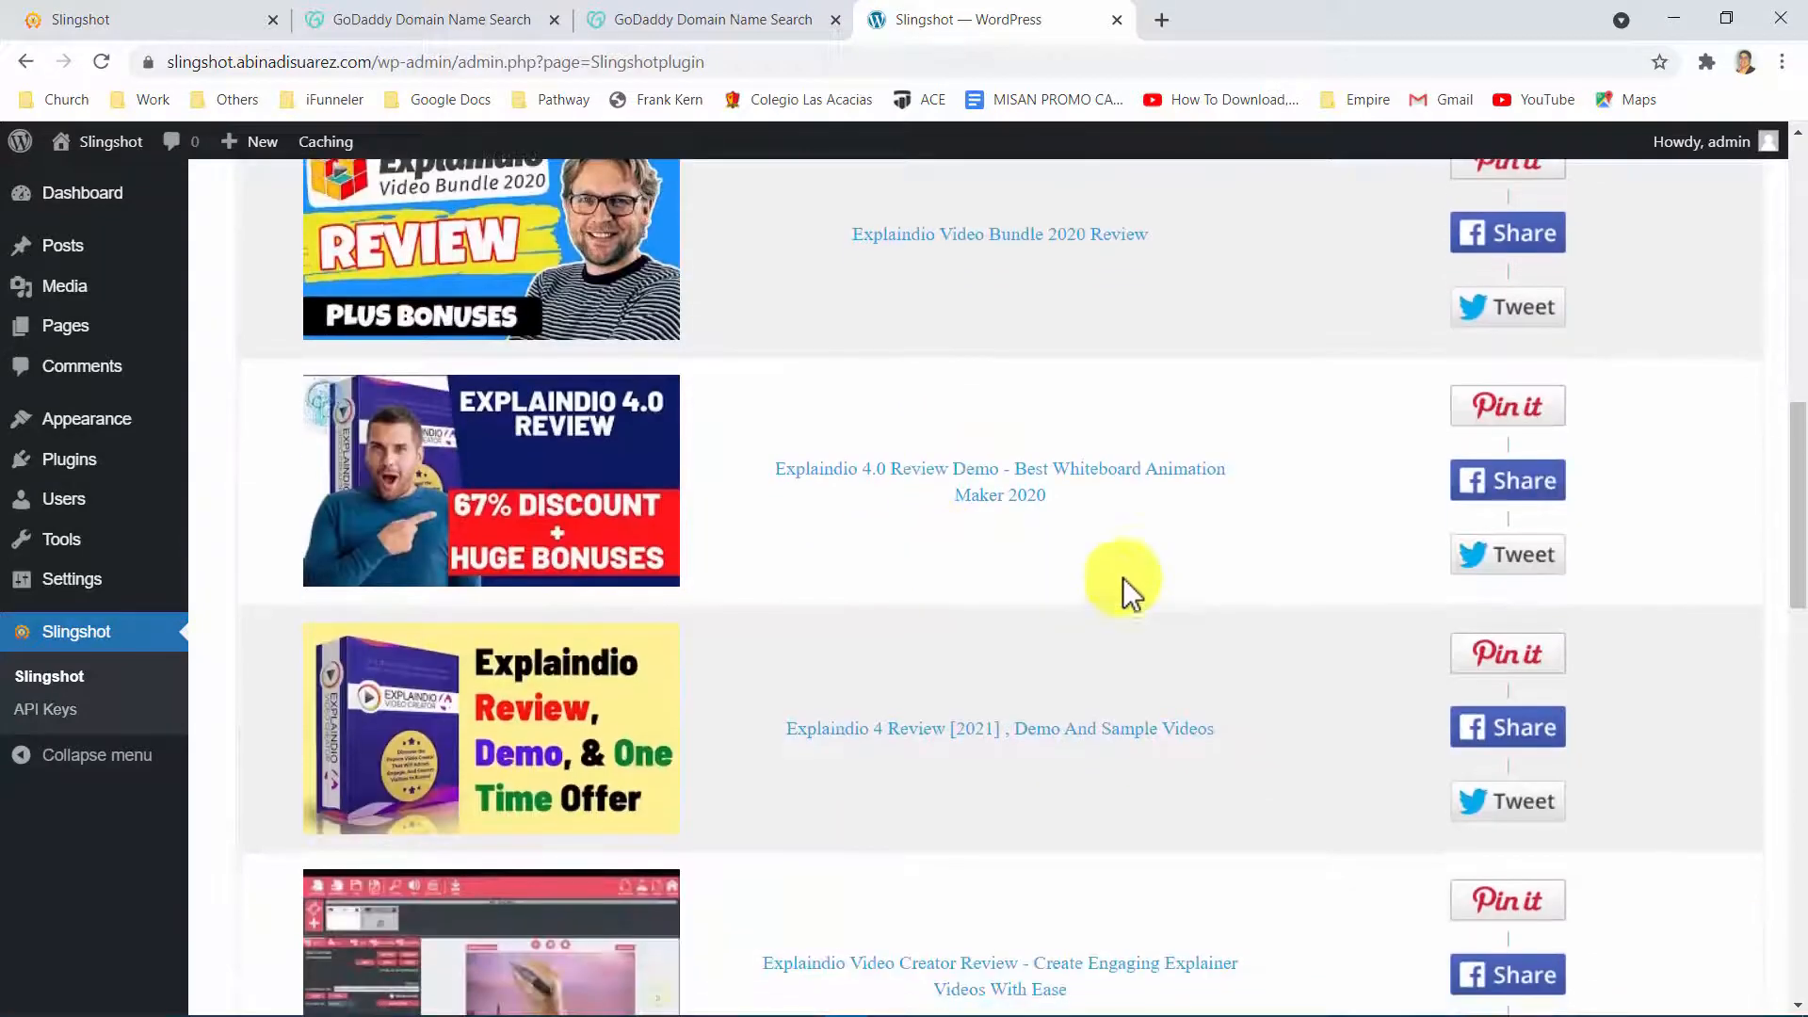
scroll("down", 3)
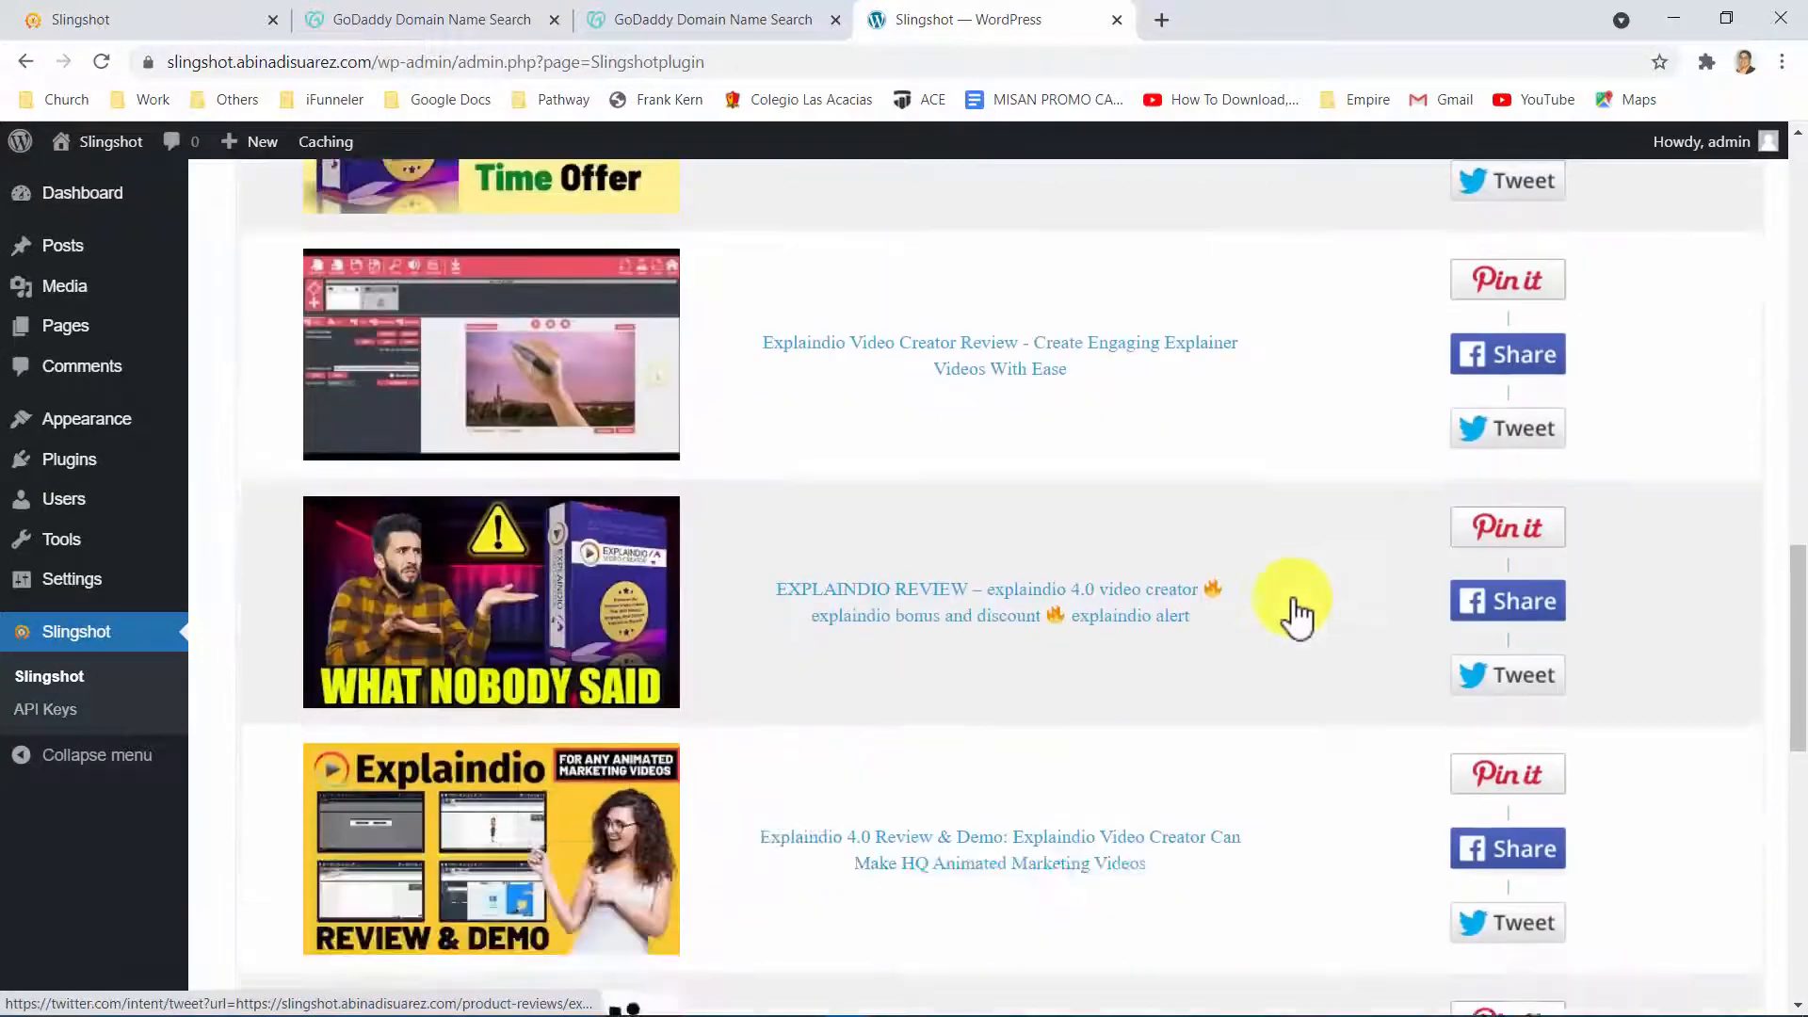
scroll("down", 3)
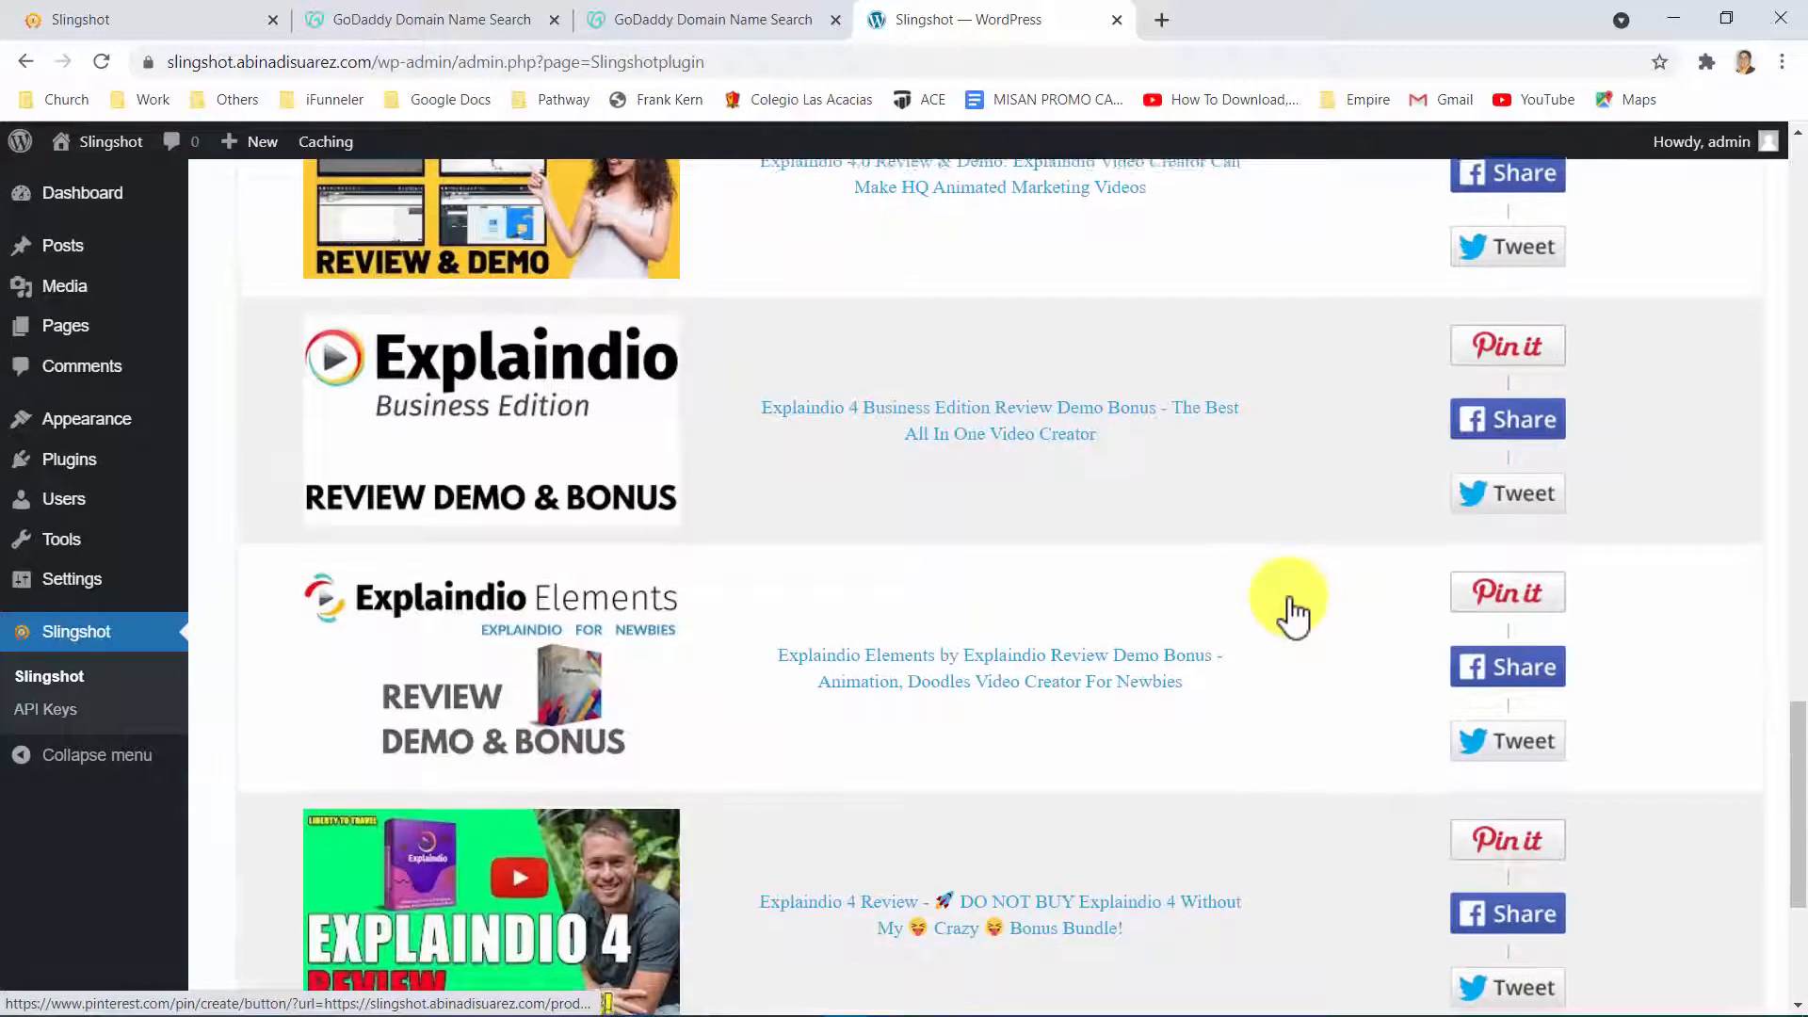
scroll("down", 3)
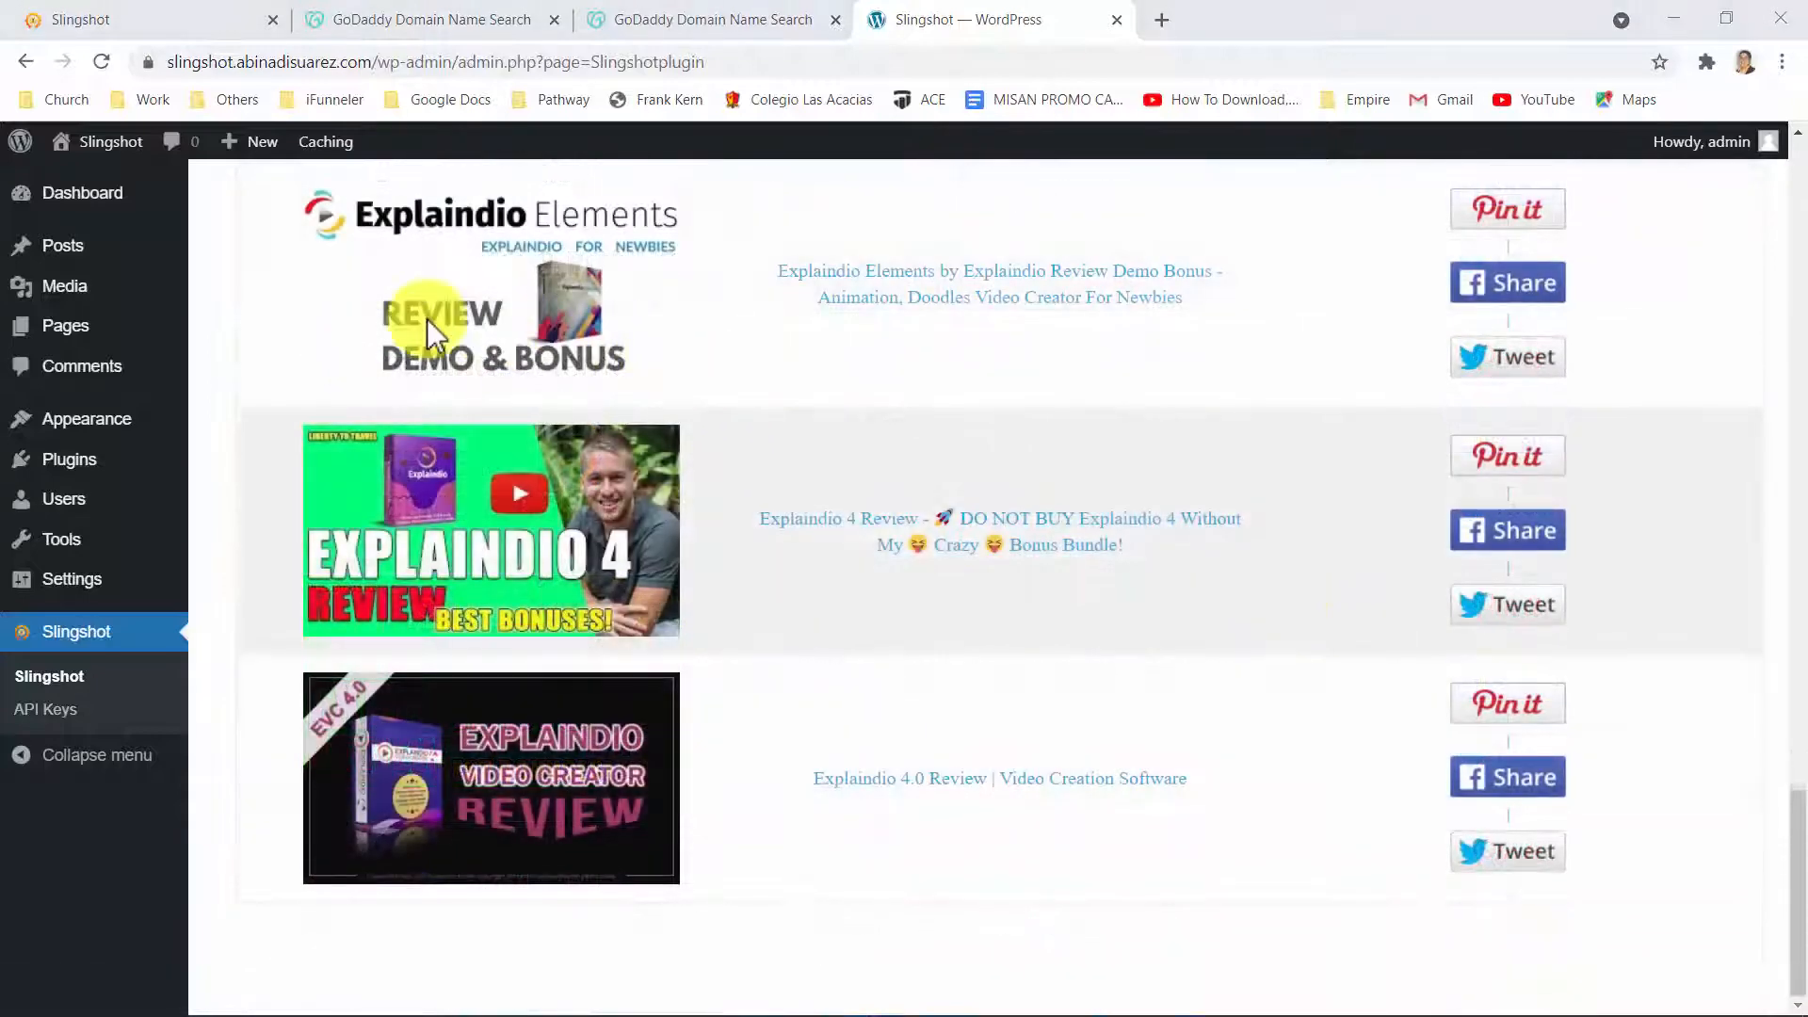
left_click(62, 246)
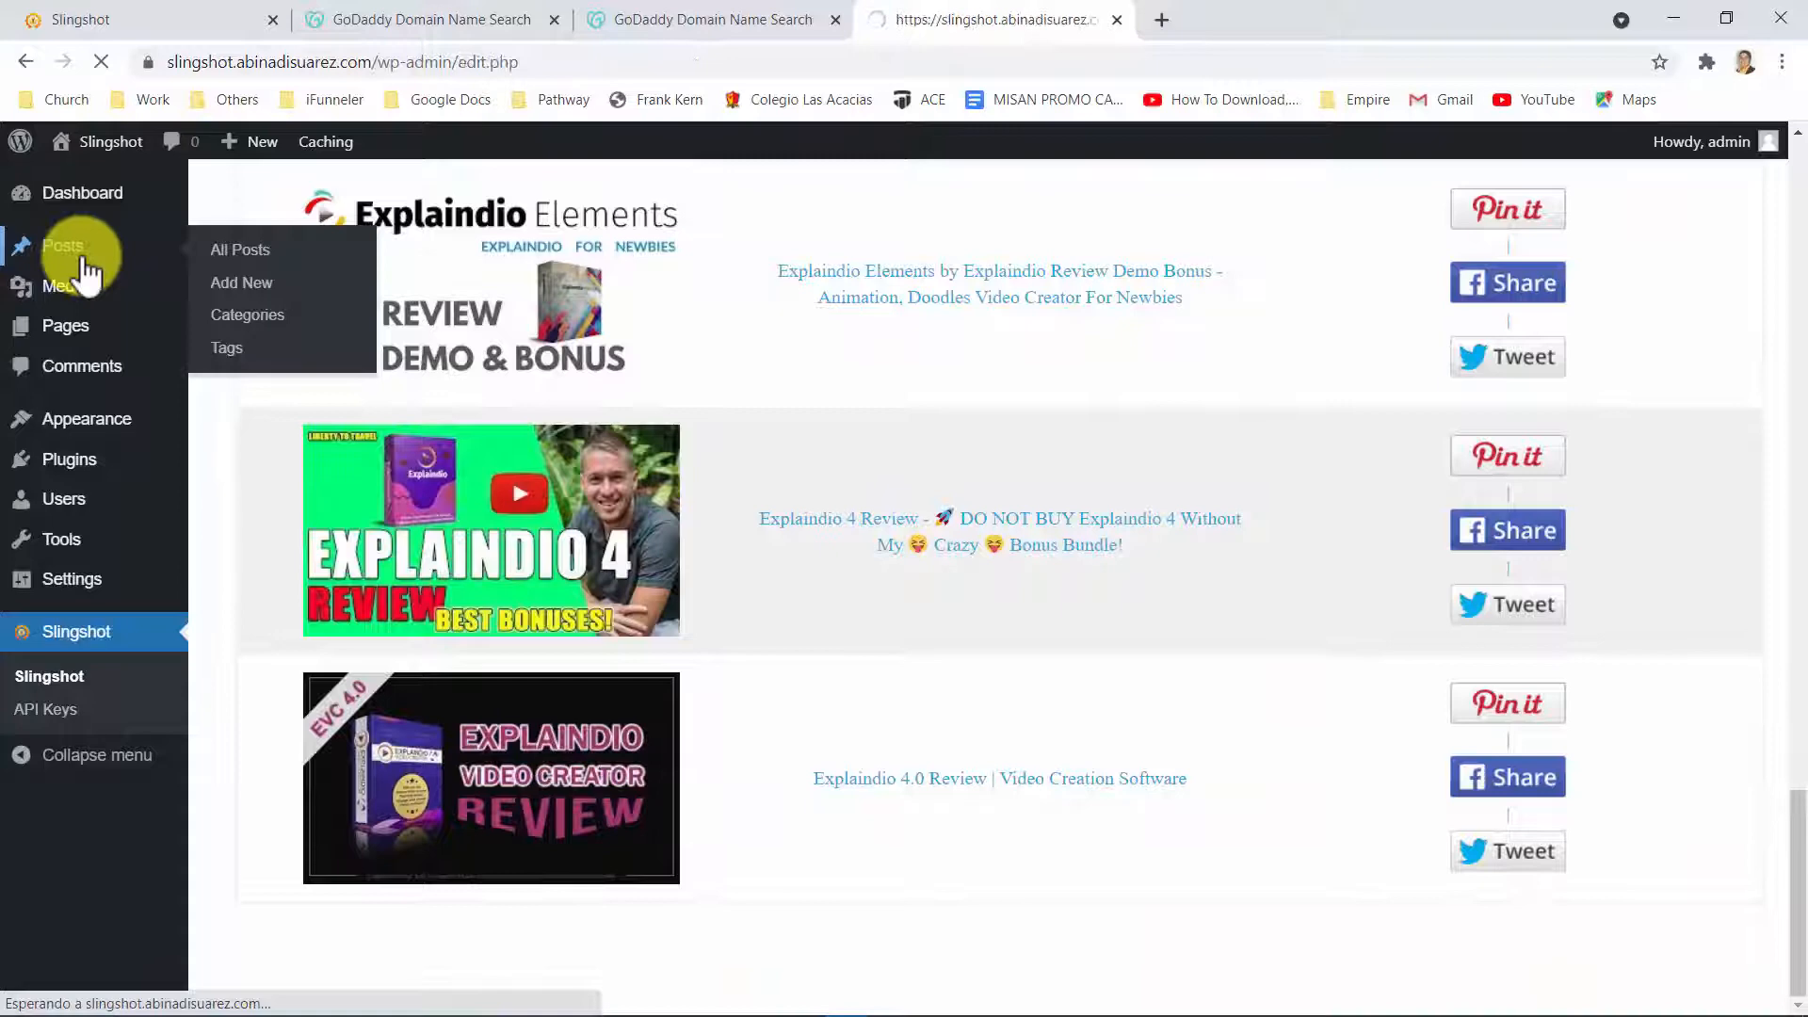
Browse the ten Explaindio review posts and open Demo And Sample Videos in a new tab
left_click(240, 250)
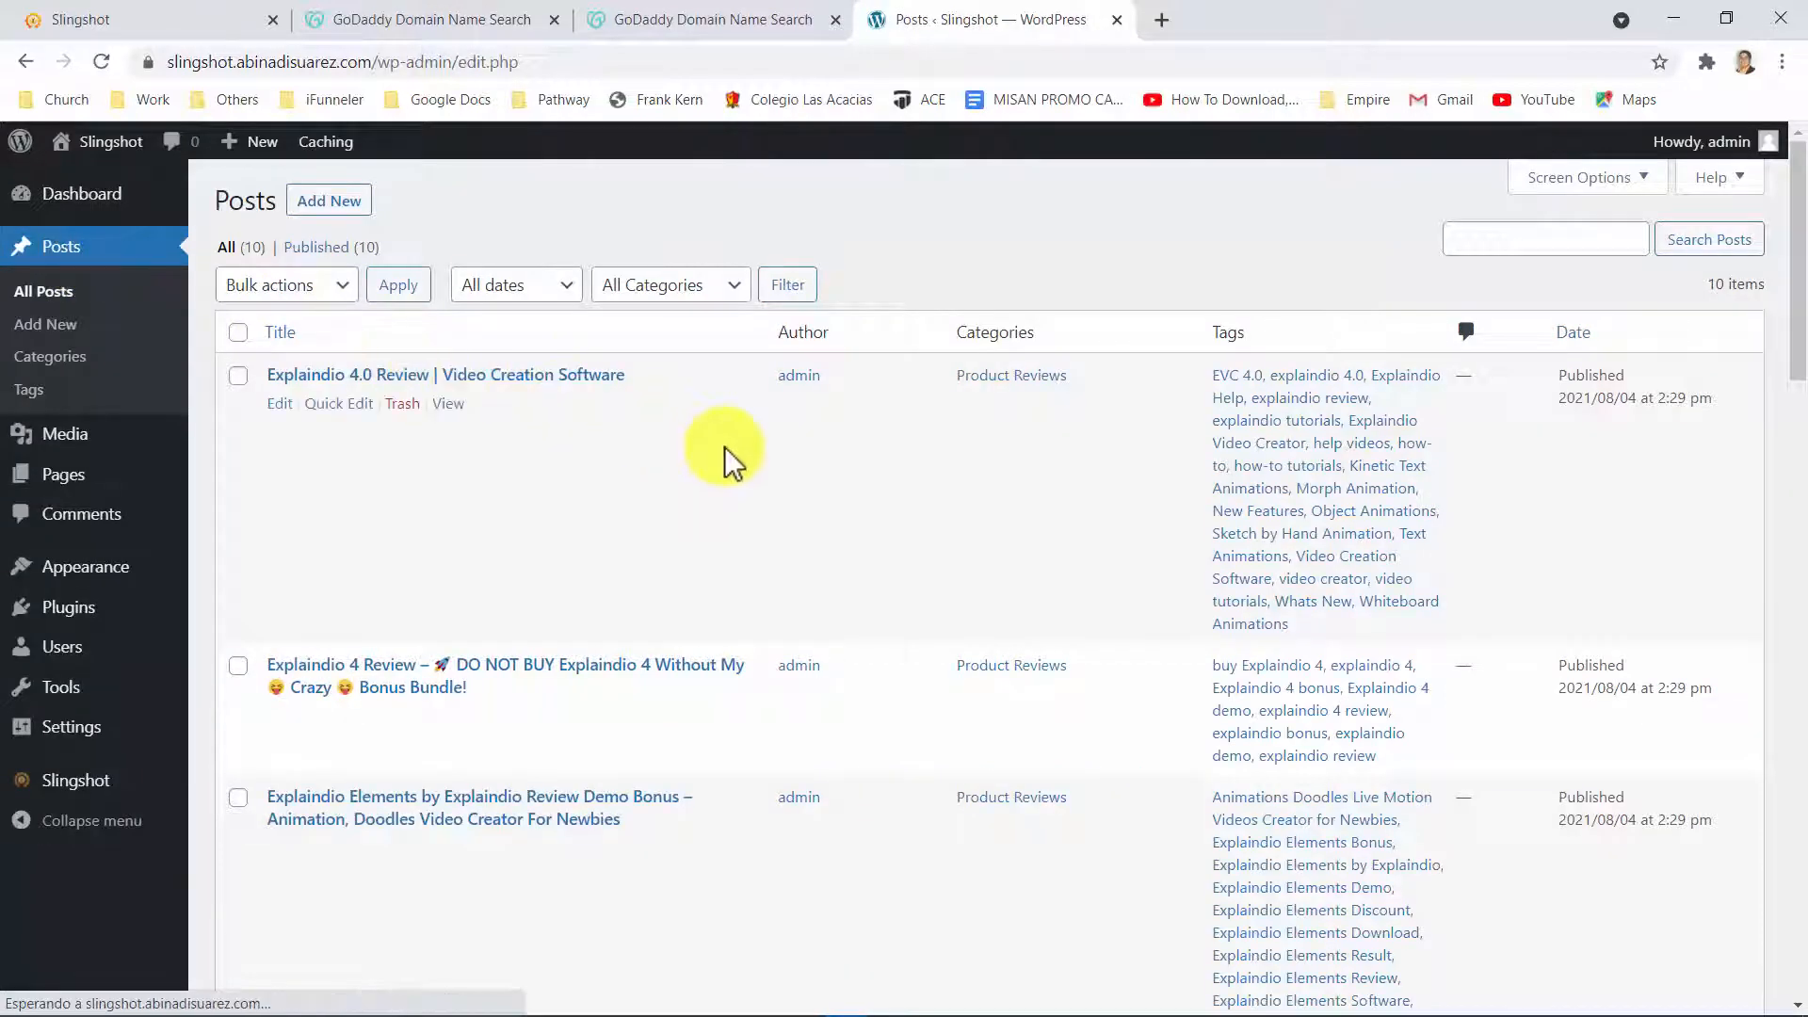
scroll("down", 3)
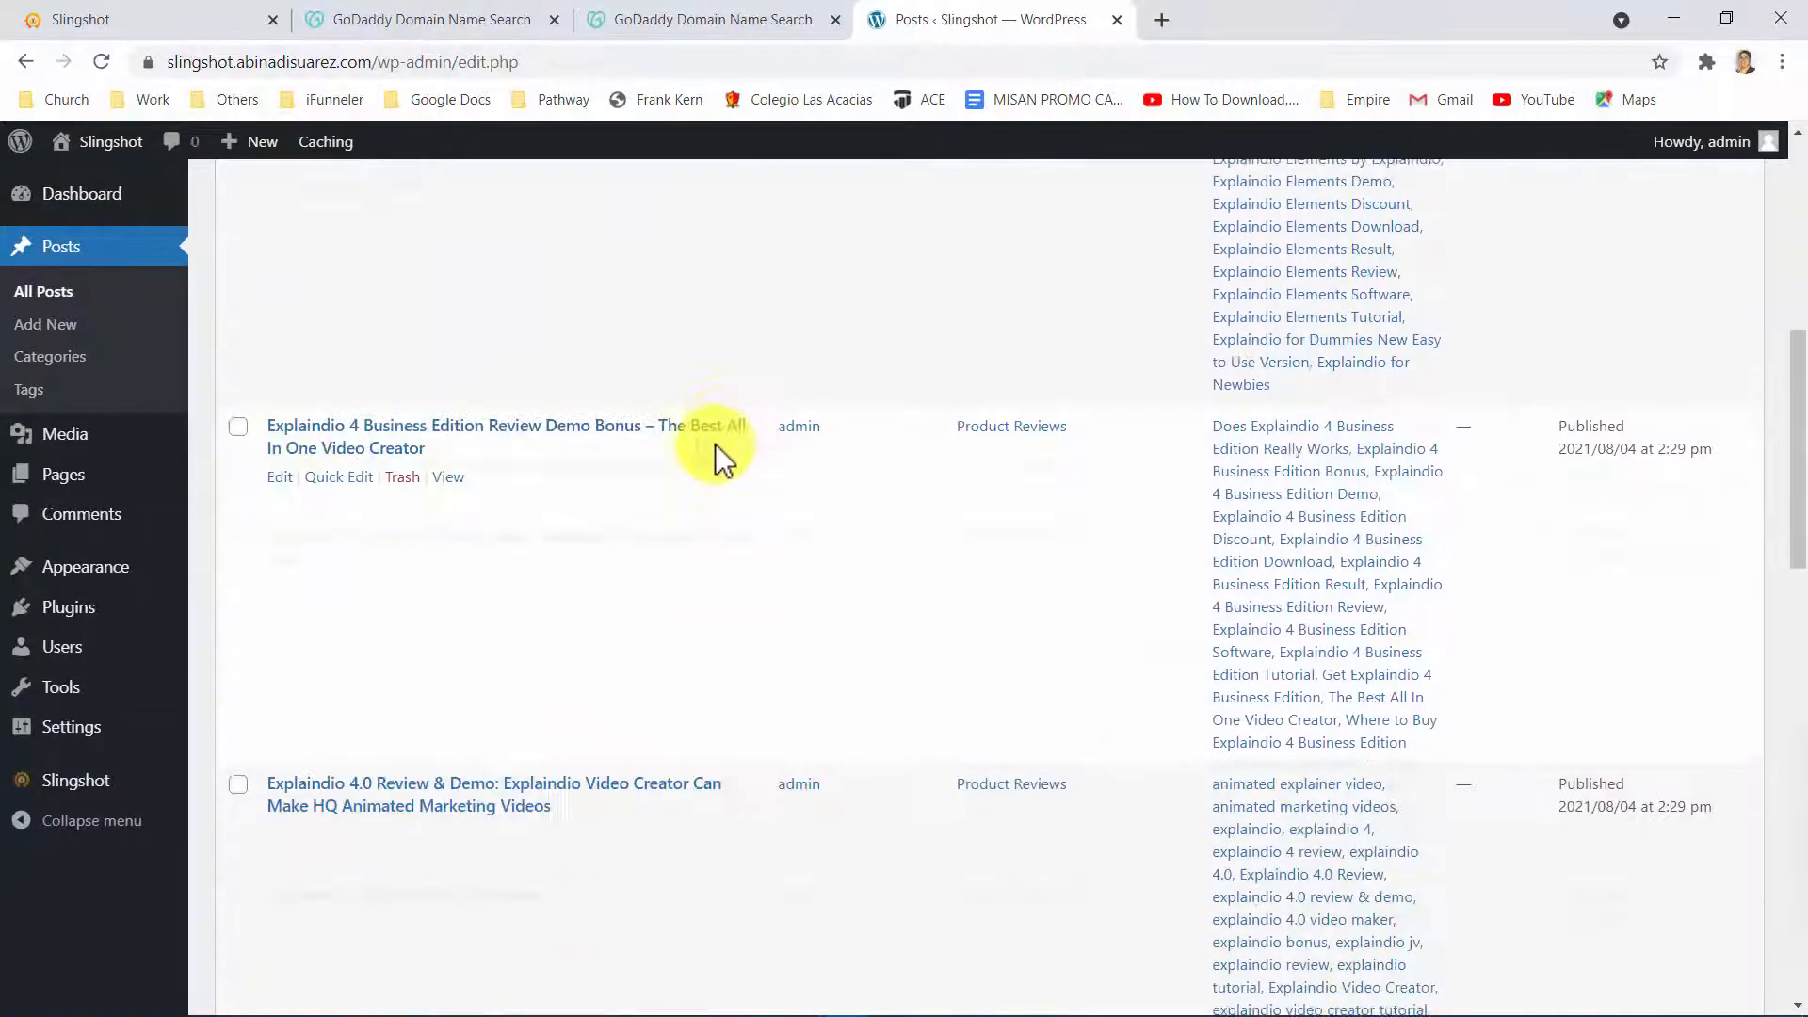
right_click(444, 495)
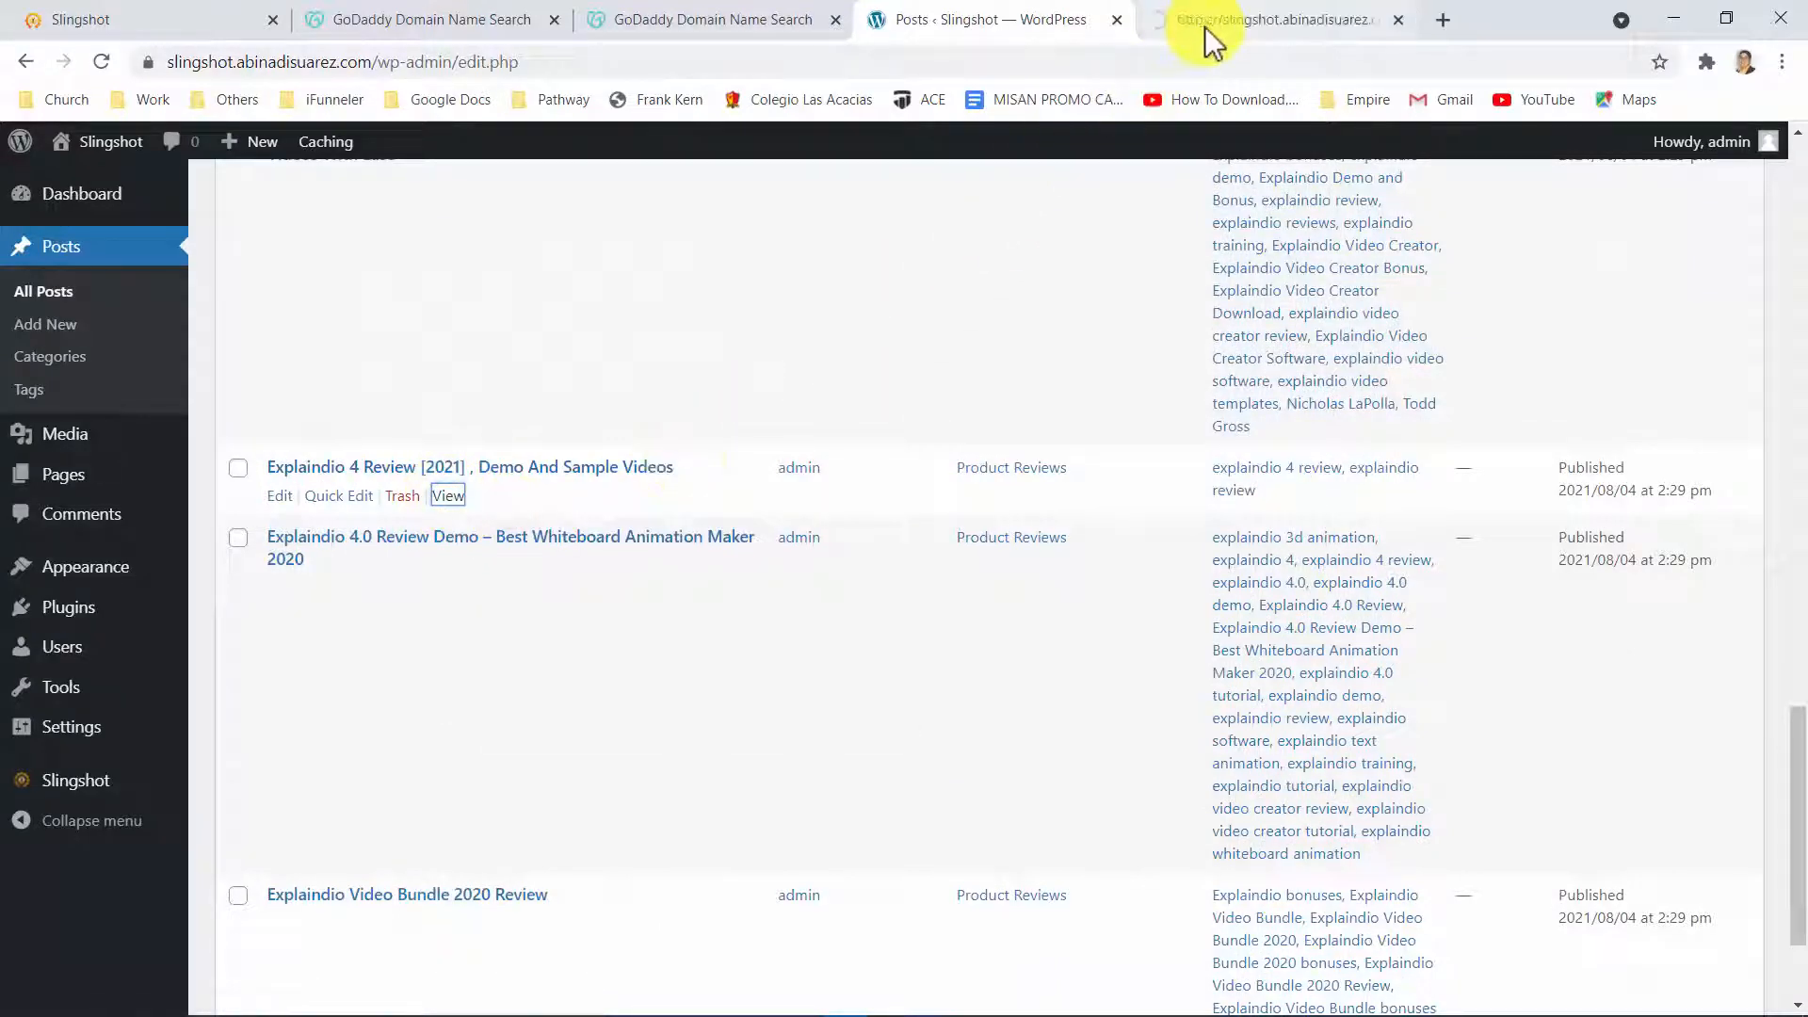
Open Explaindio's sales page via the Demo And Sample Videos post's discount overlay, then reopen Slingshot Video Poster
left_click(447, 496)
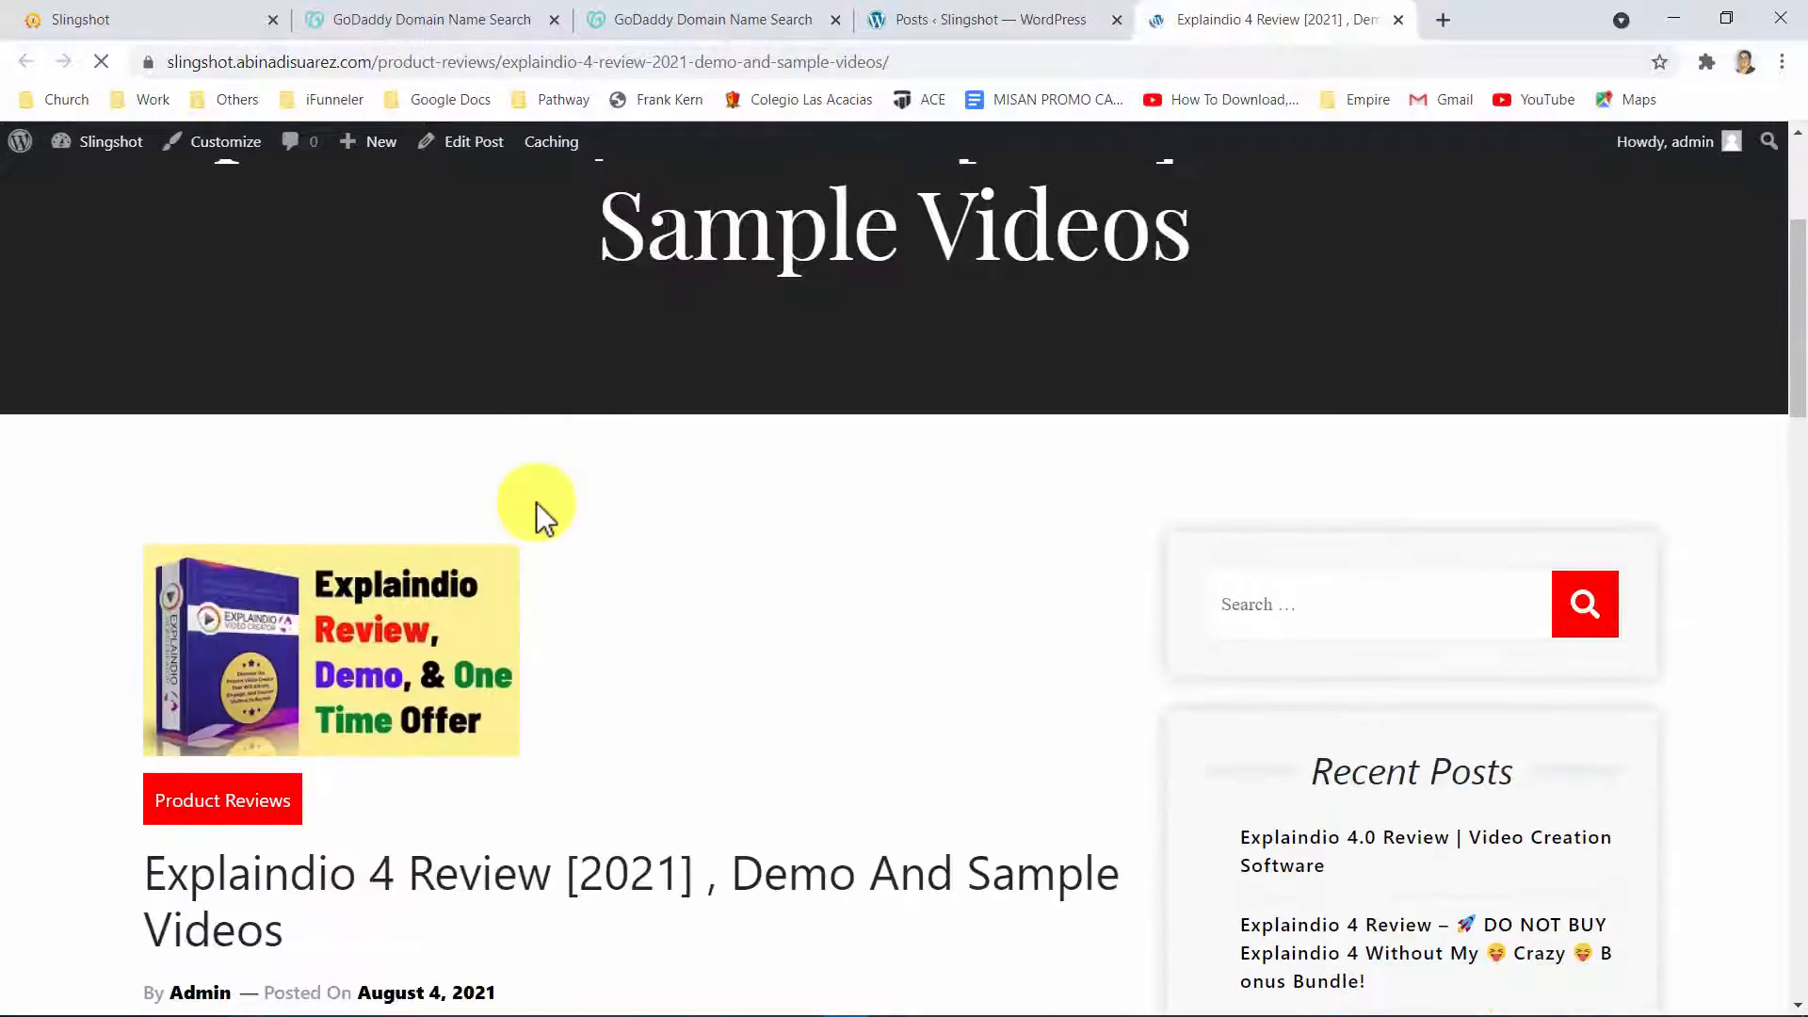
scroll("down", 3)
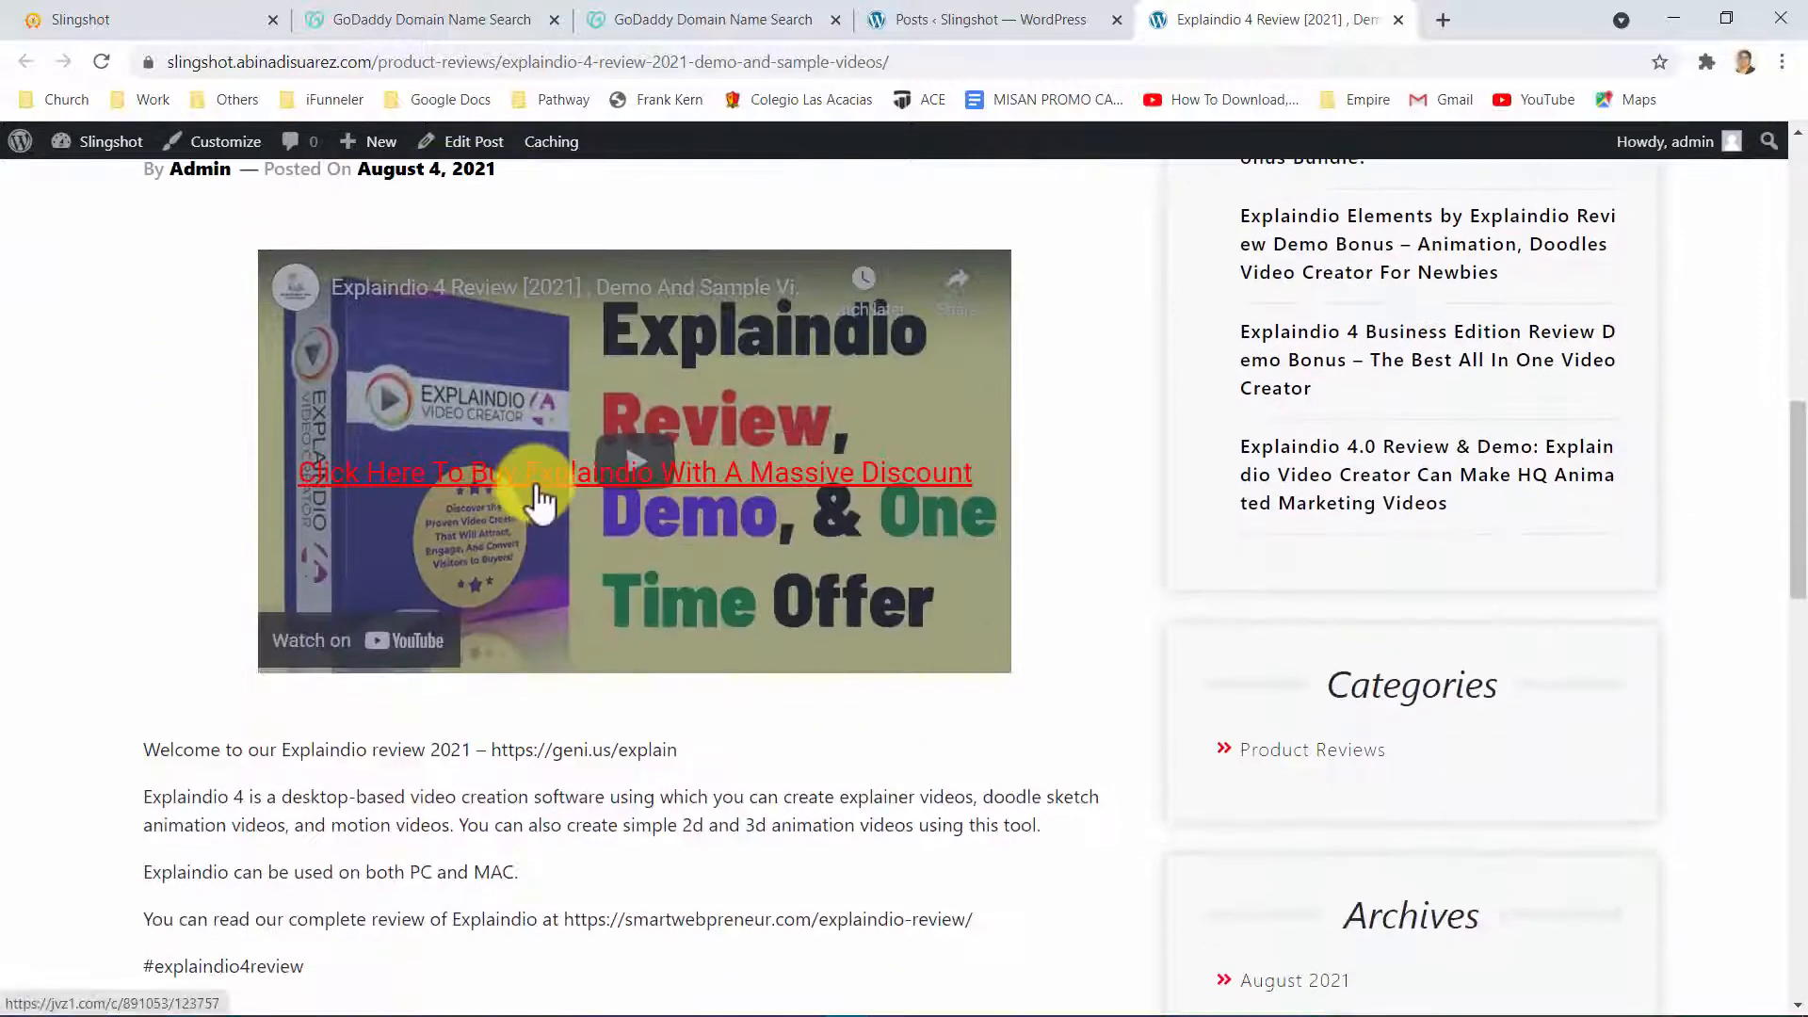
left_click(537, 475)
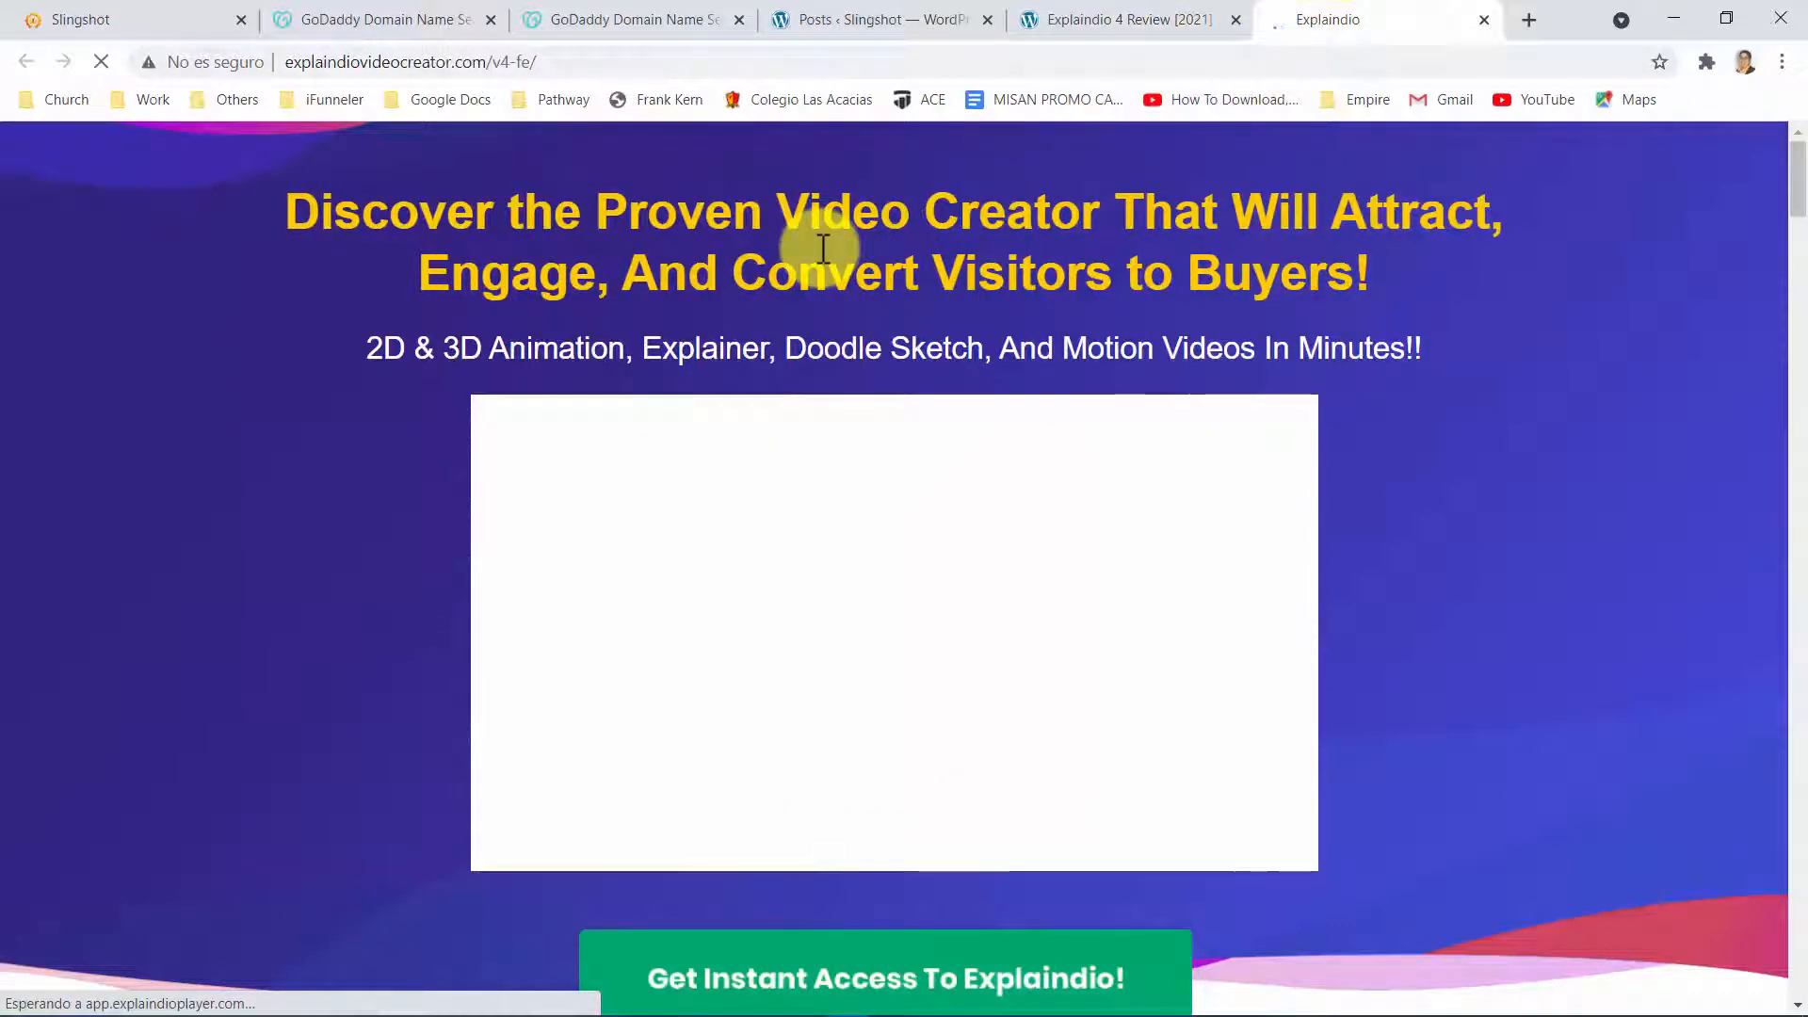
left_click(885, 19)
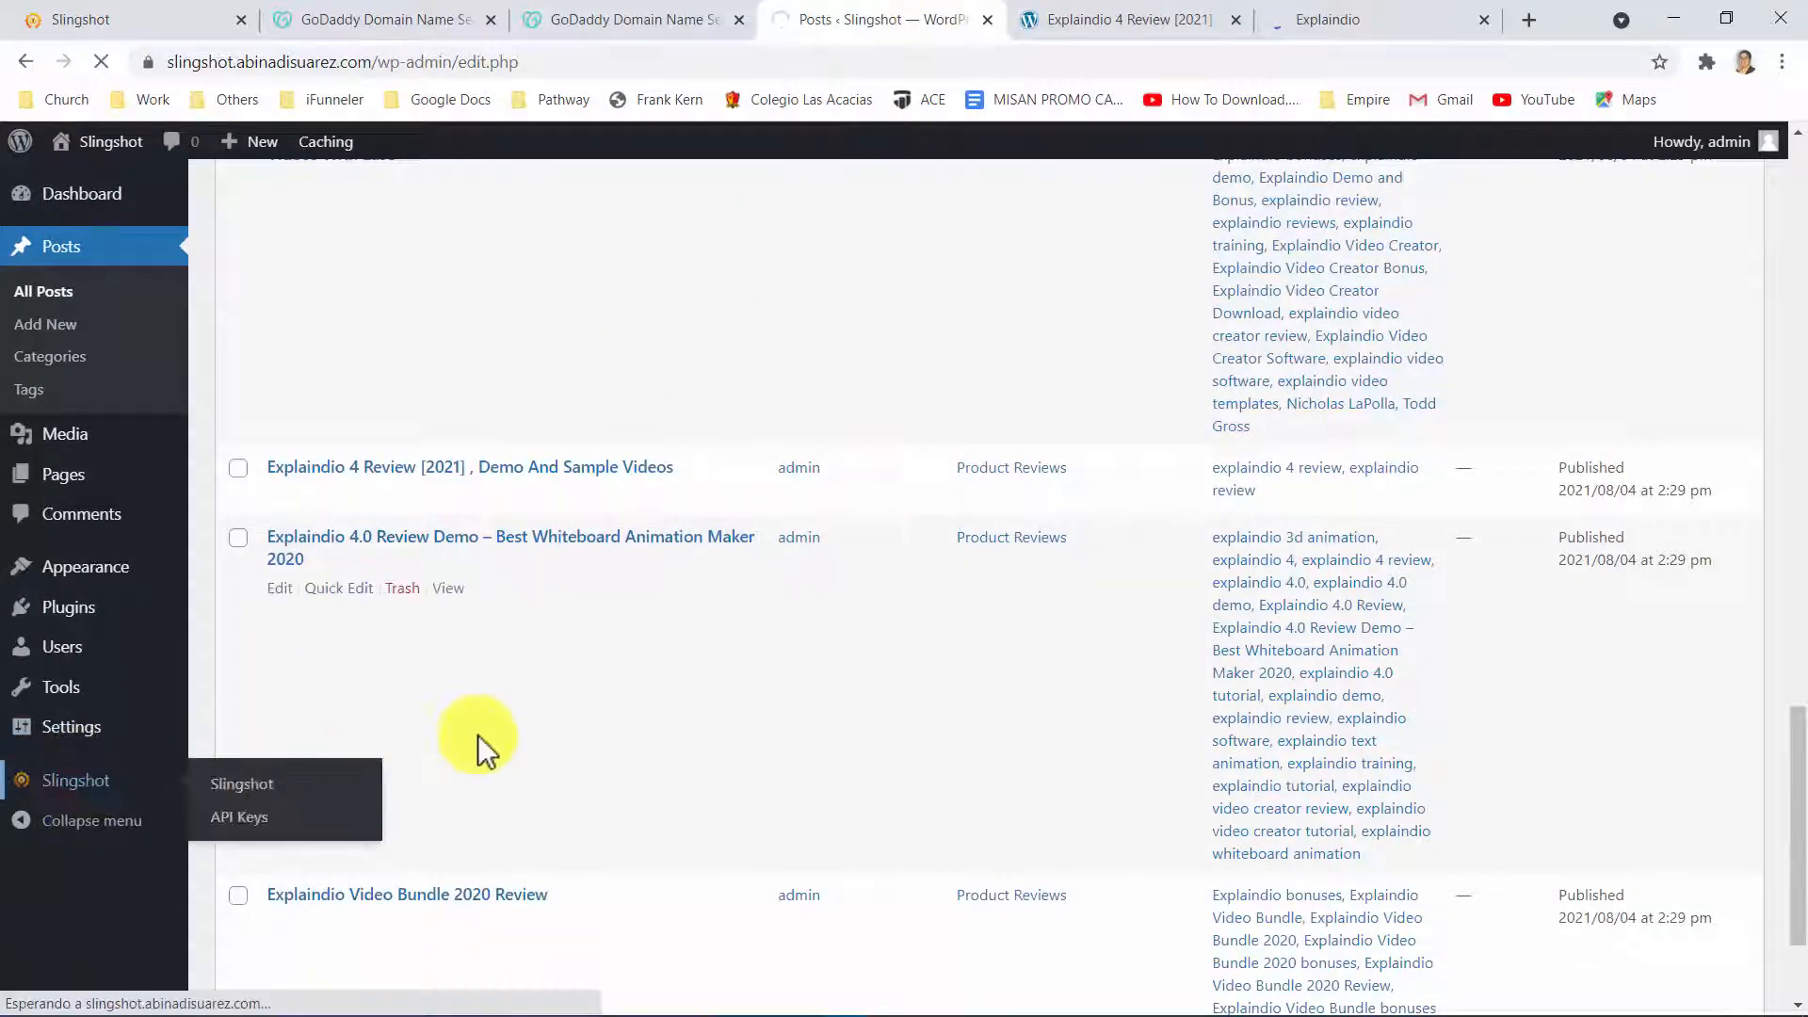
left_click(241, 783)
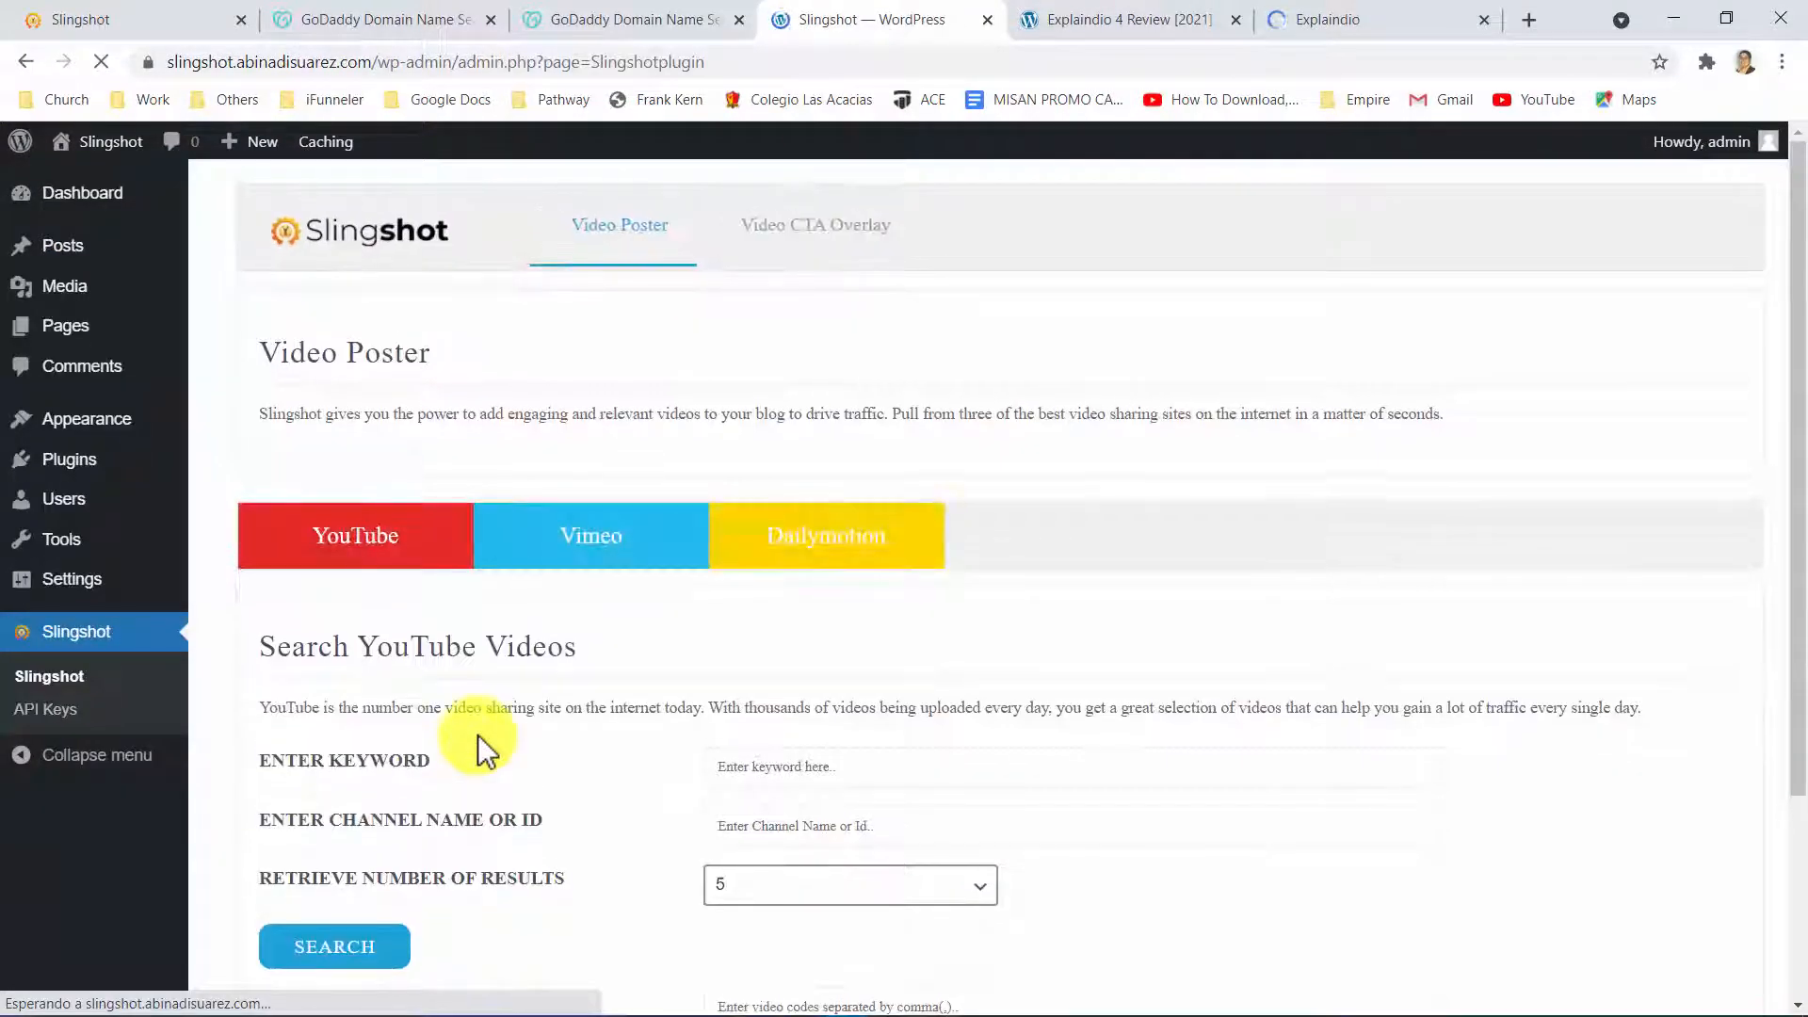